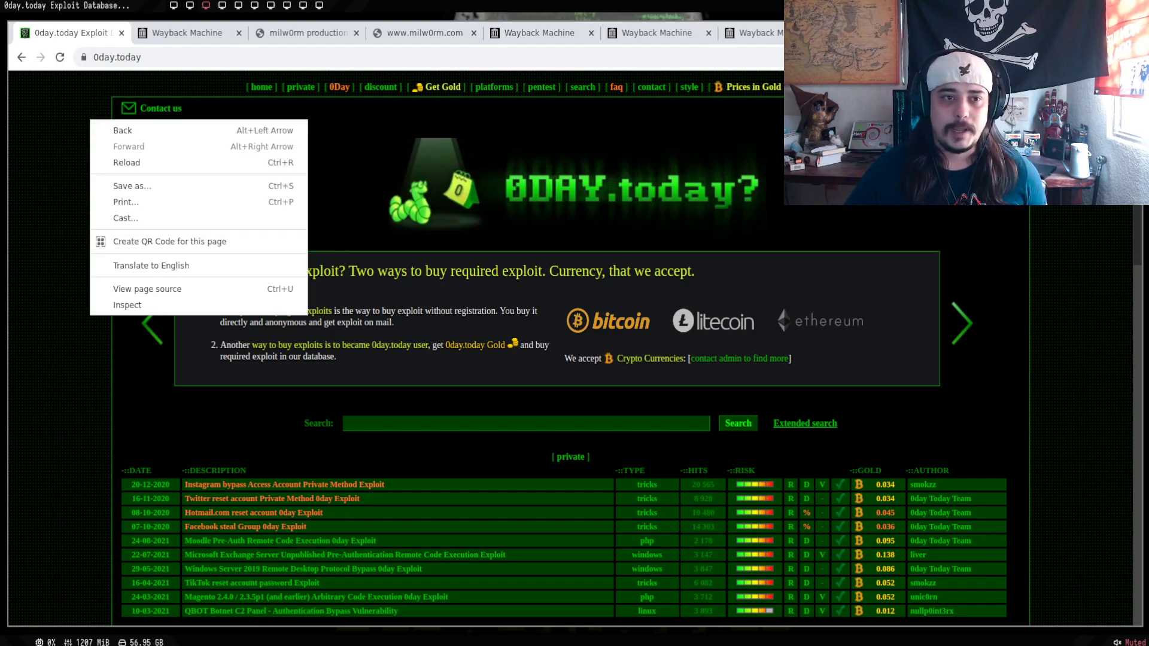
- Dismiss the context menu and scroll down the 0day.today homepage through the private exploits table
click(70, 116)
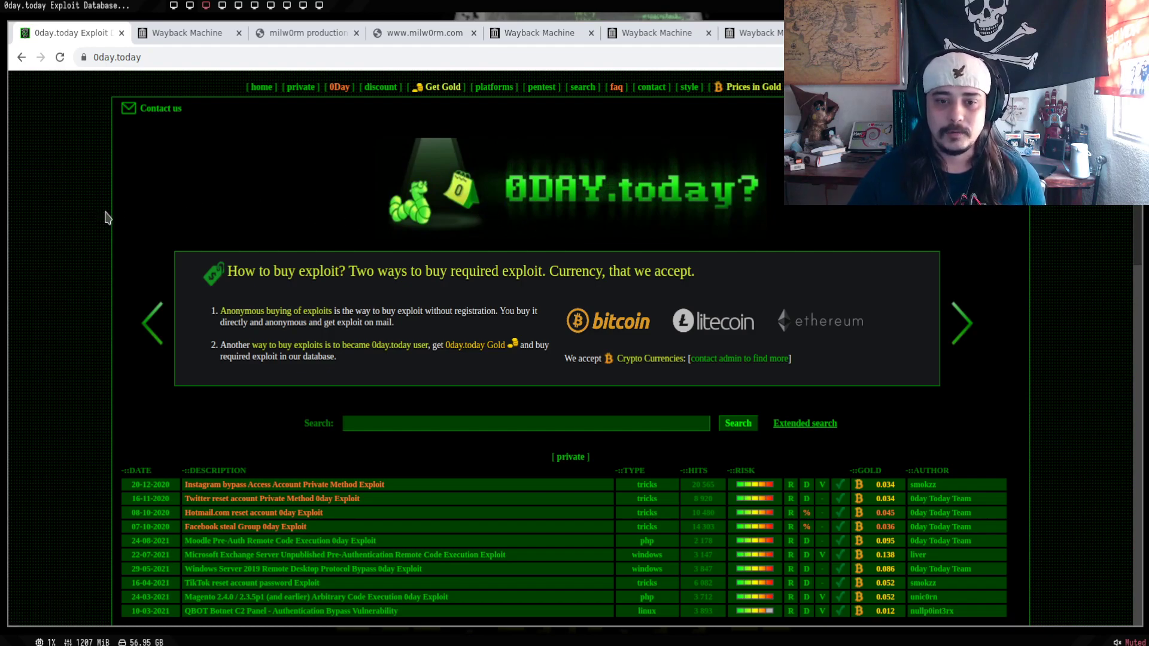
scroll(down, 3)
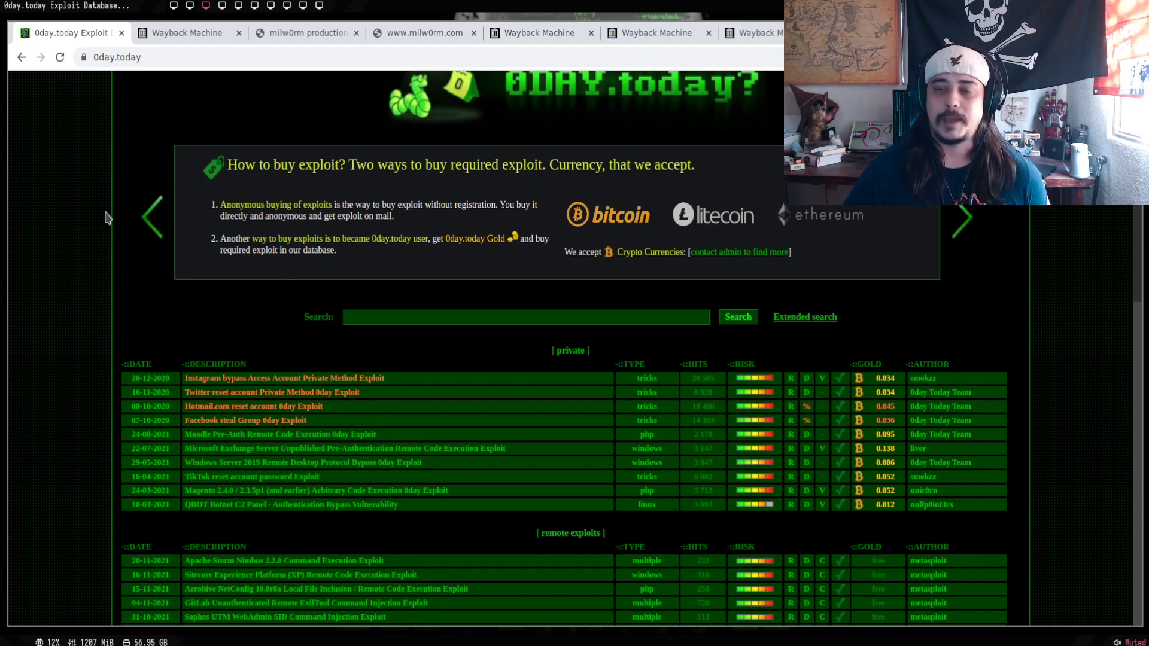
scroll(down, 3)
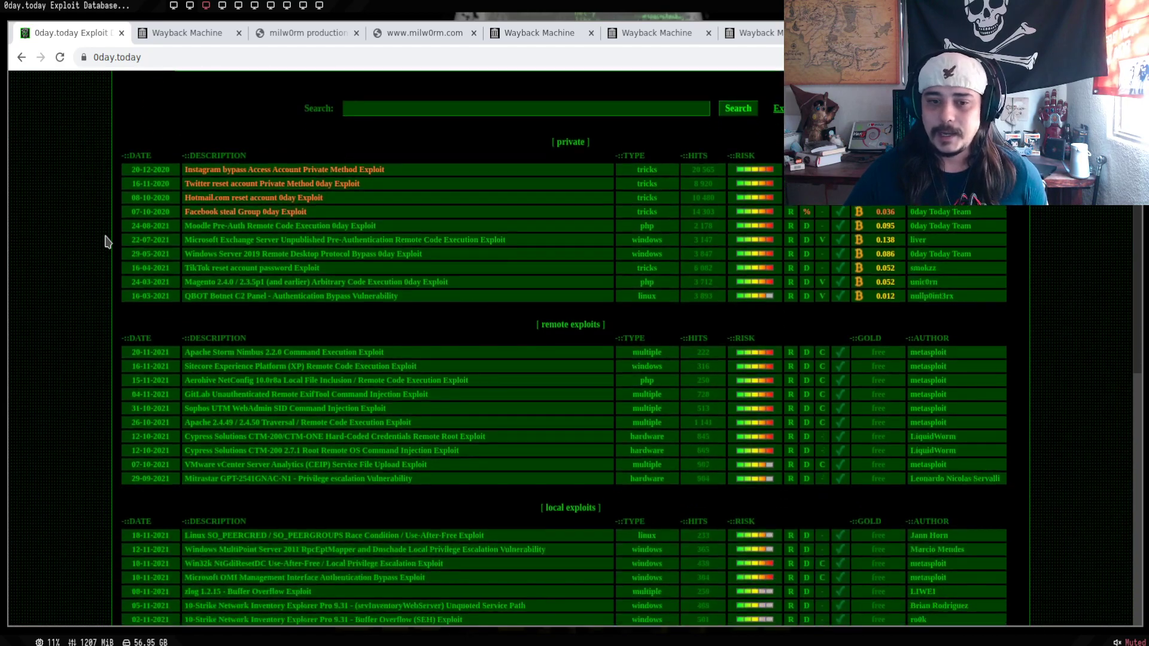
scroll(down, 3)
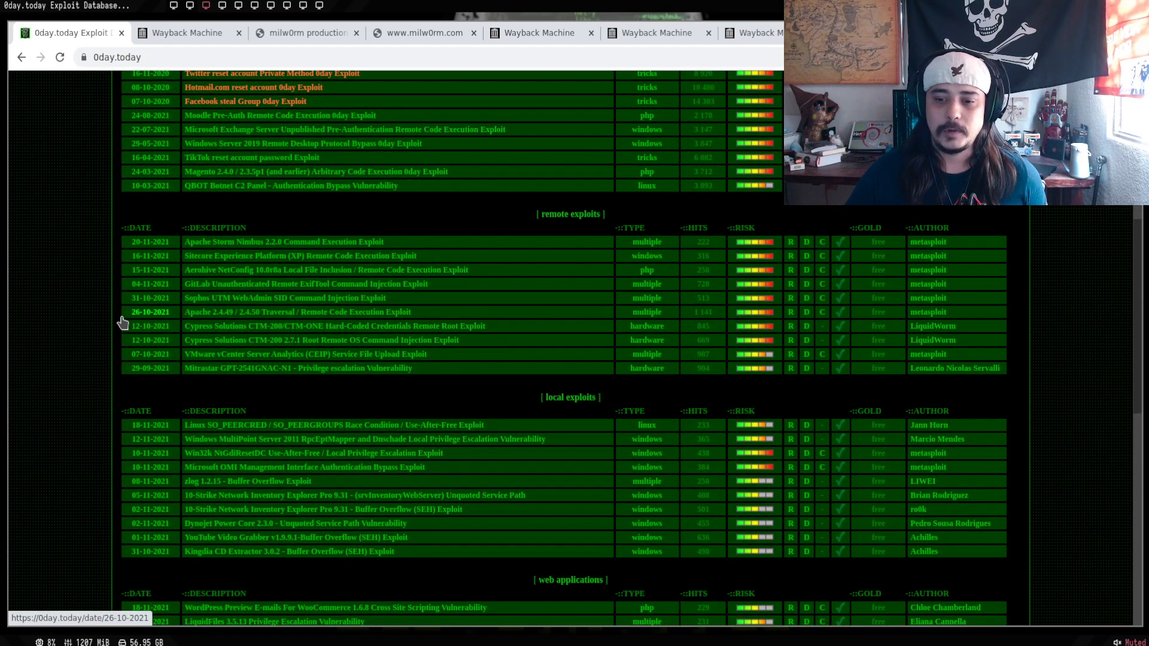
scroll(down, 3)
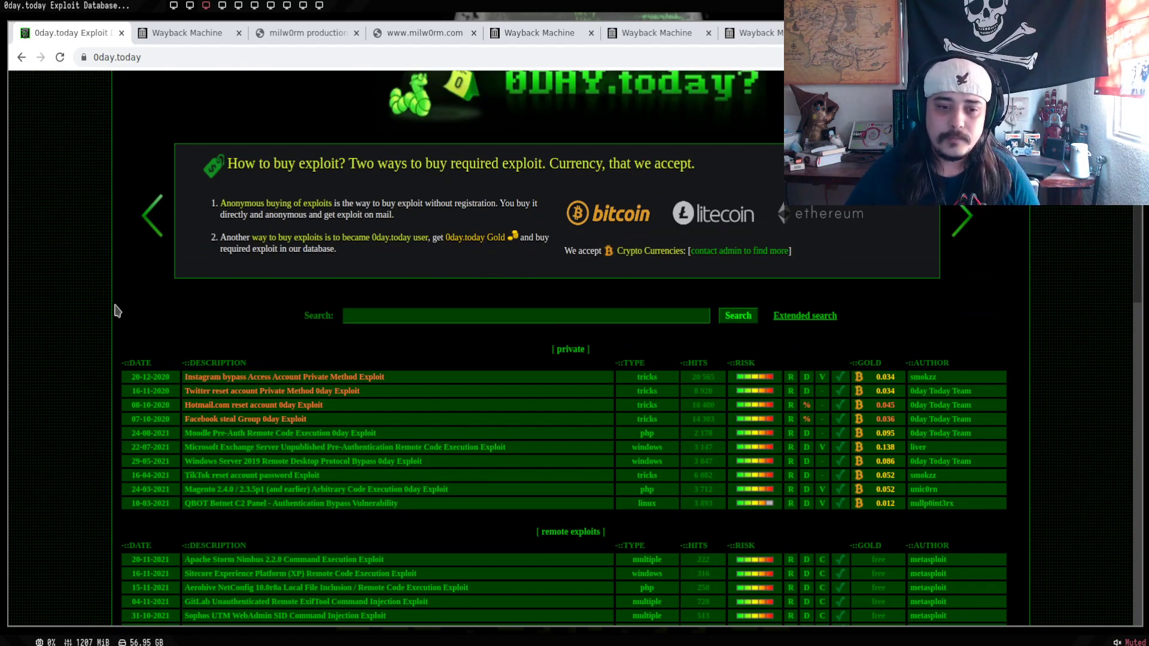
scroll(down, 3)
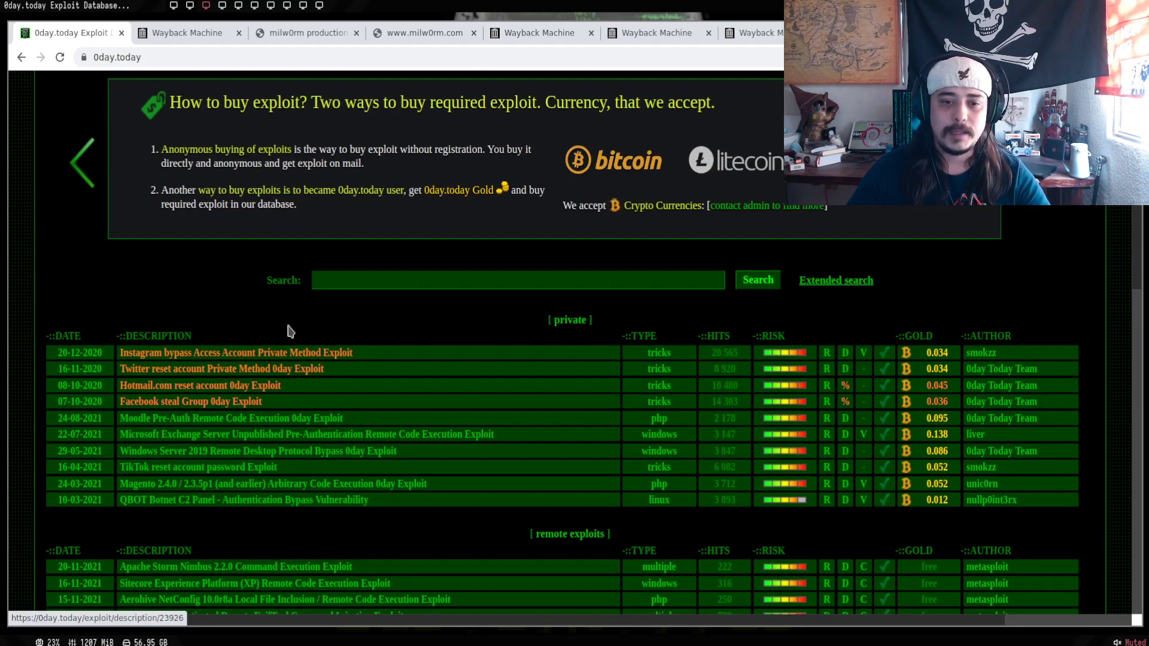
mouse_move(379, 388)
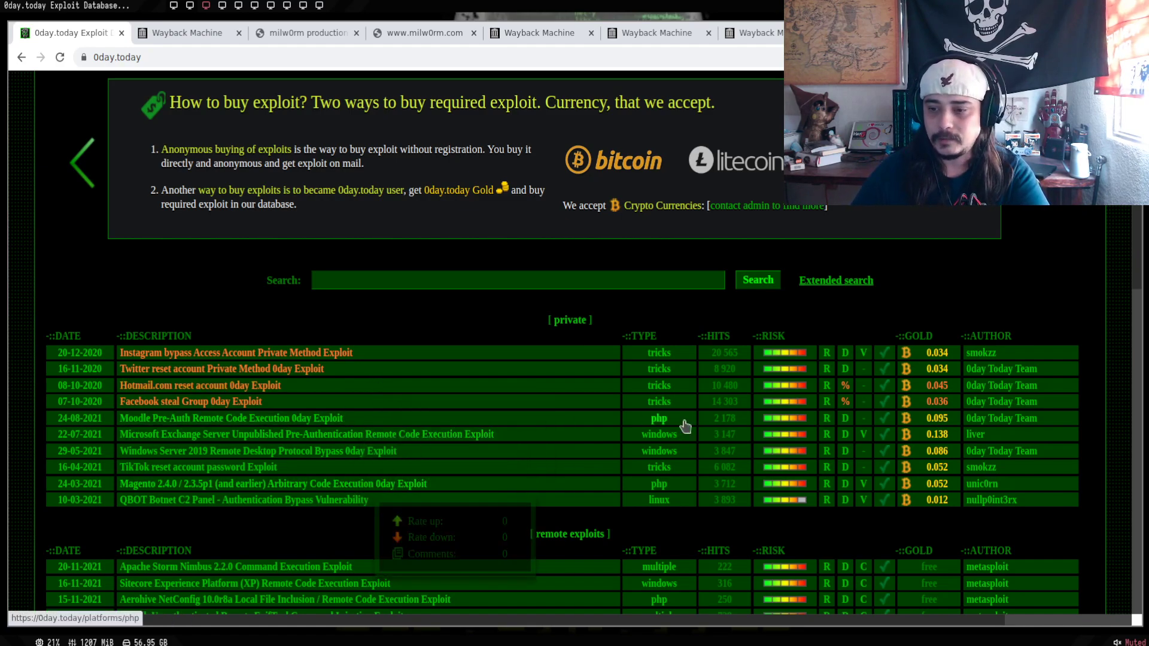
mouse_move(570, 436)
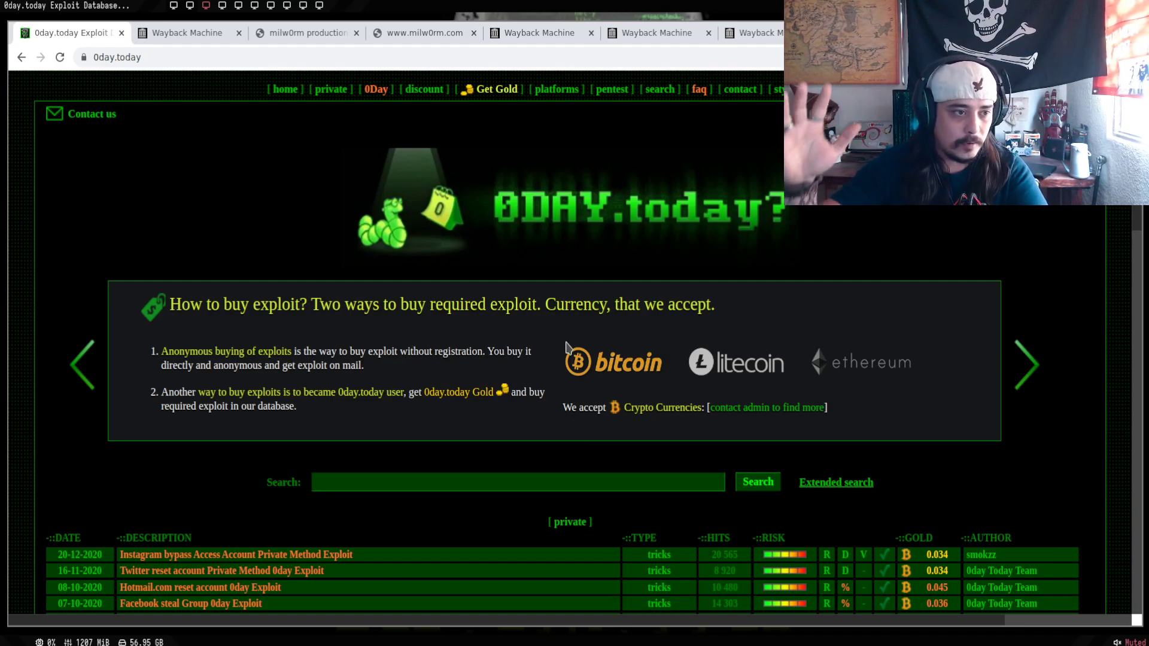
mouse_move(777, 240)
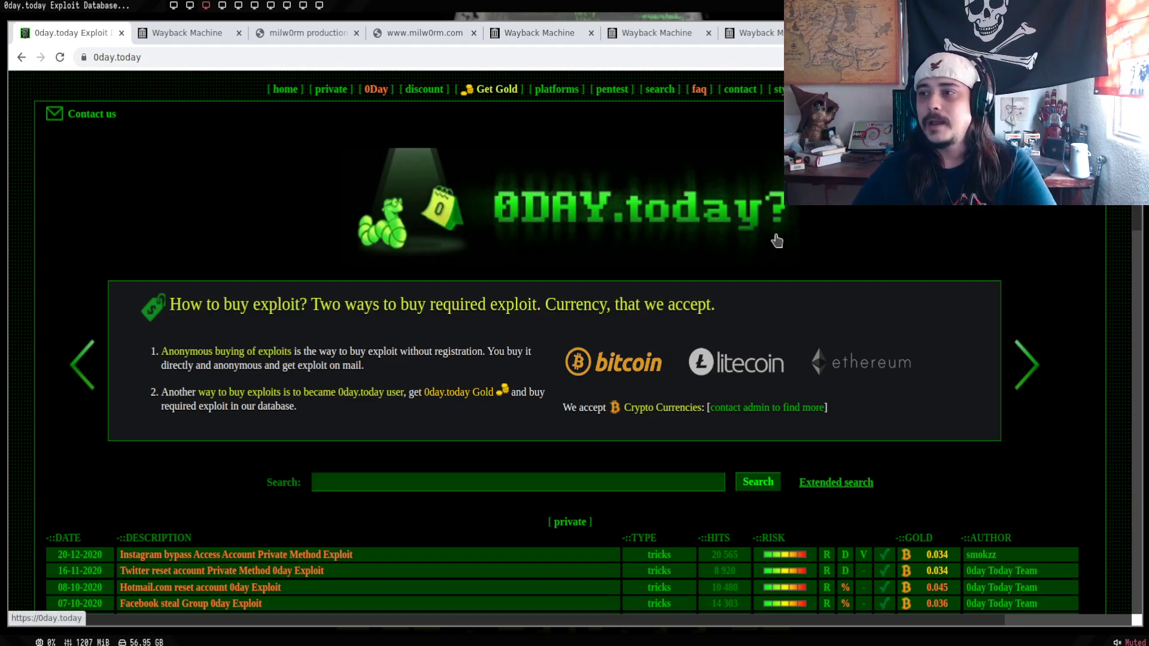
scroll(down, 3)
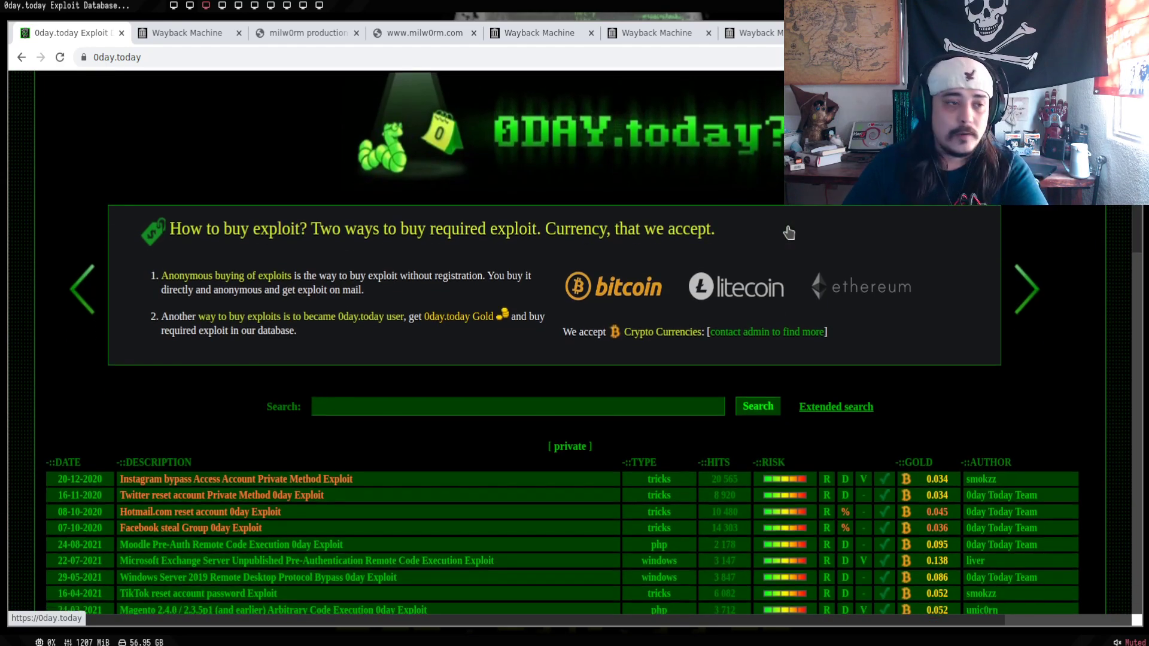
scroll(down, 3)
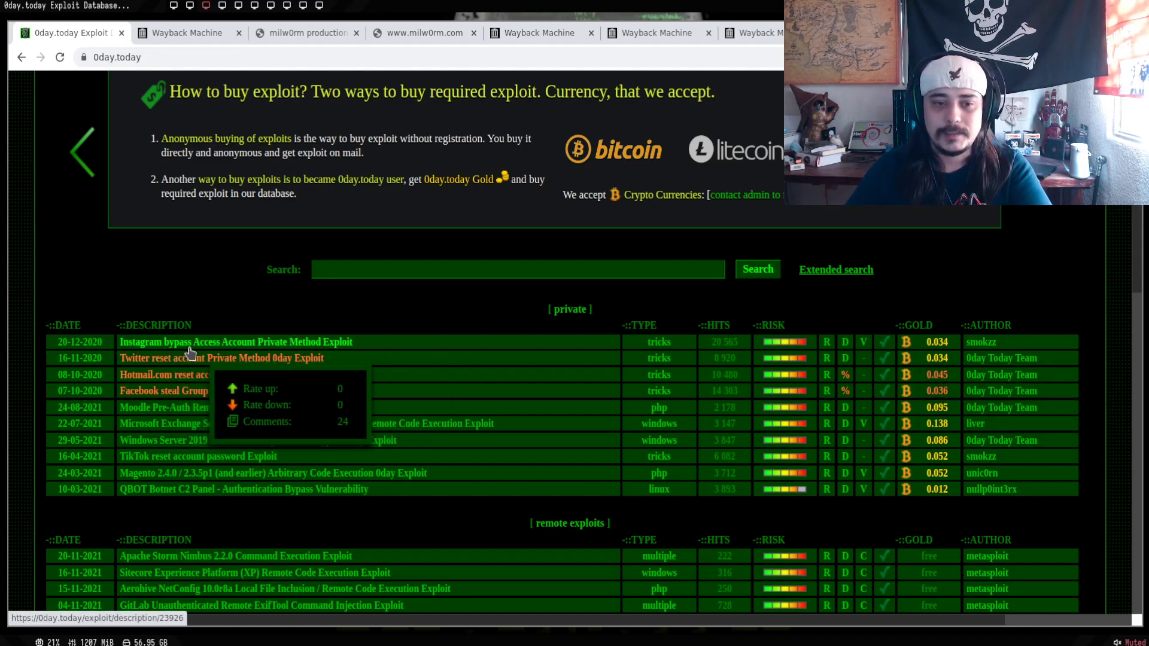
mouse_move(248, 352)
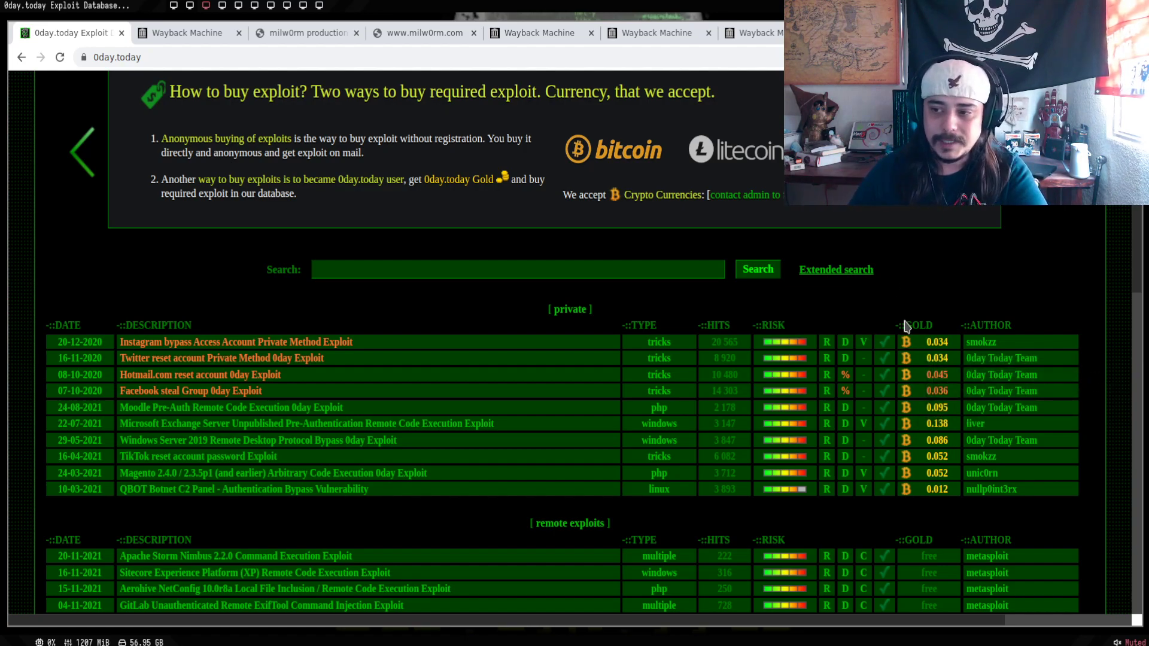
mouse_move(169, 515)
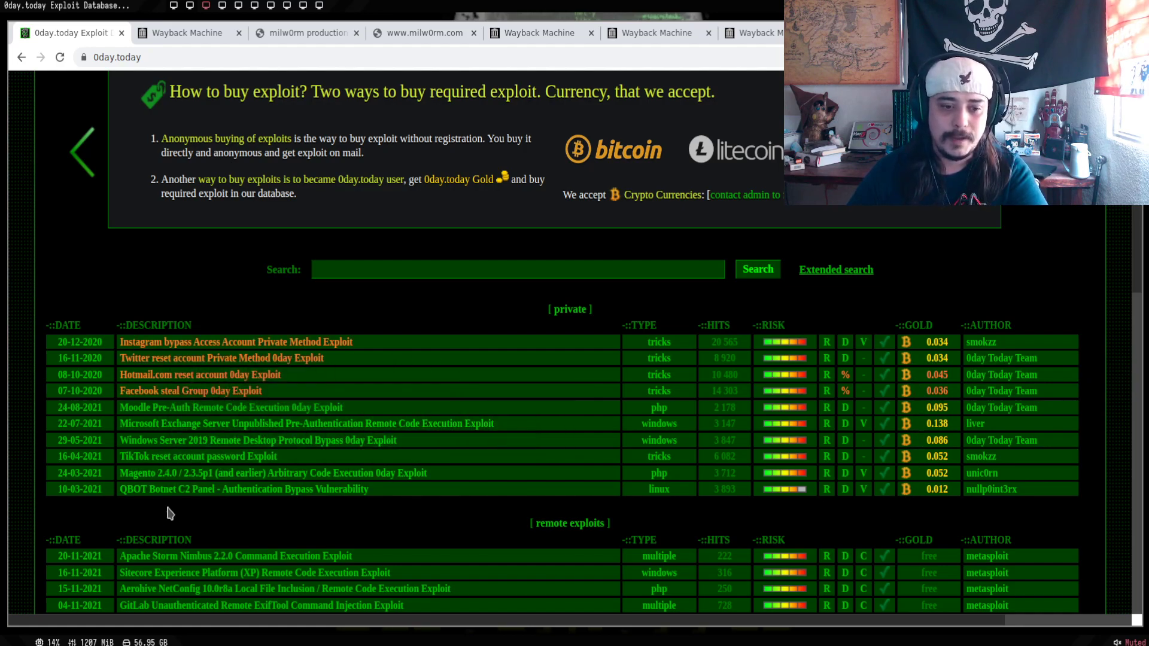
mouse_move(146, 444)
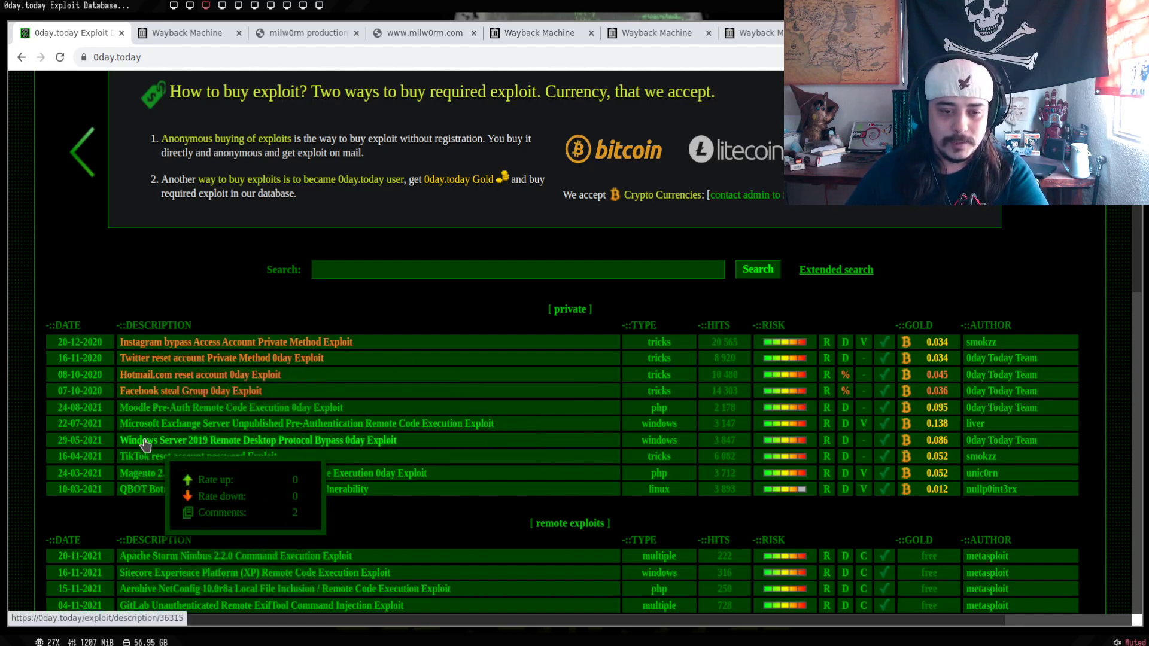
mouse_move(329, 453)
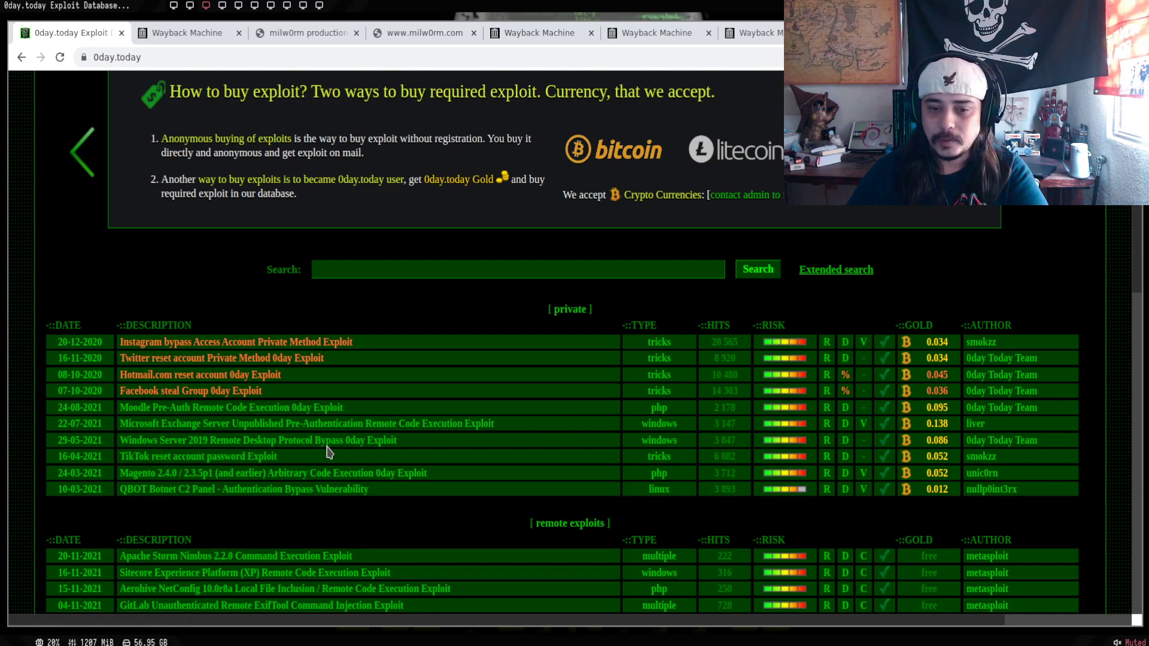
mouse_move(393, 448)
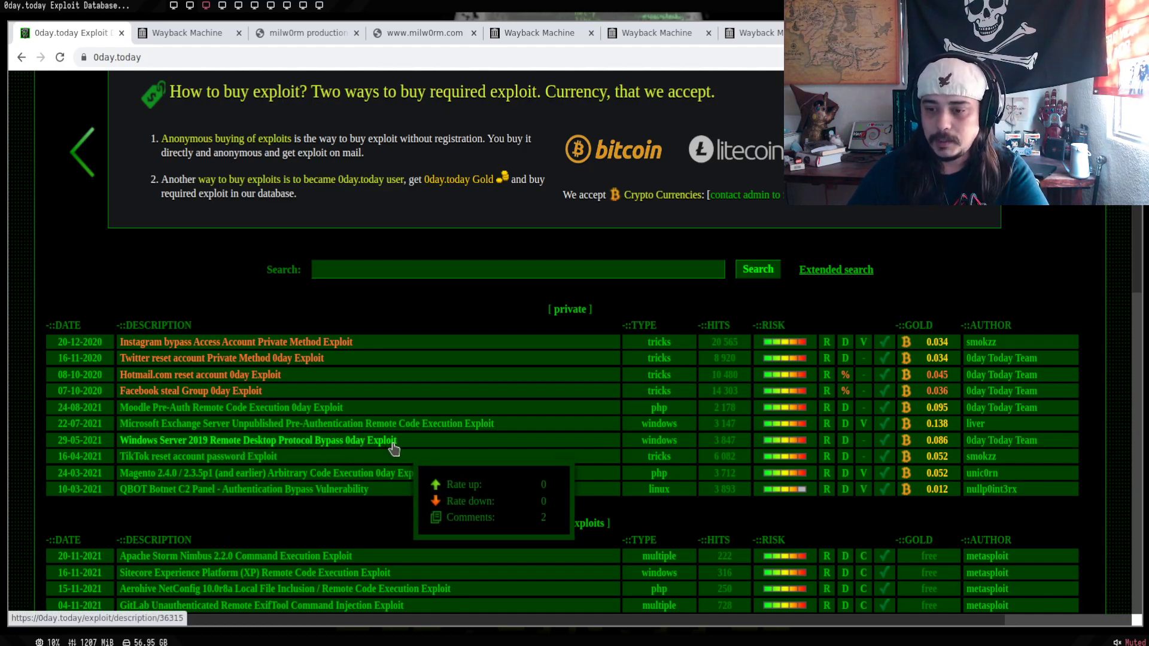
mouse_move(636, 460)
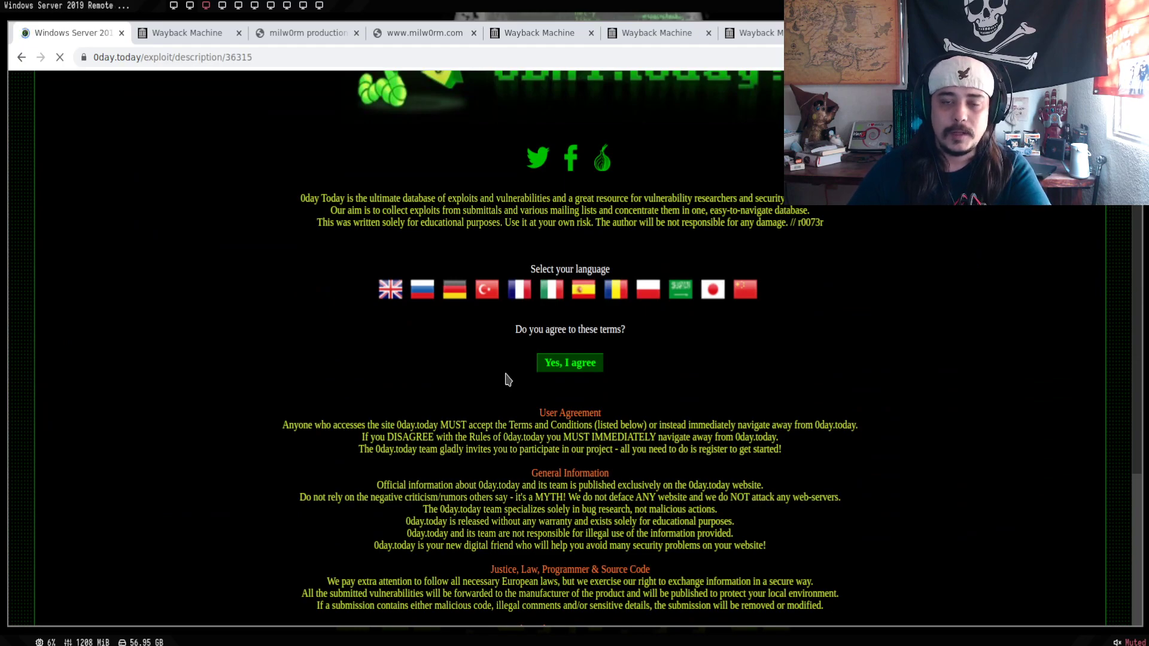
- Accept the site terms, review the RDP bypass exploit details and highlight the 'Still working' comment
click(570, 362)
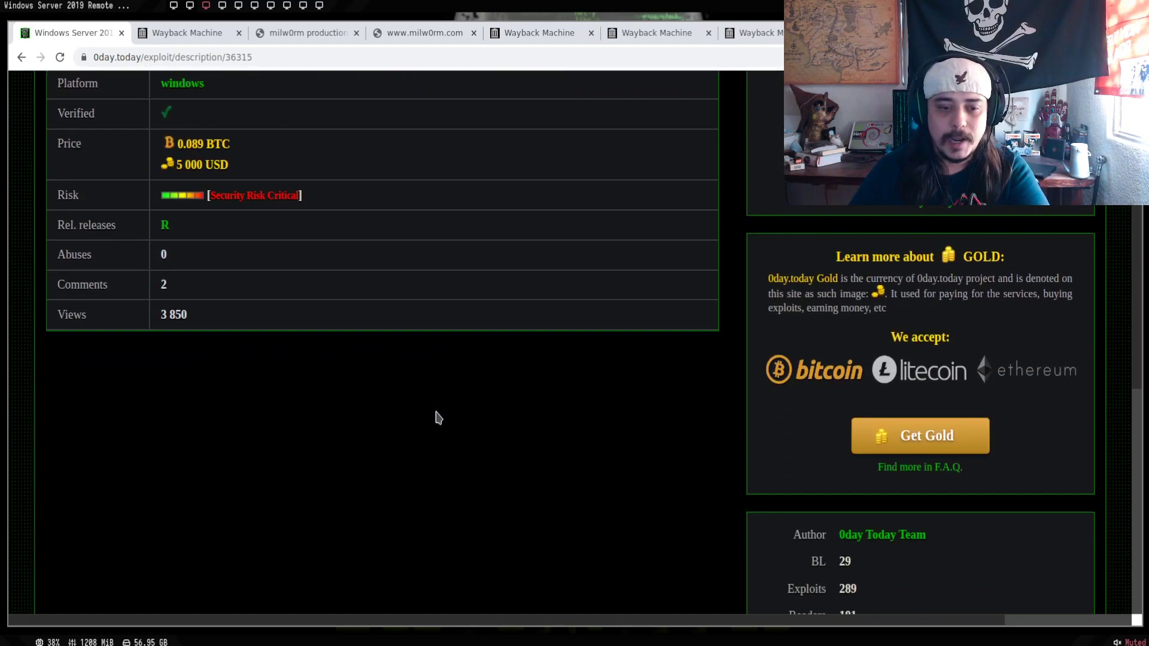
scroll(down, 3)
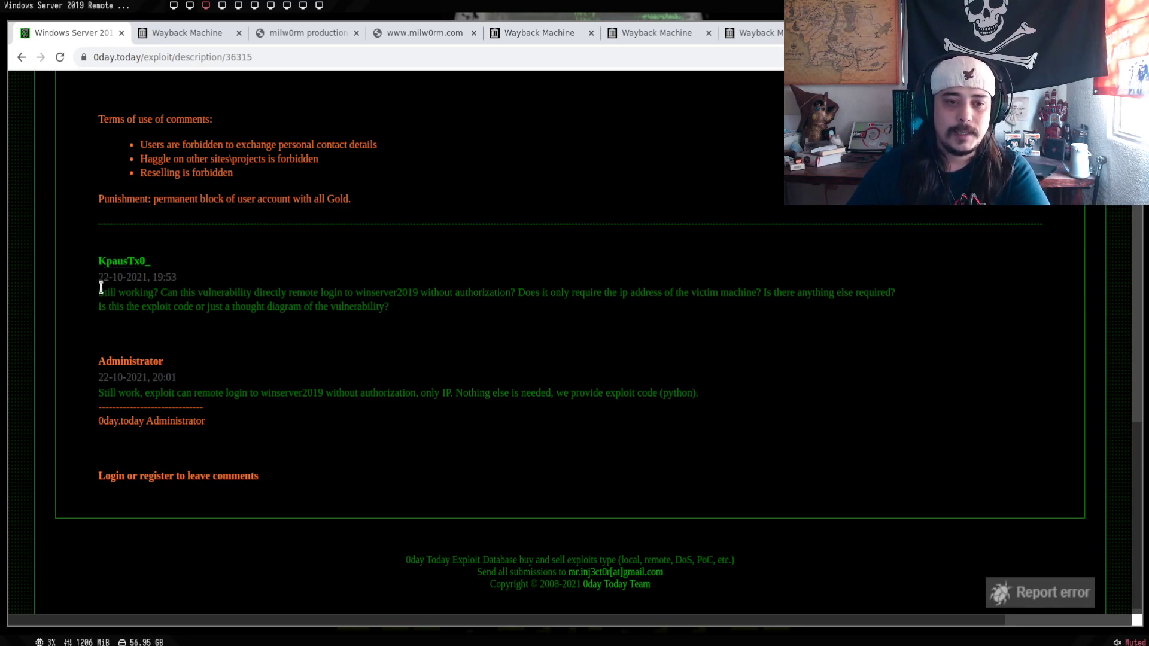
drag(98, 293, 148, 292)
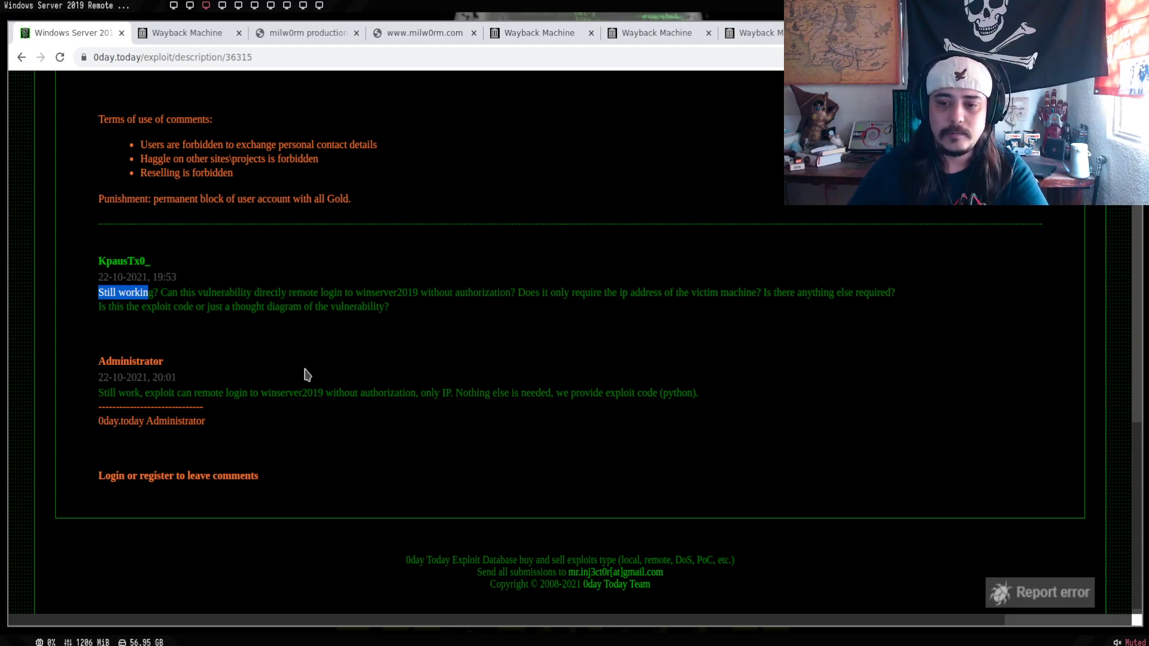
scroll(up, 3)
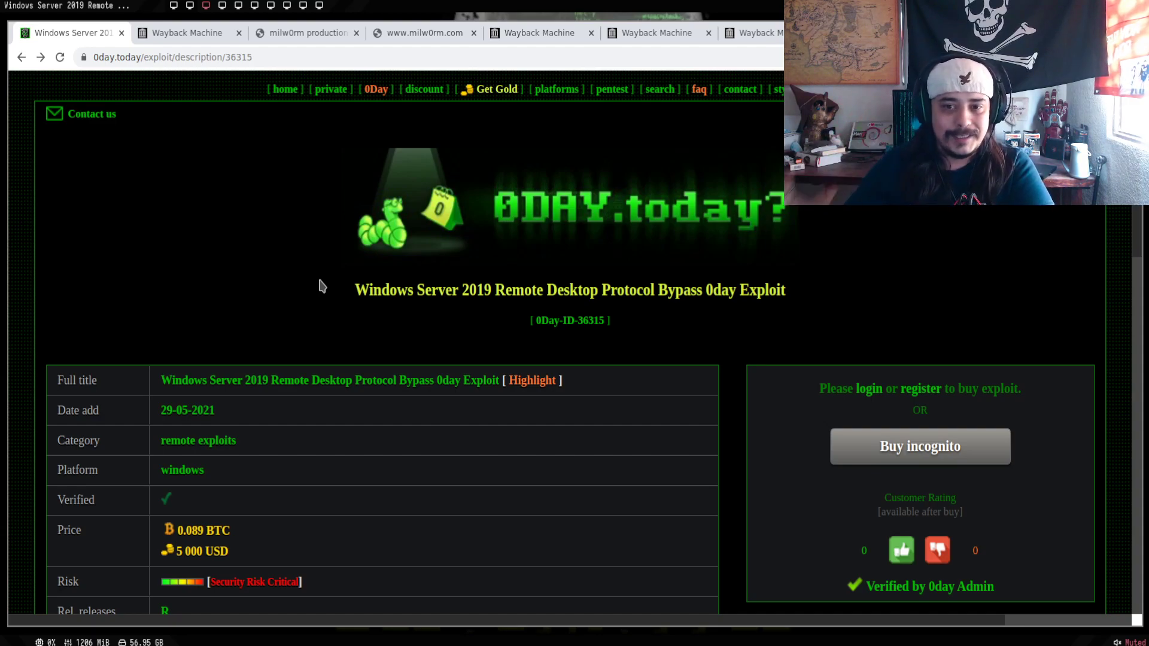
mouse_move(333, 282)
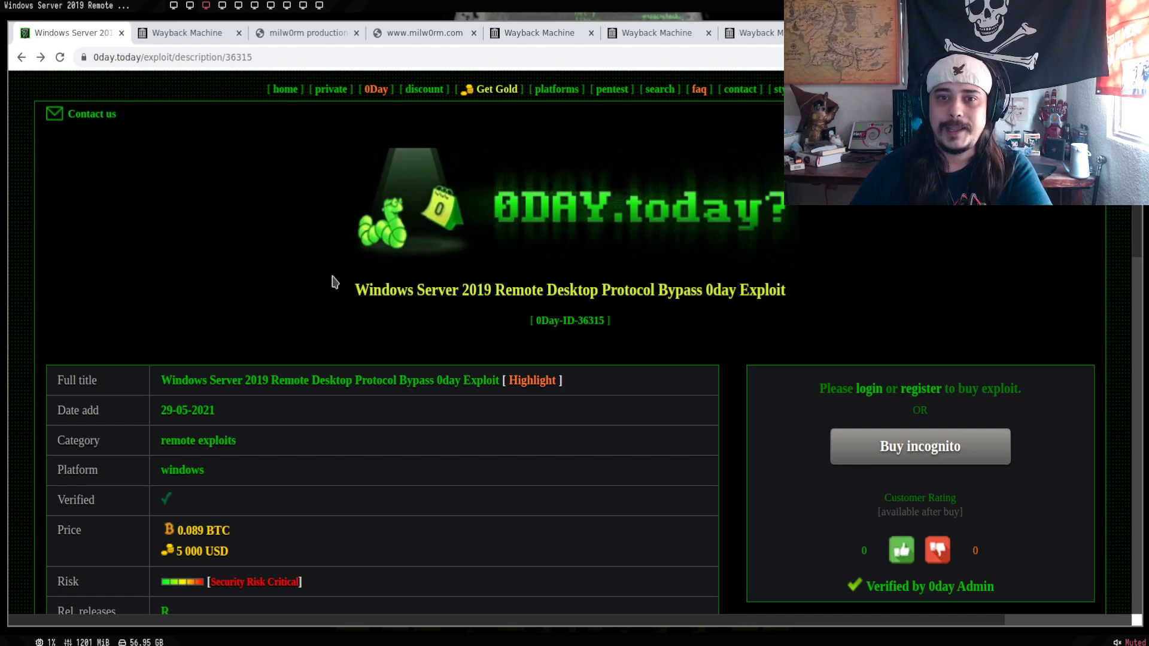
- Switch to the archived May 2004 milw0rm.com snapshot and scroll its exploit table
click(189, 33)
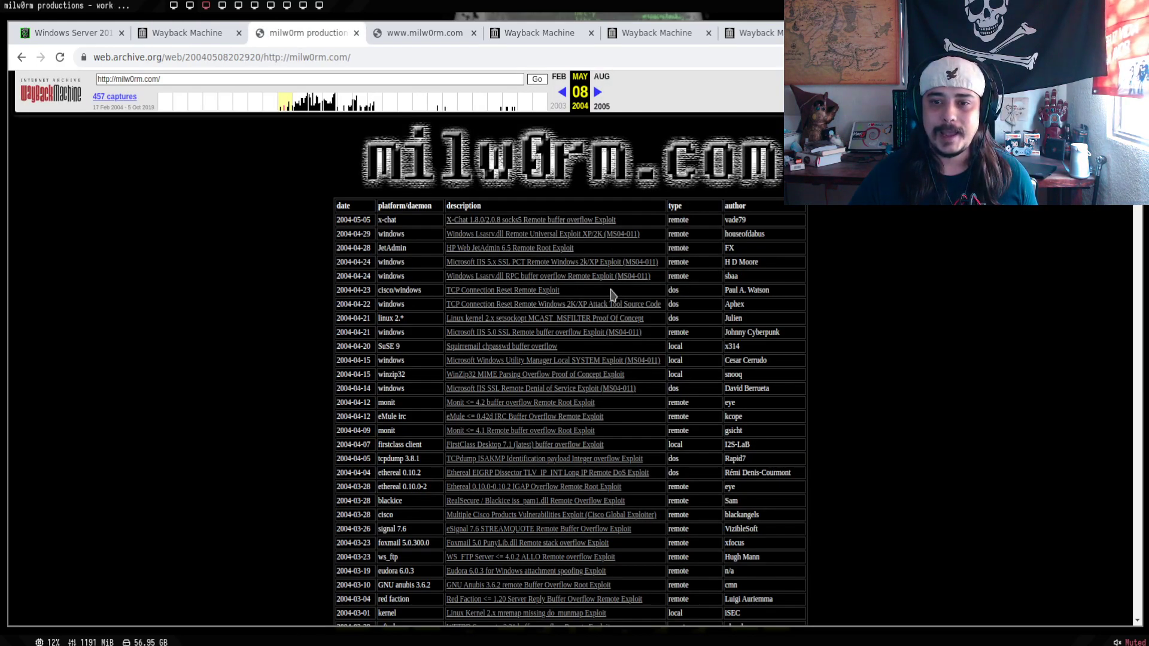
scroll(down, 3)
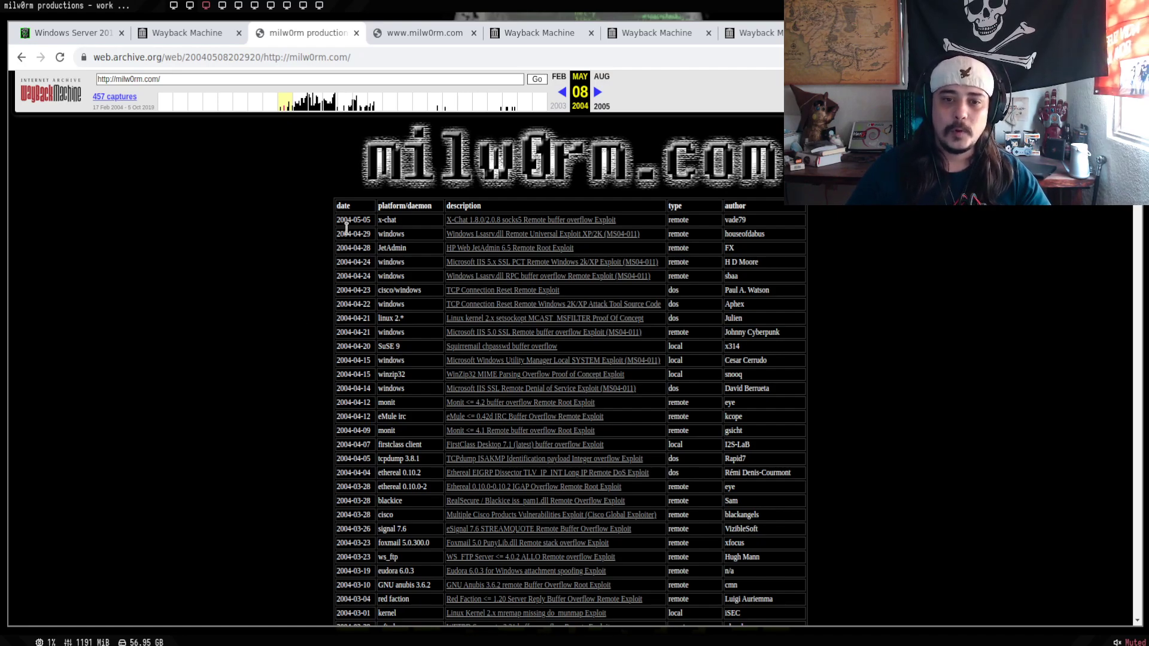
scroll(down, 3)
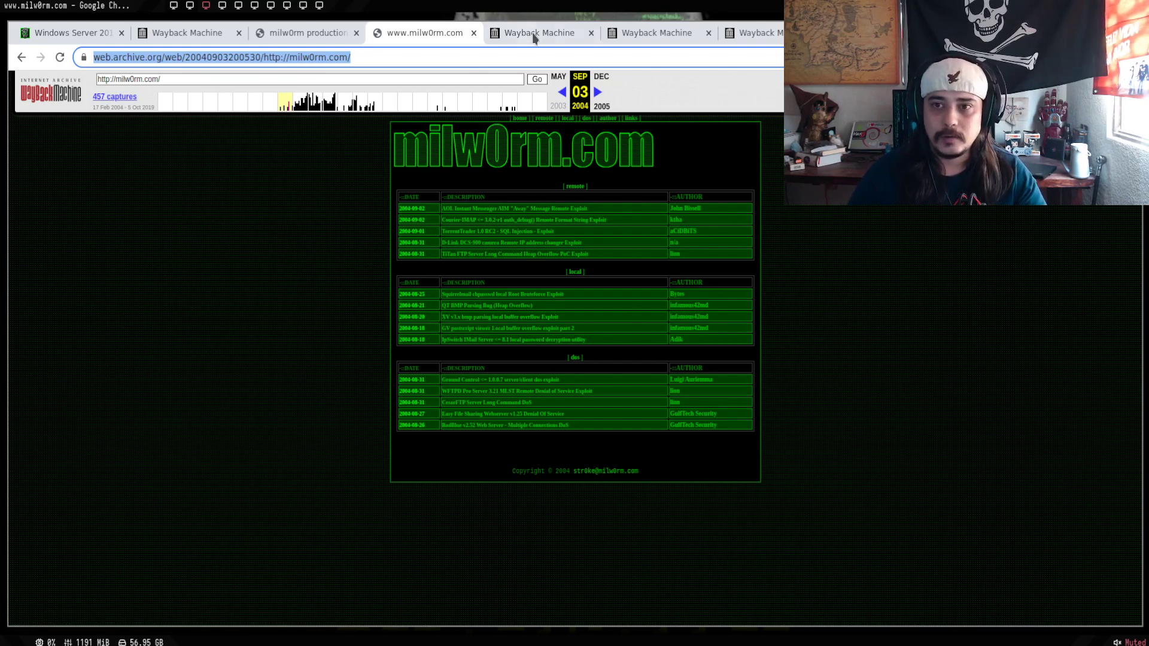
- From the inj3ct0r archive results, reach the 1337day.com calendar and load the March 29, 2013 snapshot
click(538, 34)
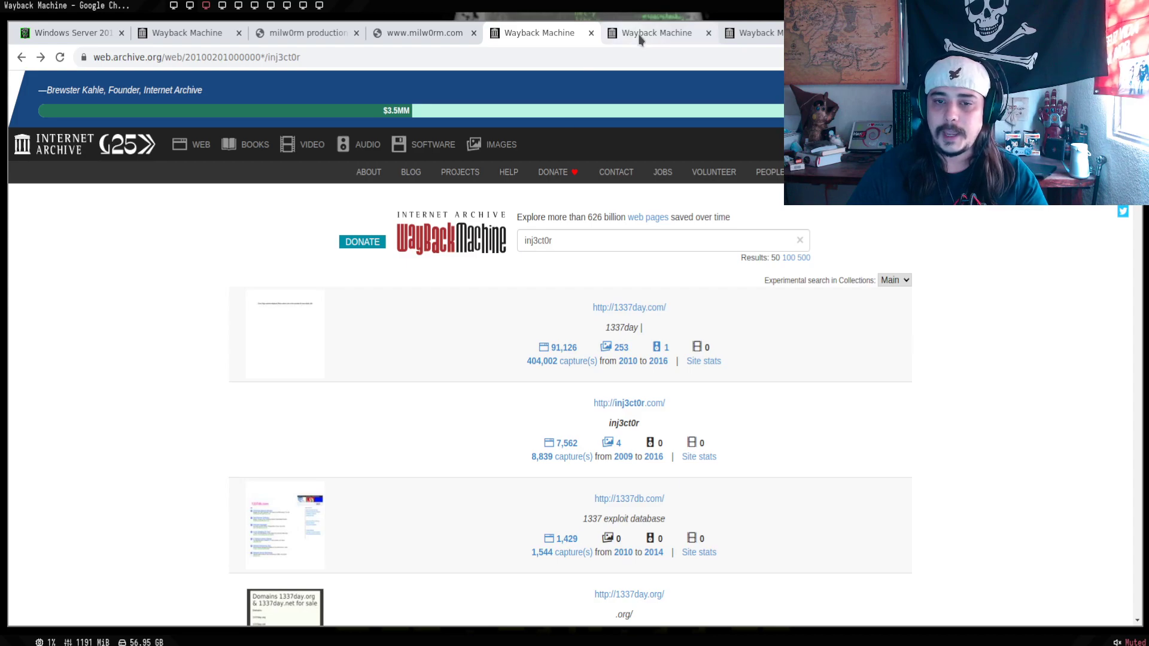
click(629, 306)
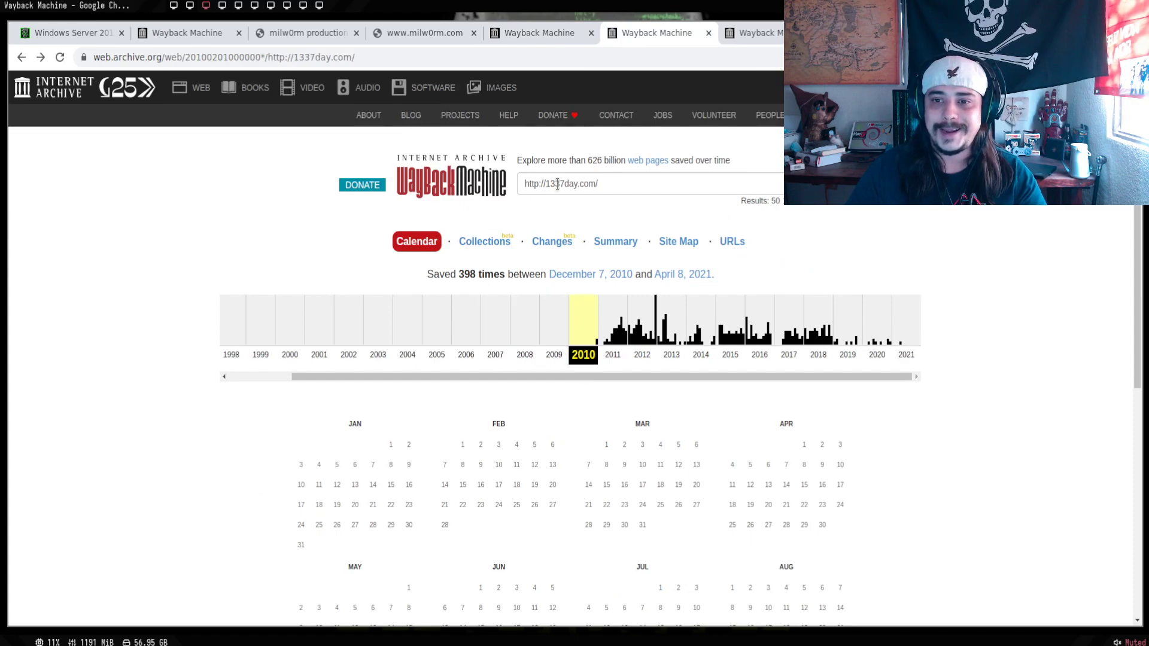
click(626, 183)
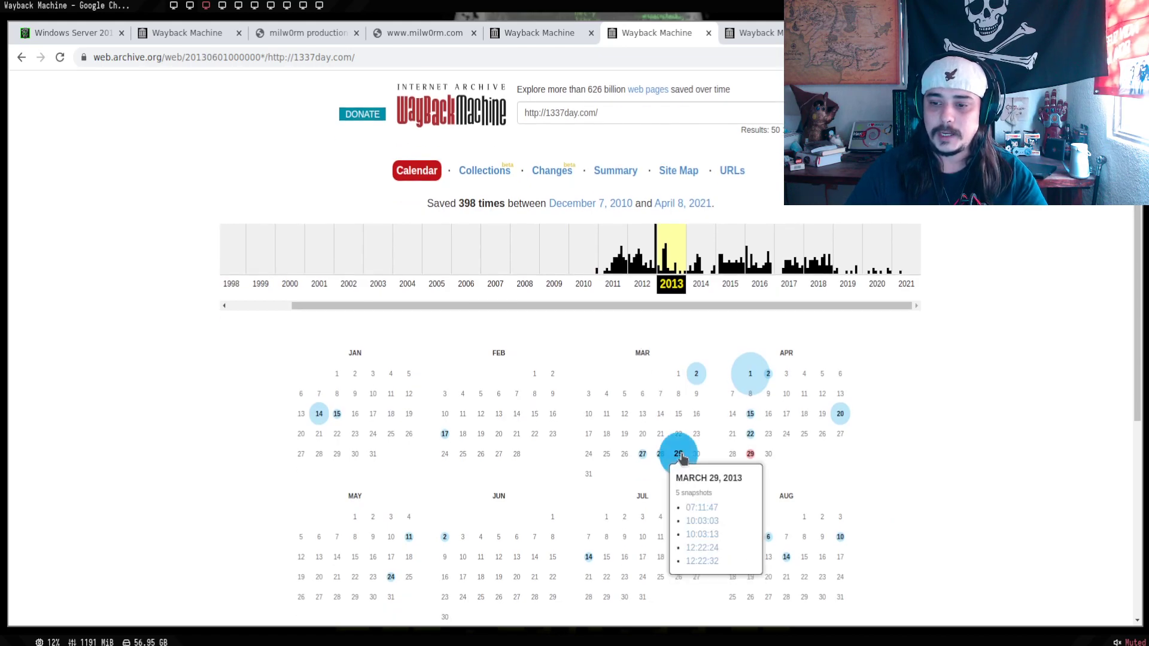
click(701, 508)
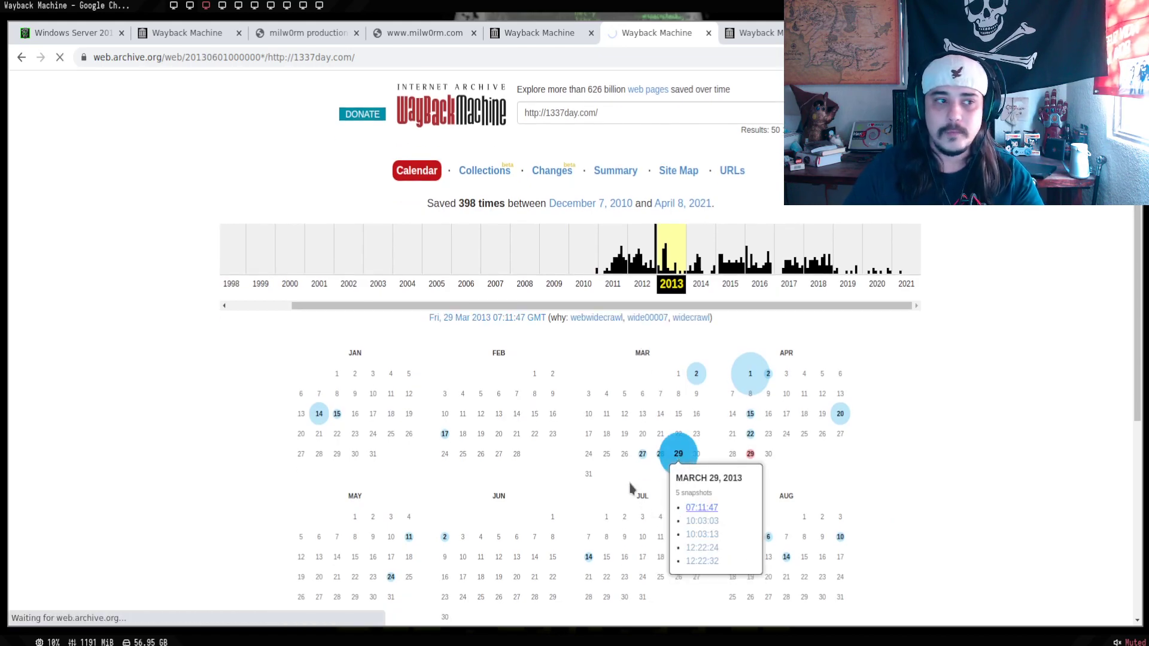
click(701, 508)
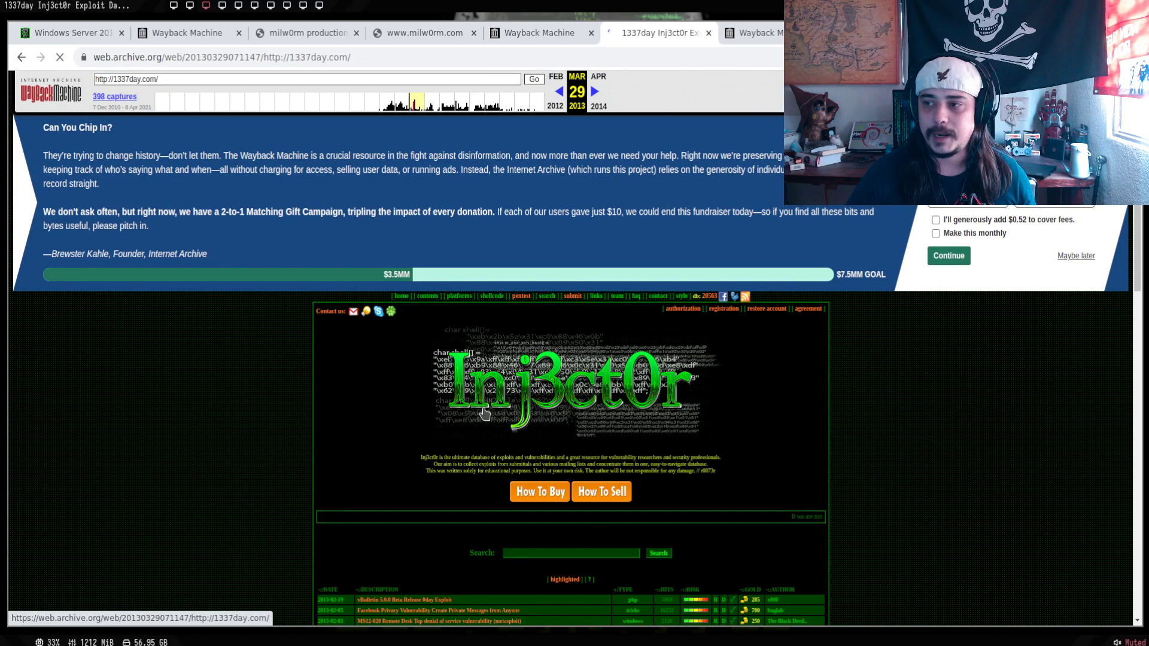
- Flip between the inj3ct0r search results and the 0day.today capture calendar, ending on the calendar
click(754, 34)
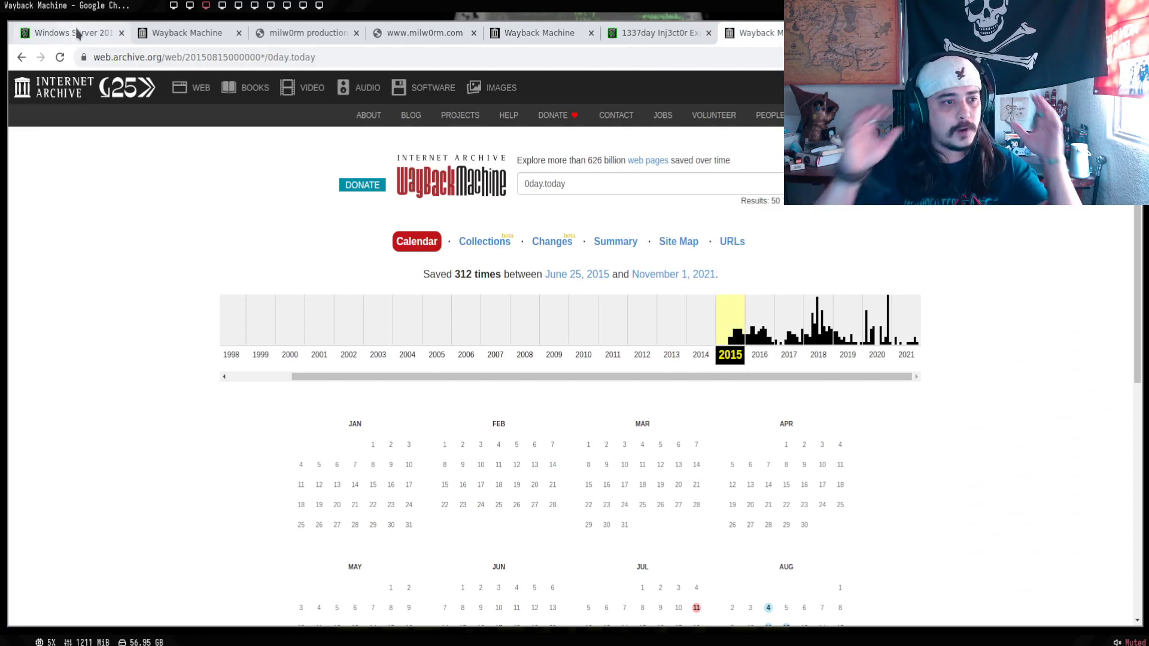
mouse_move(79, 32)
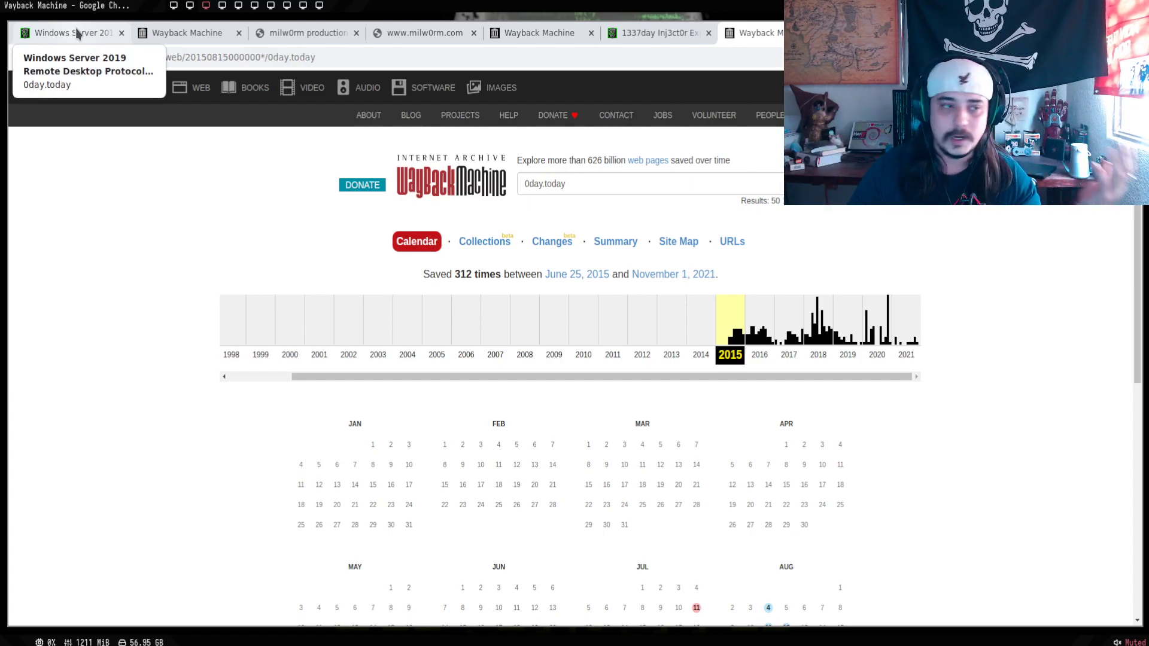
mouse_move(119, 237)
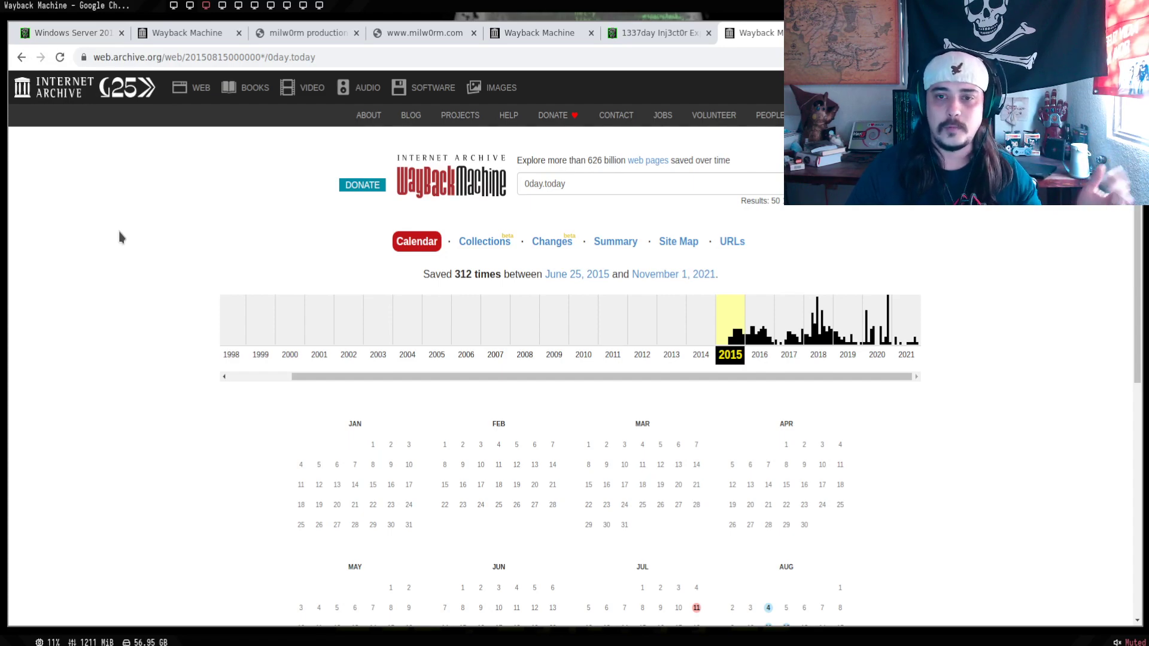
mouse_move(127, 238)
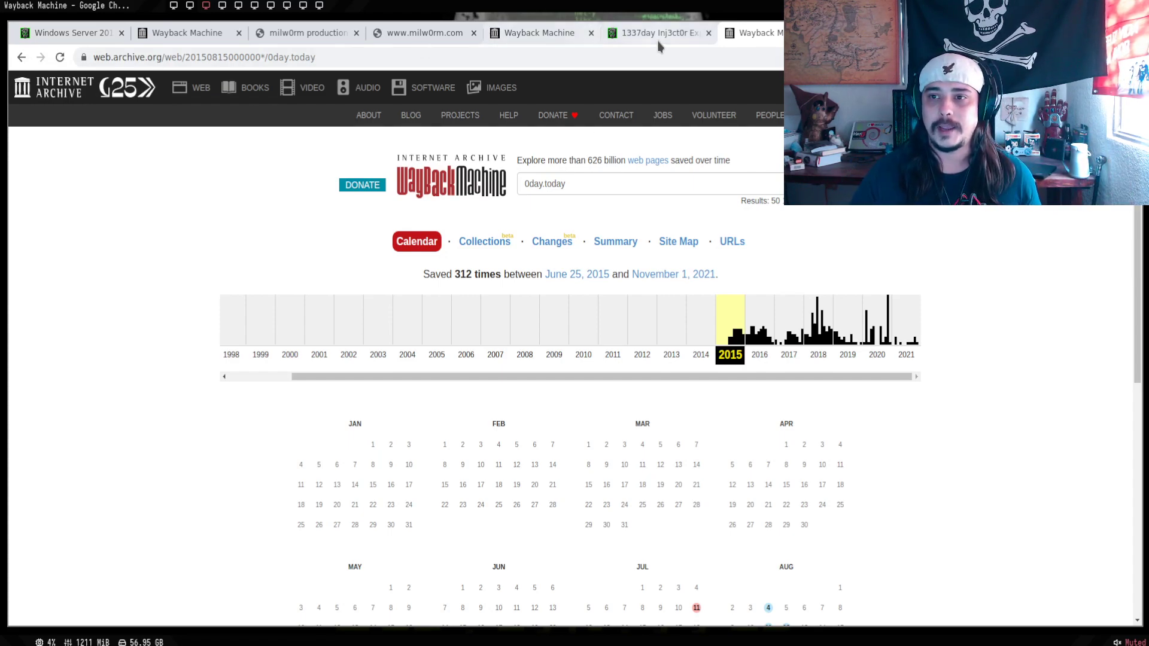
click(538, 34)
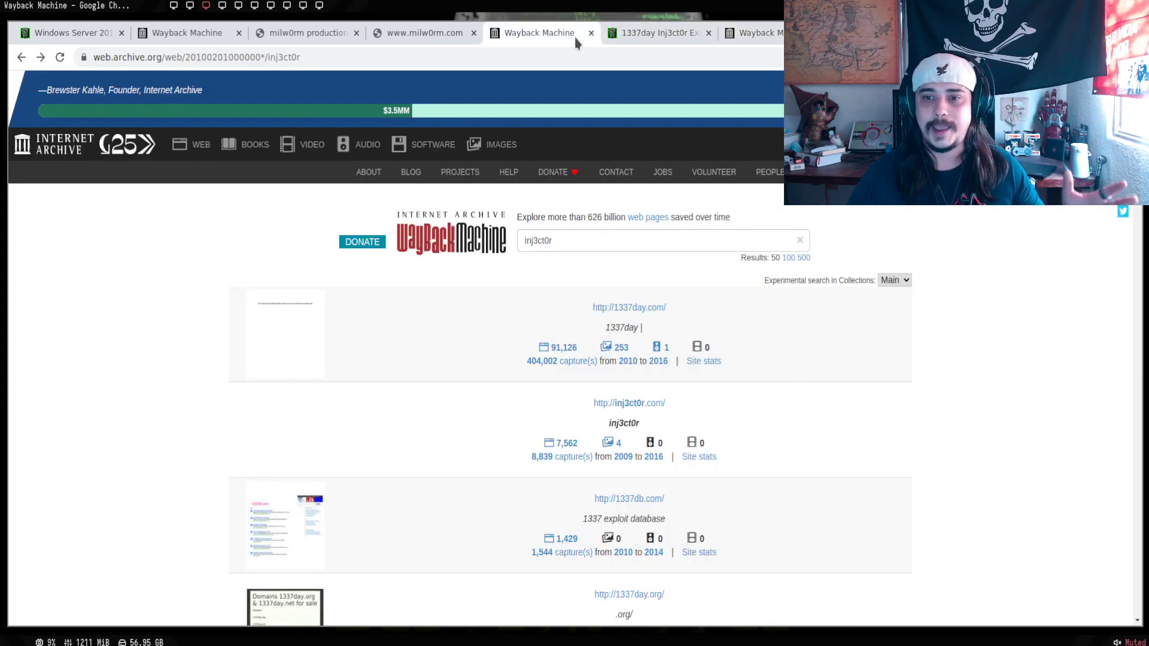
mouse_move(630, 37)
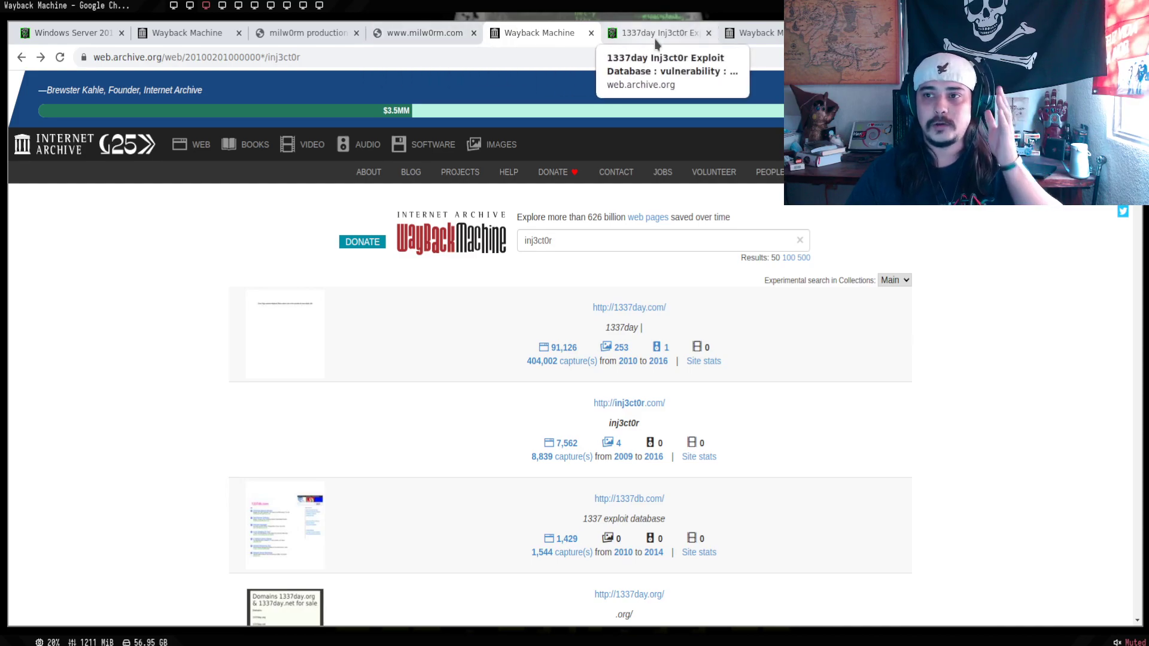
click(754, 33)
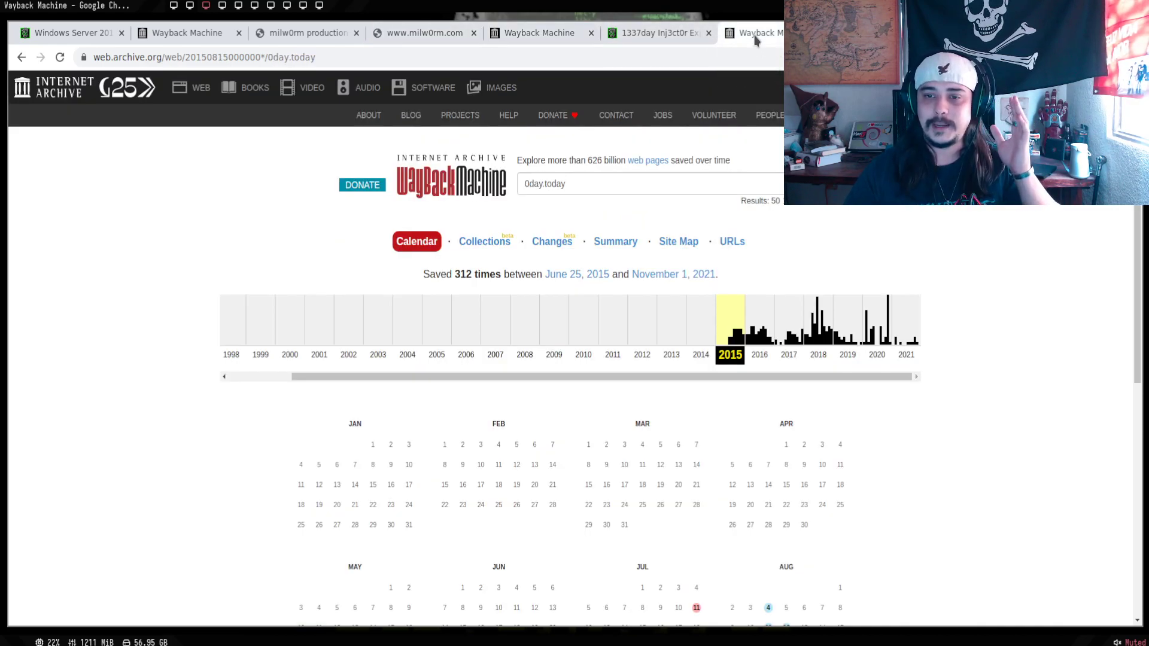
- Return from the Windows Server 2019 exploit tab to the 0day.today home page and scroll its exploit tables
click(72, 32)
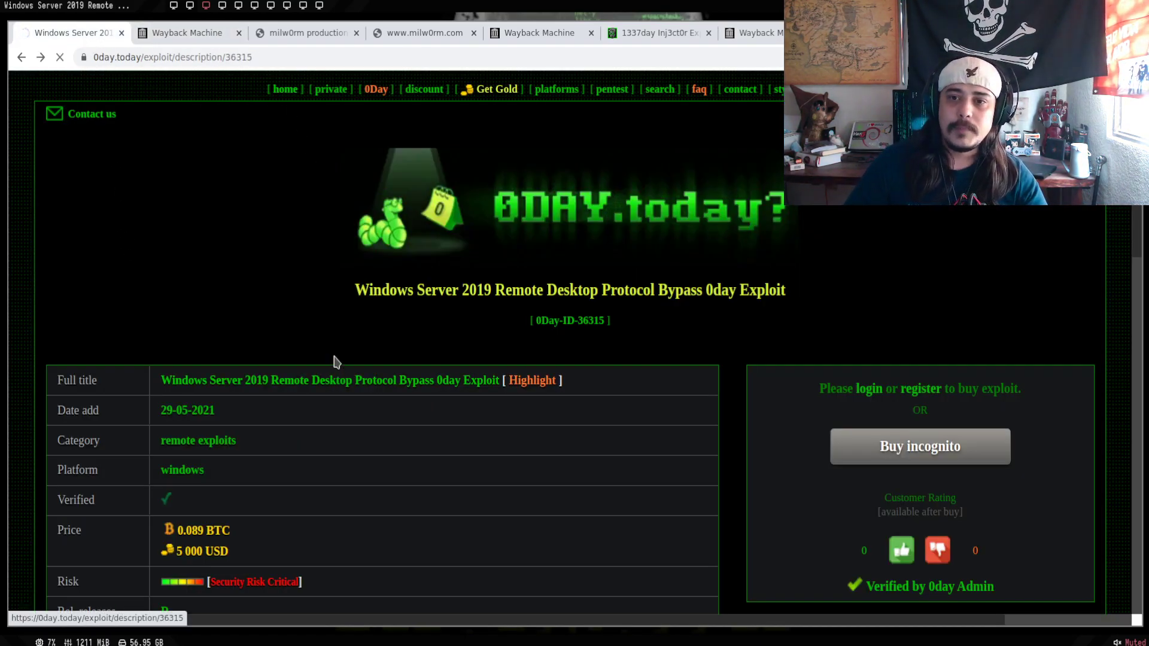
click(285, 88)
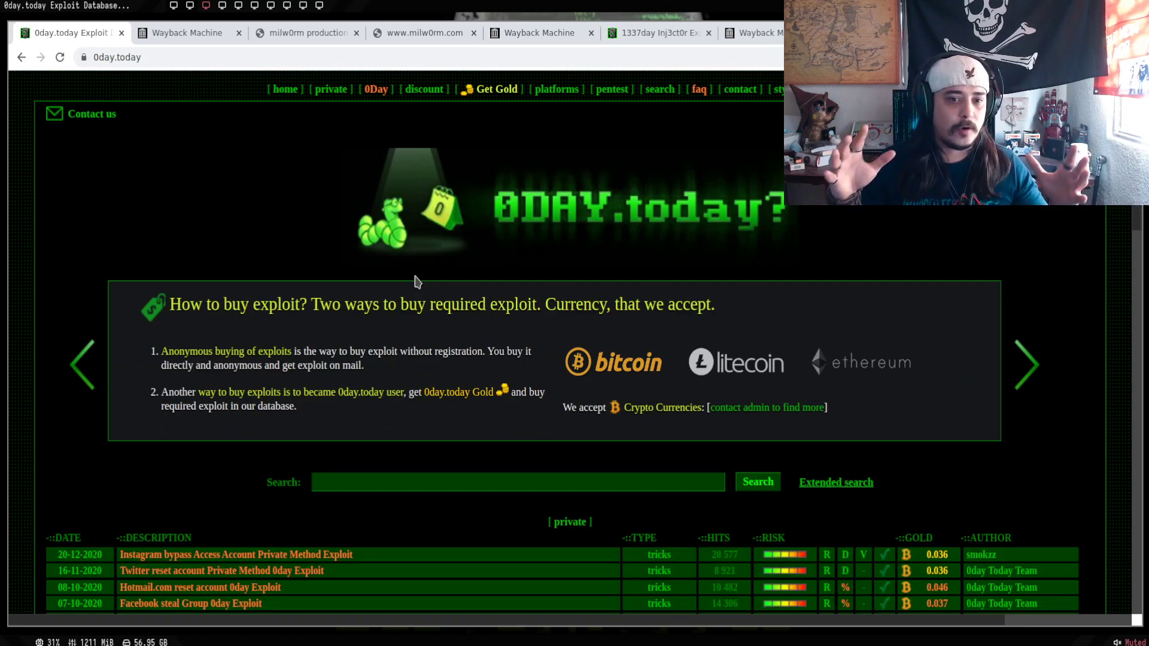
scroll(down, 3)
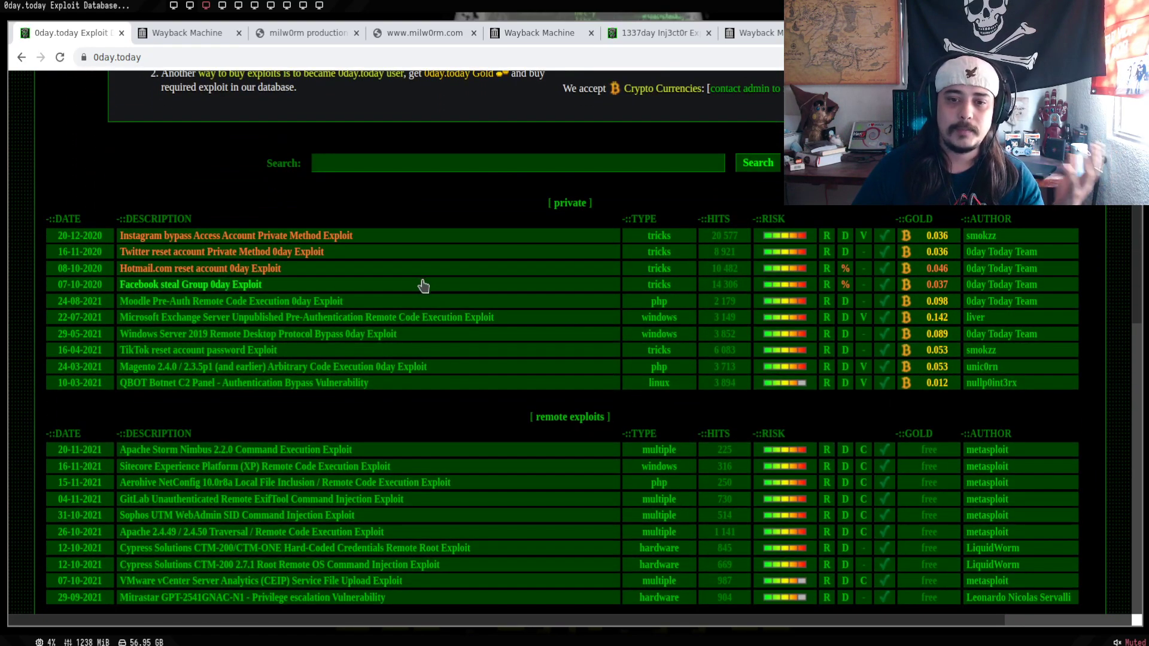
scroll(down, 3)
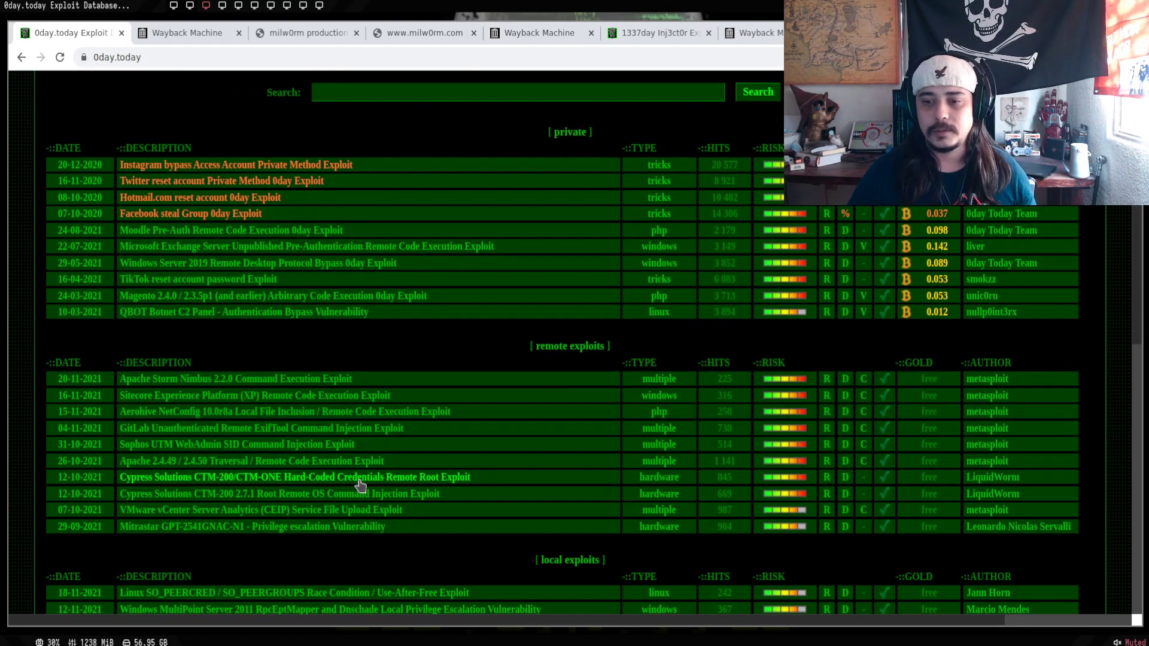
mouse_move(340, 557)
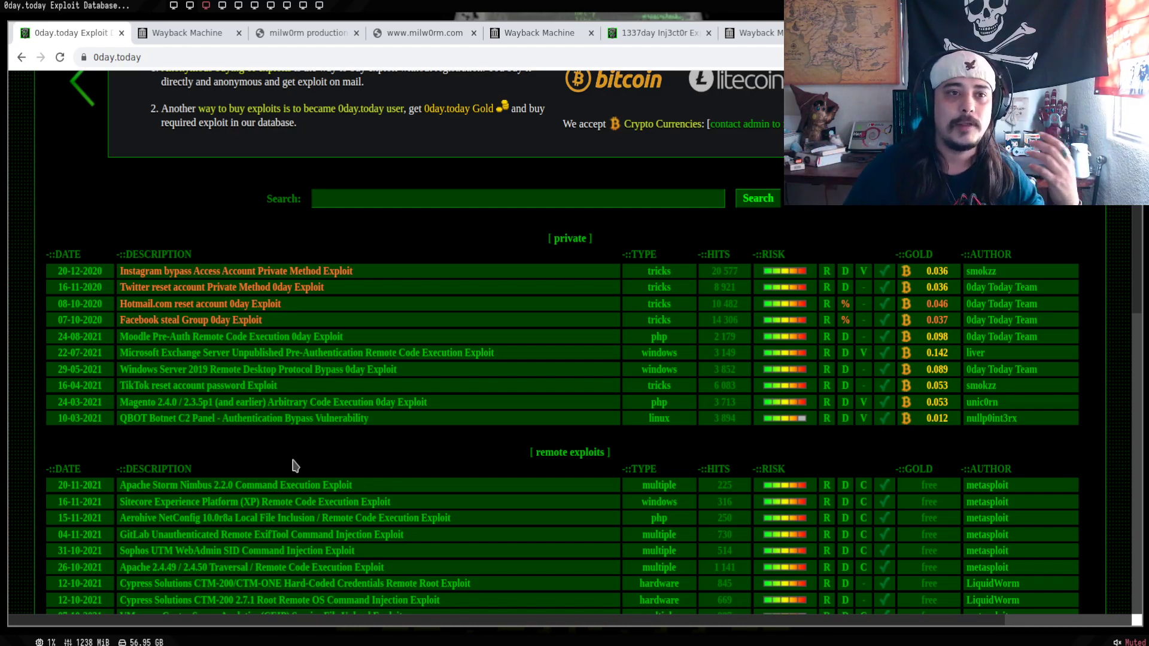
mouse_move(570, 453)
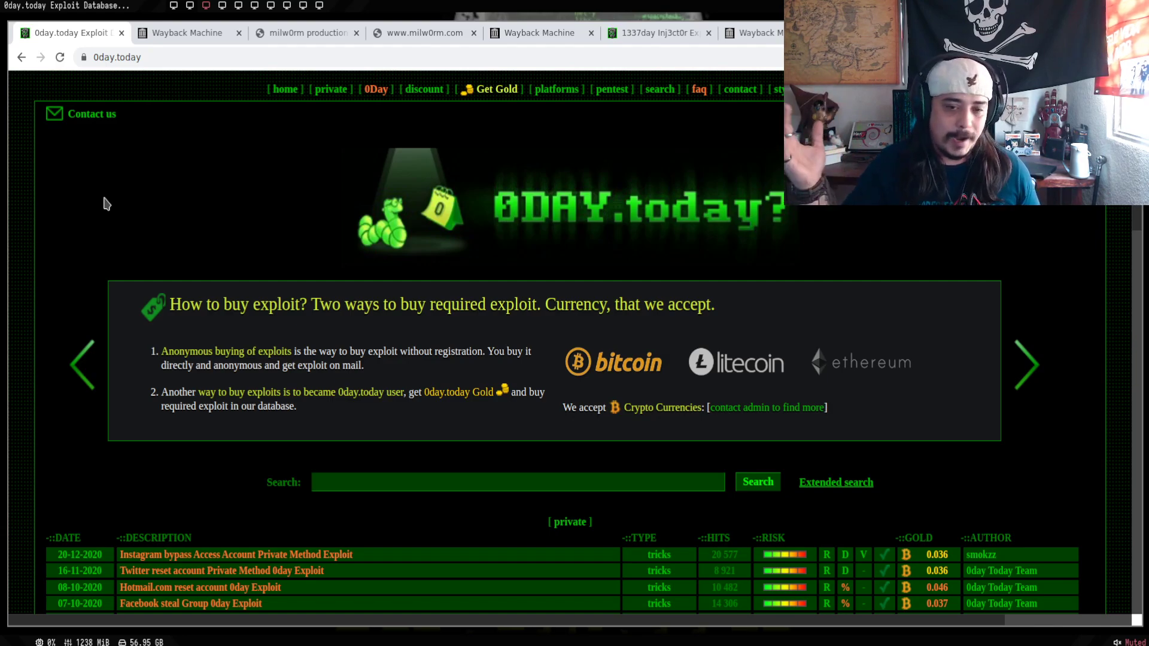
mouse_move(122, 206)
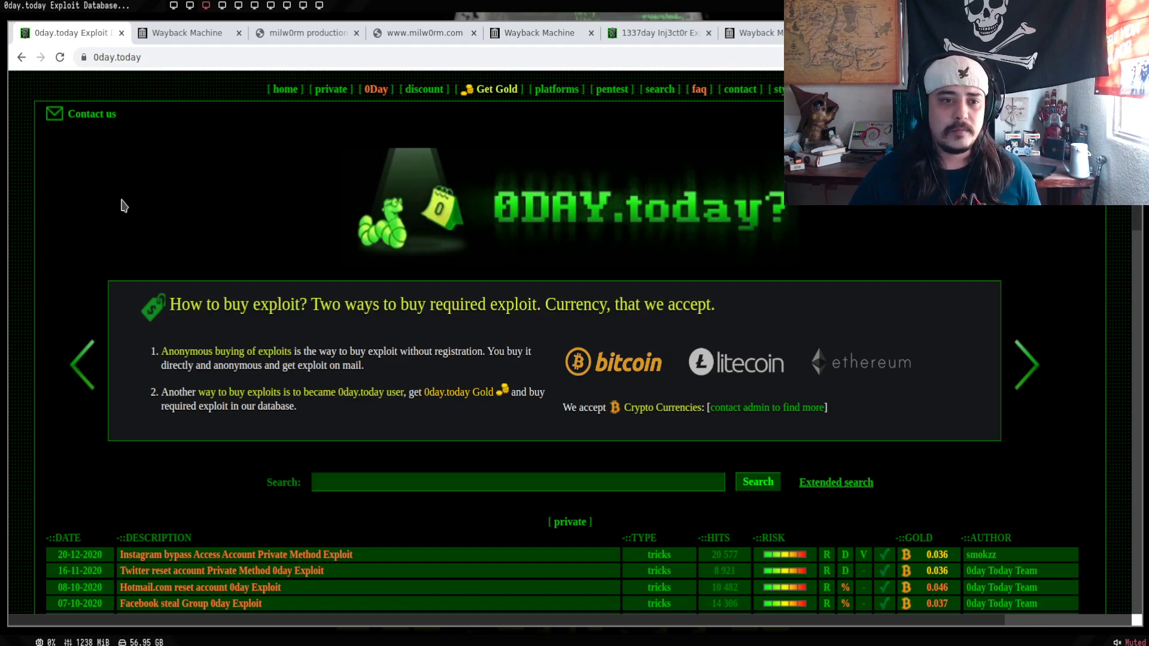
scroll(down, 3)
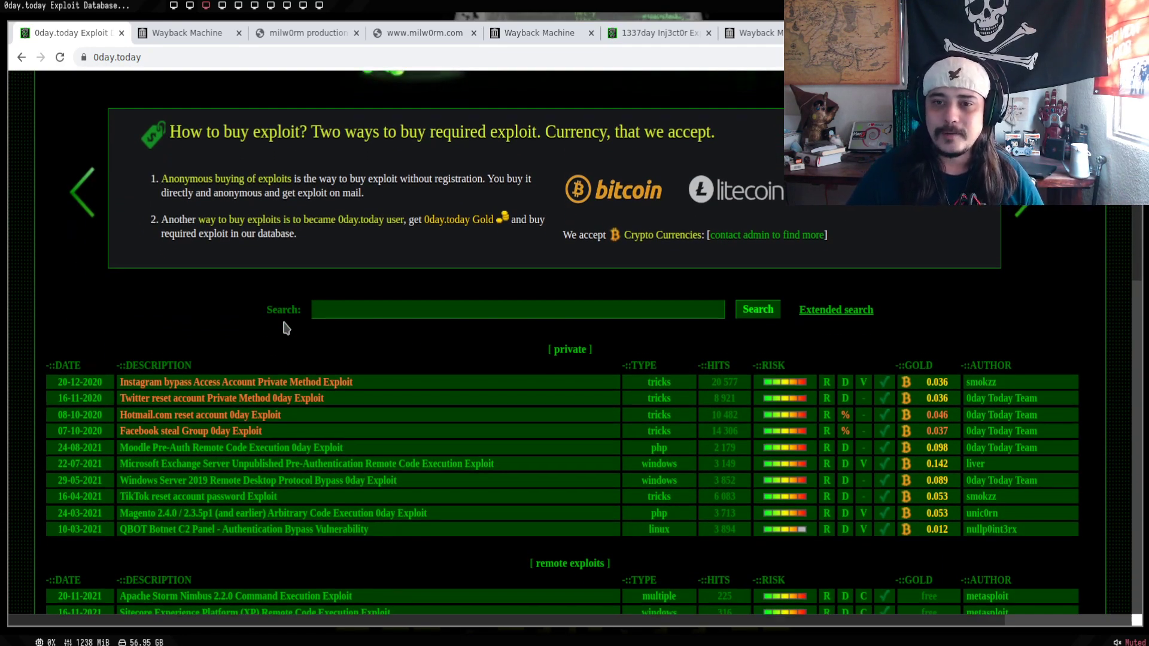
scroll(up, 3)
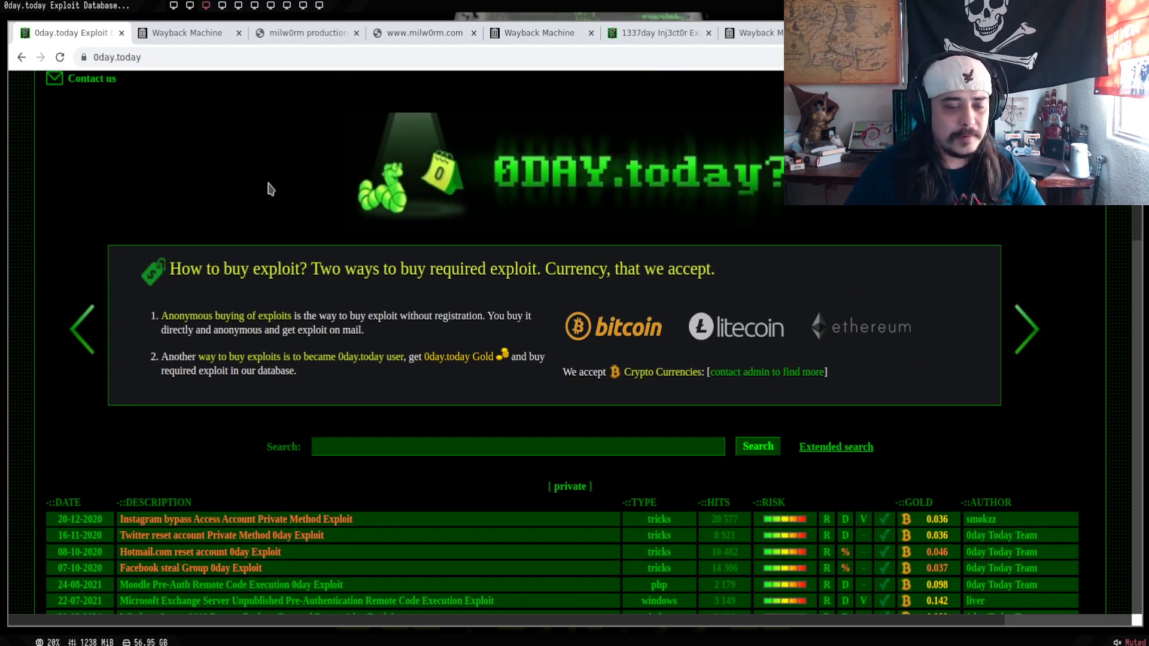
scroll(down, 3)
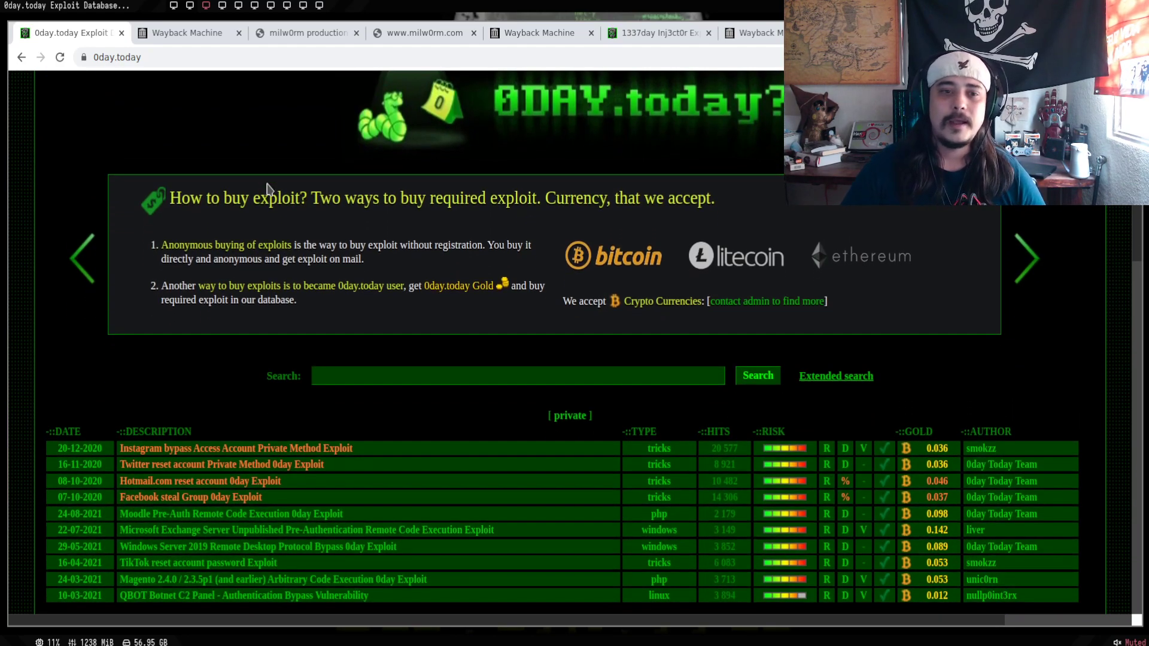
scroll(down, 3)
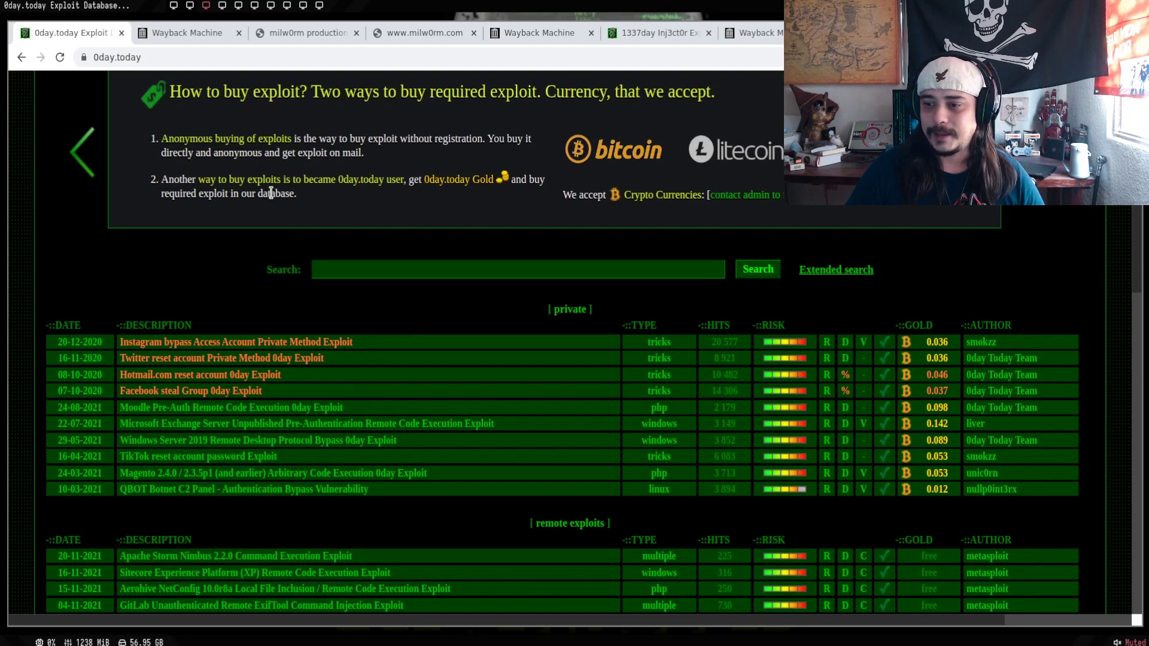
mouse_move(216, 269)
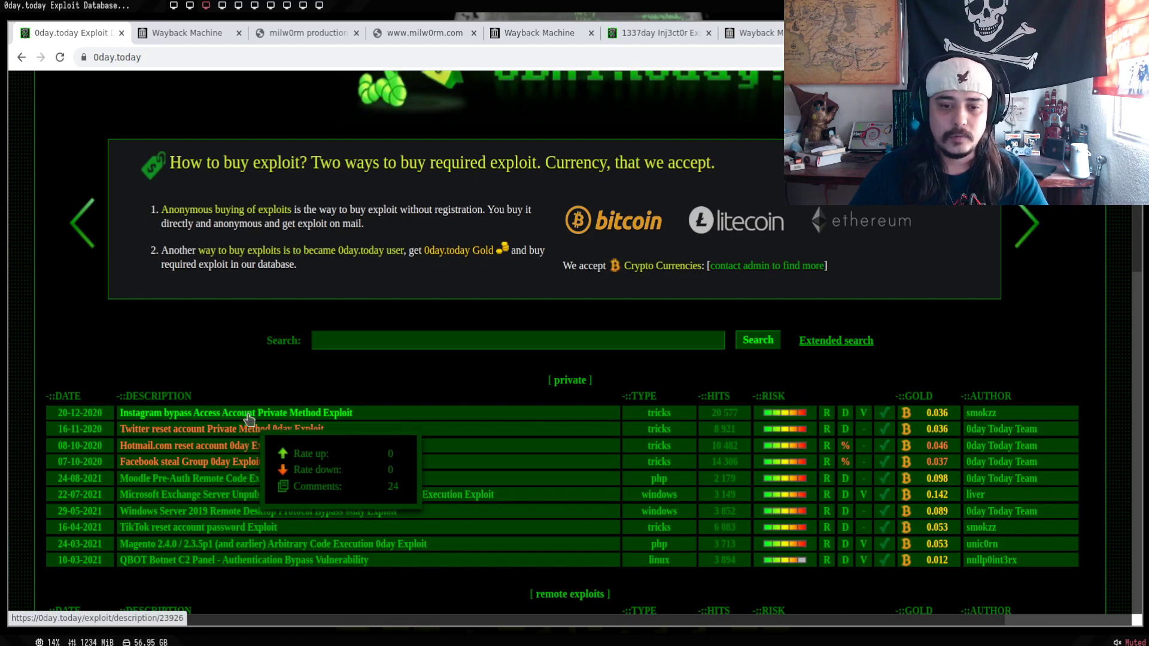
mouse_move(197, 485)
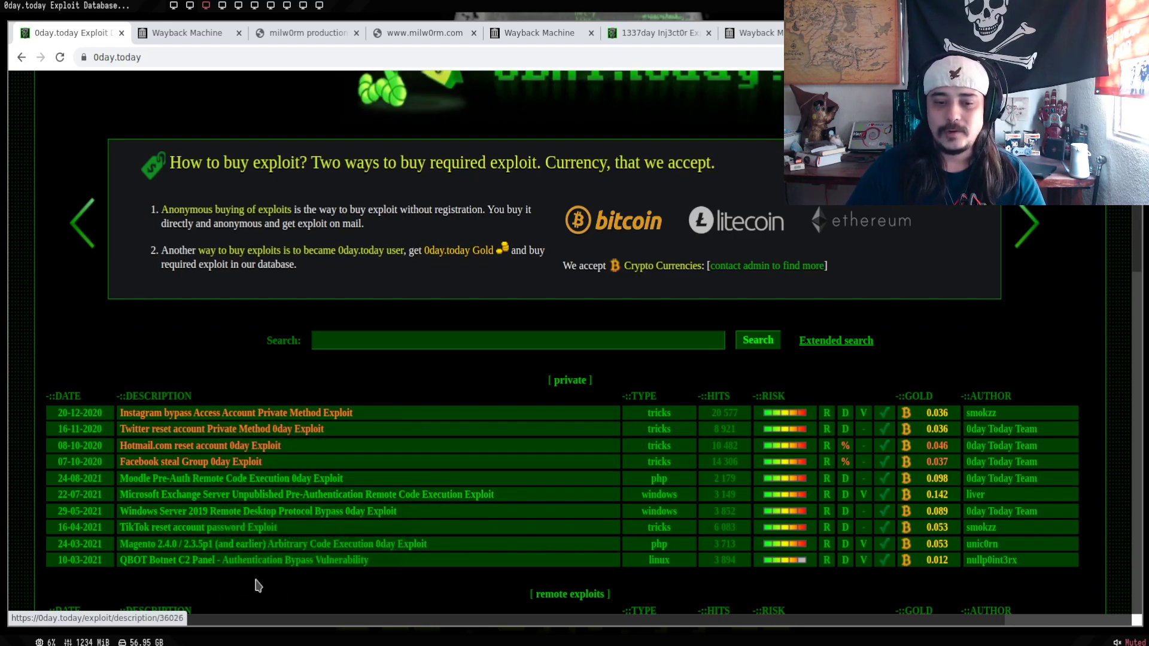
mouse_move(261, 591)
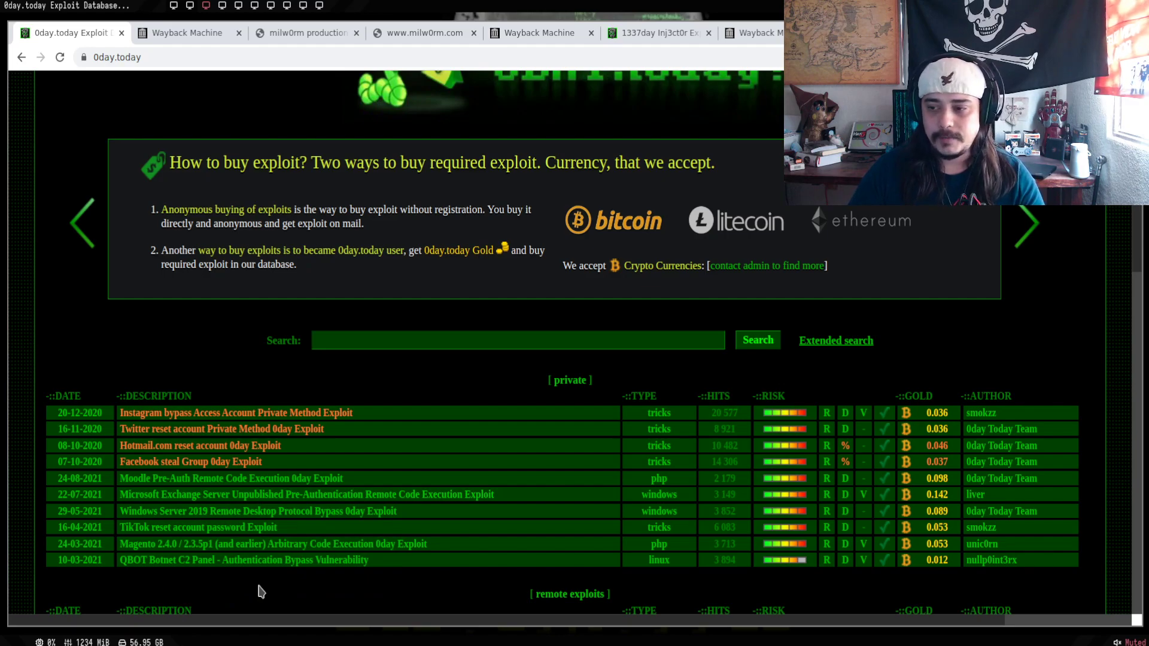
scroll(down, 3)
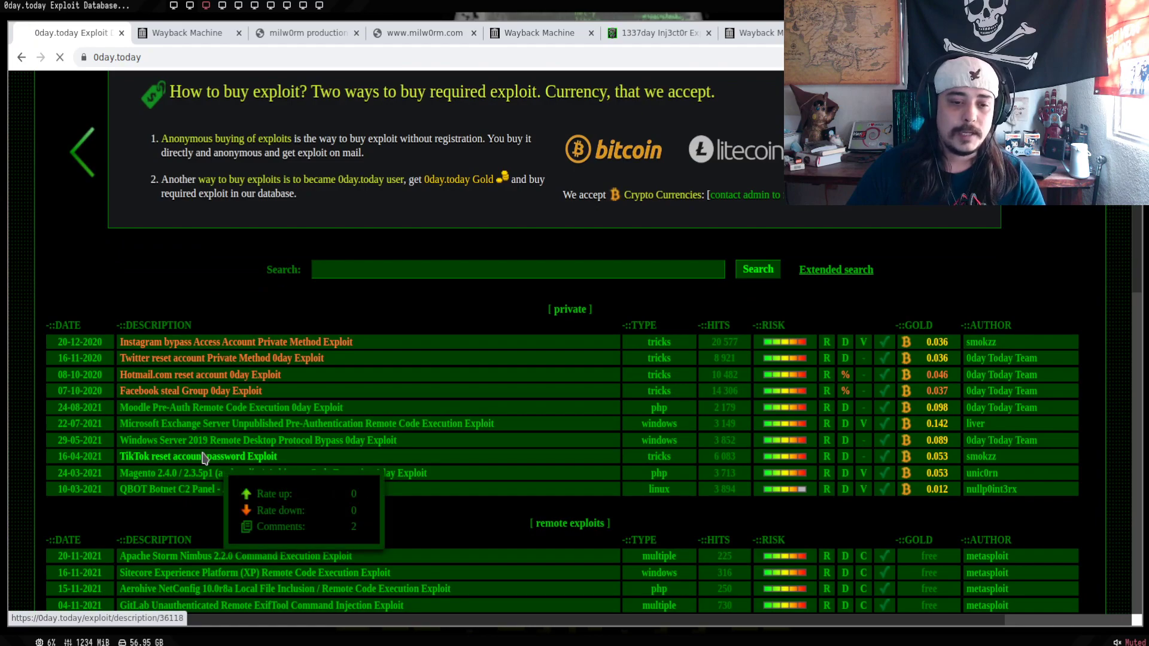
mouse_move(483, 448)
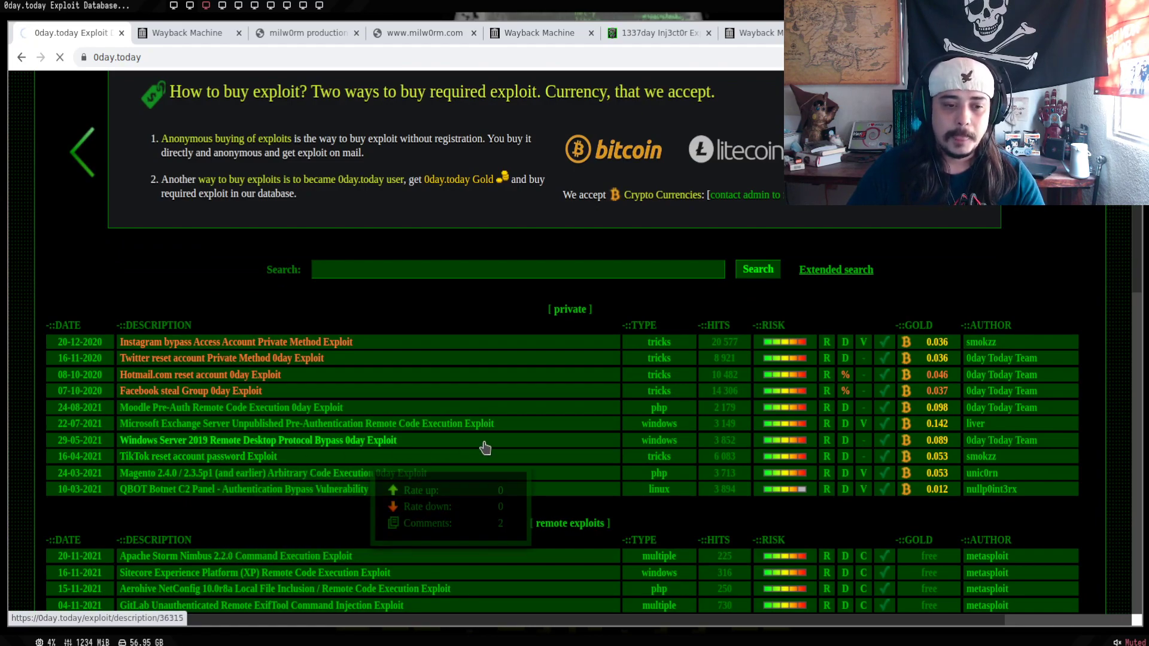
- Open the TikTok reset account password Exploit and start an incognito purchase at 0.054 BTC
click(199, 457)
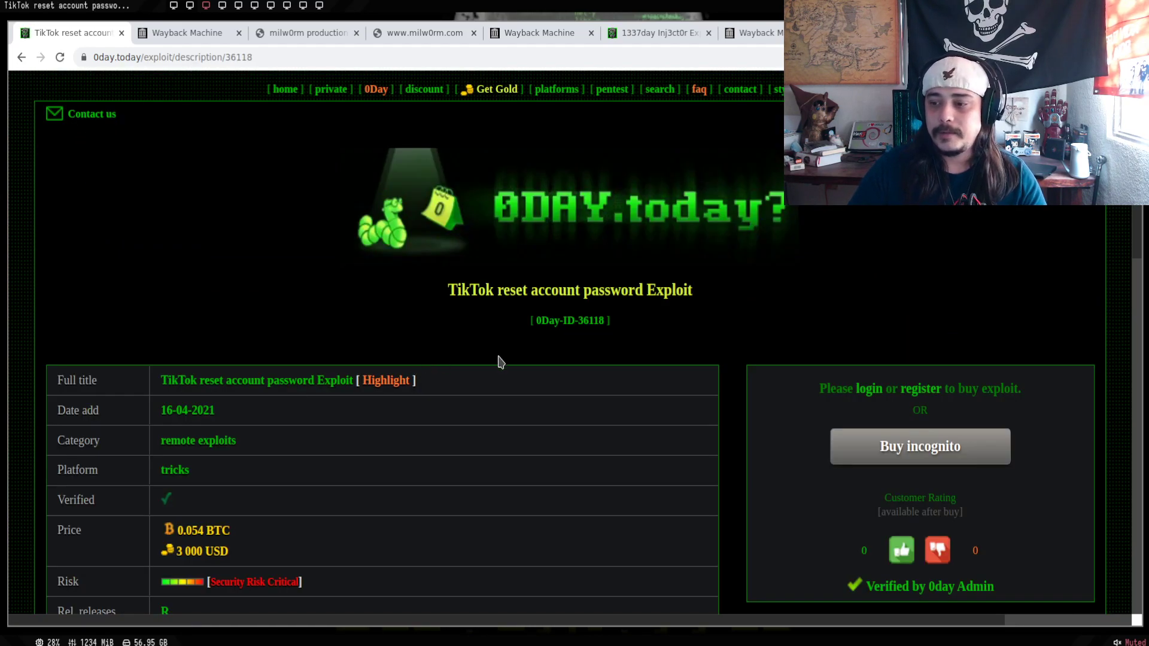
click(920, 447)
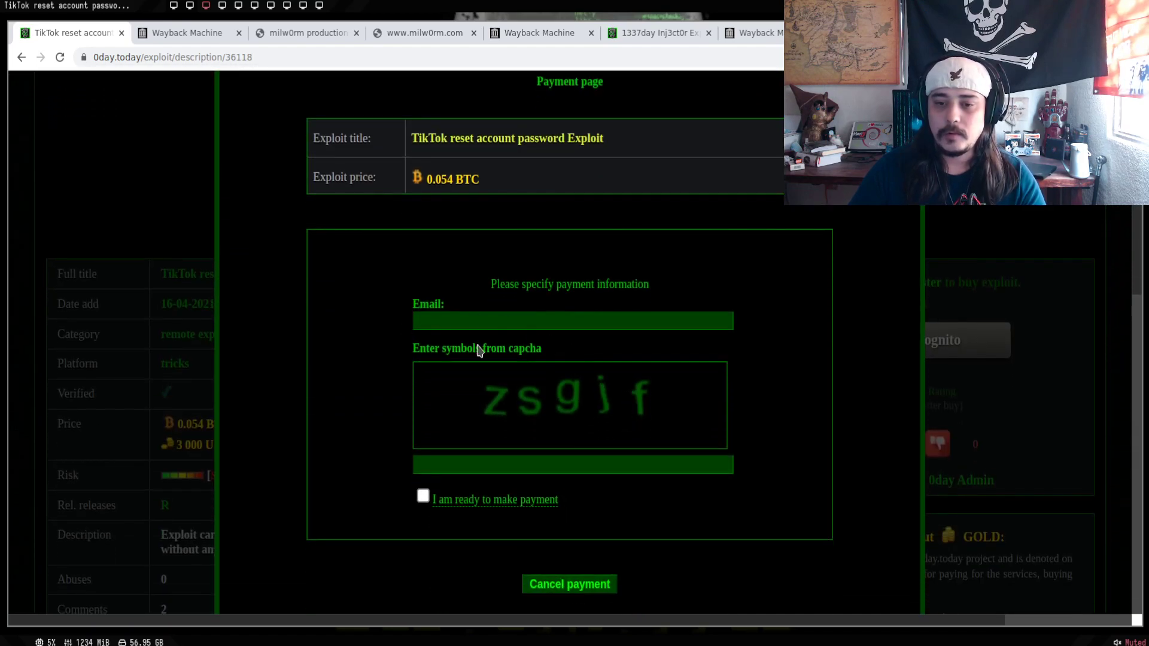
mouse_move(433, 173)
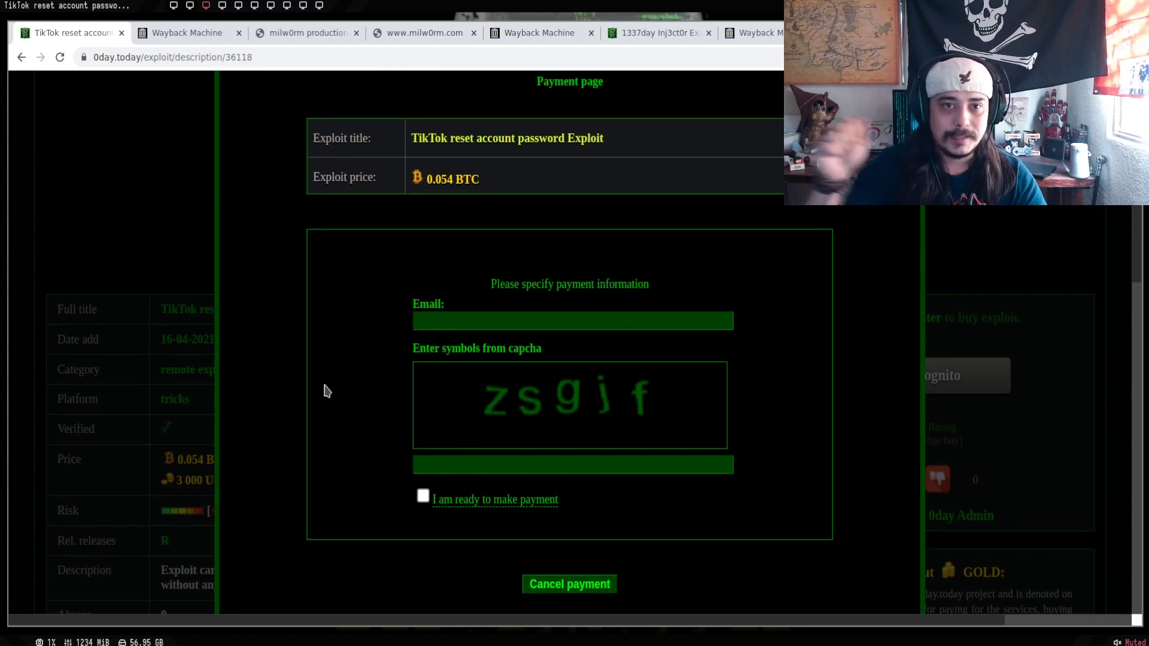
mouse_move(355, 370)
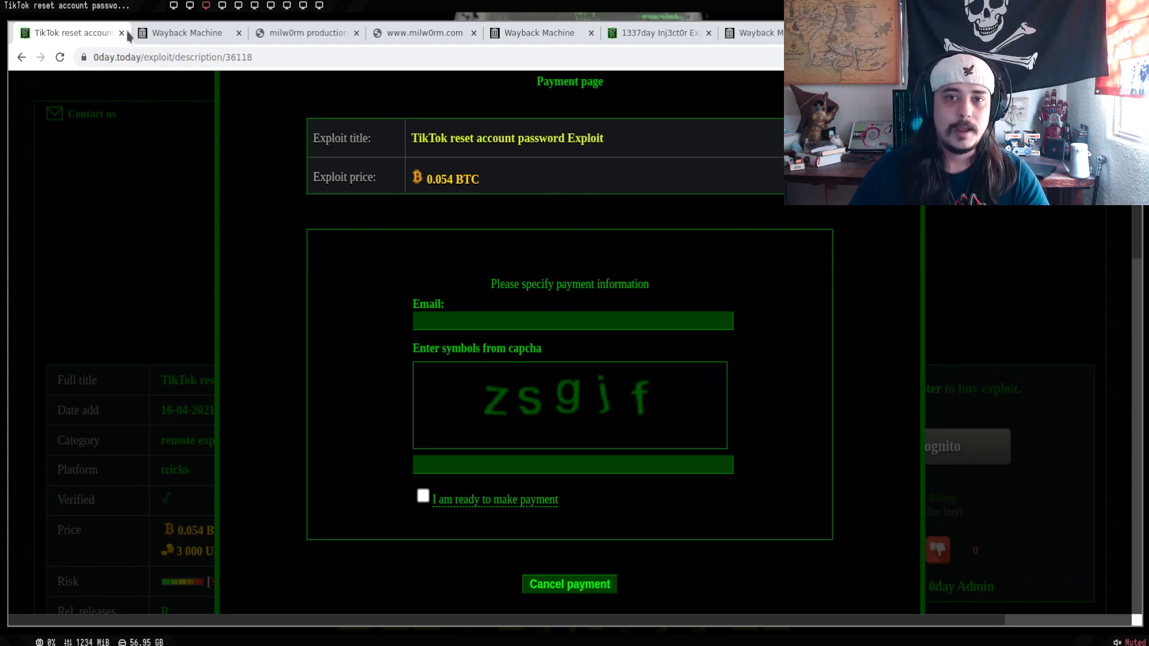
mouse_move(192, 179)
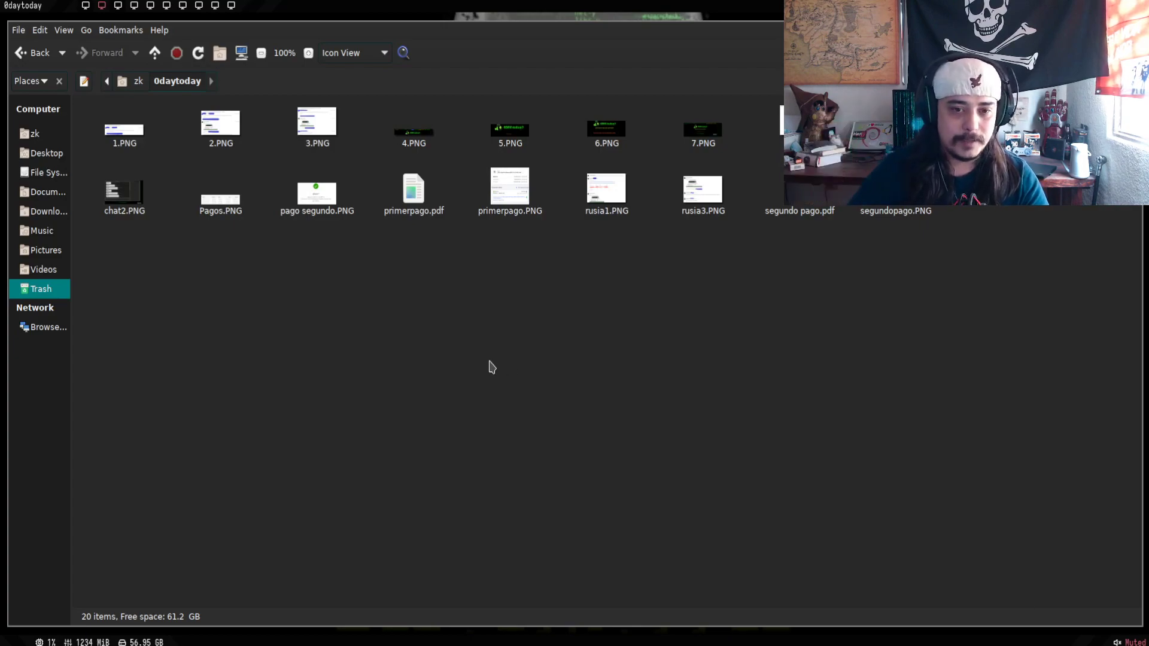
mouse_move(277, 352)
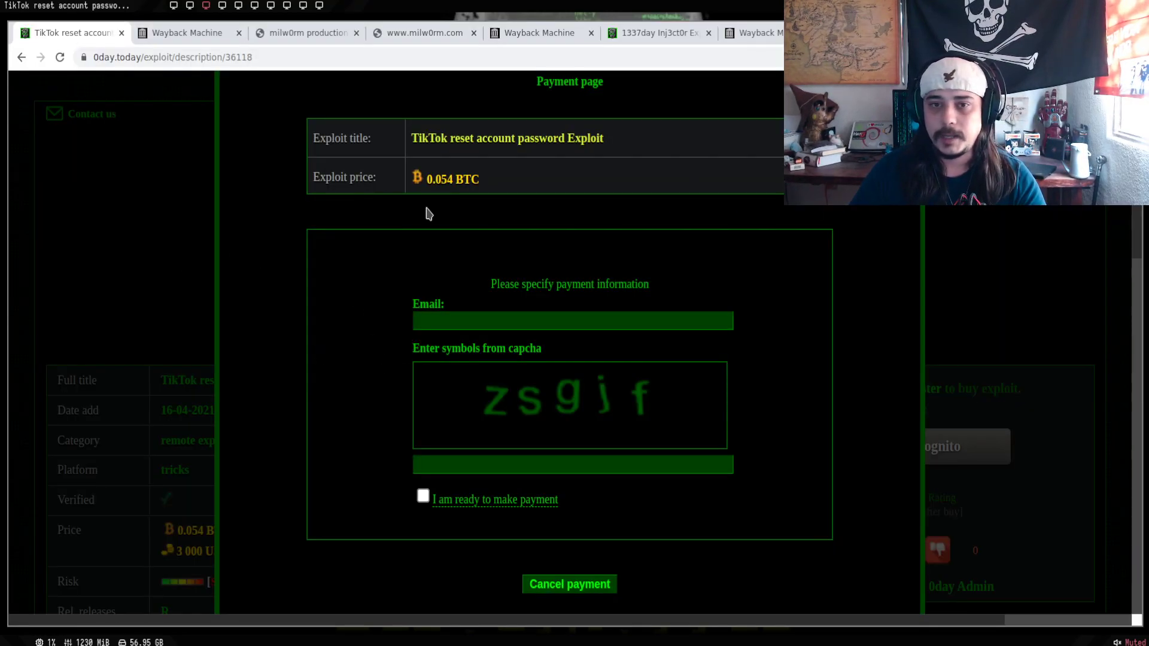
mouse_move(156, 221)
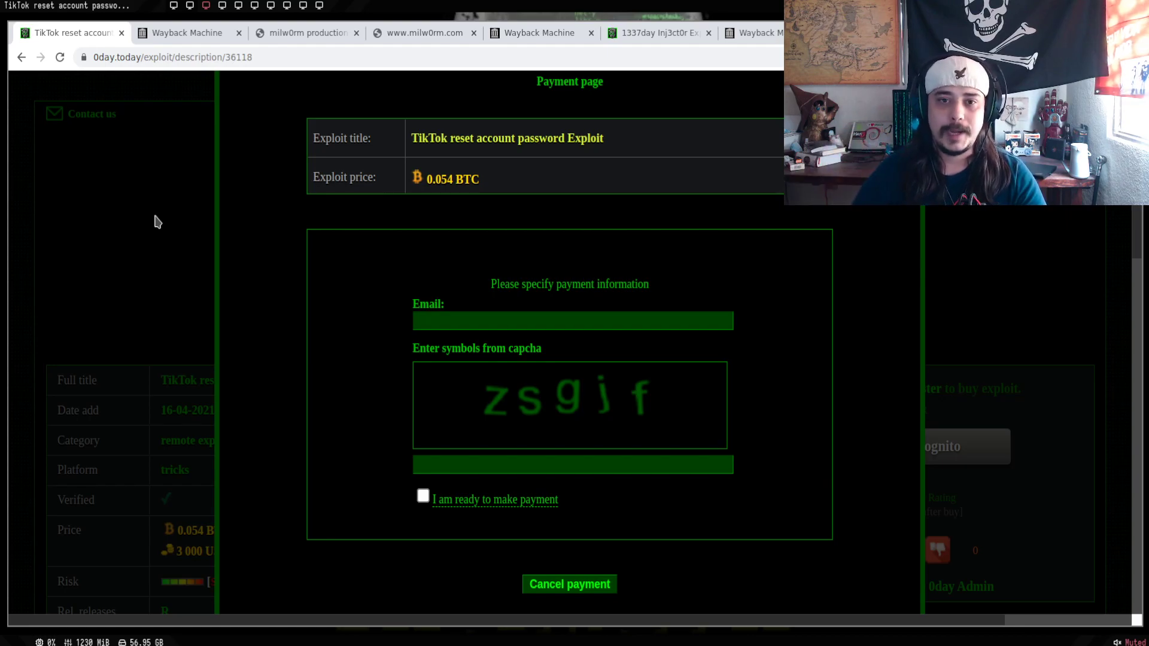
- Cancel the TikTok exploit payment and land back on the 0day.today home page
click(569, 585)
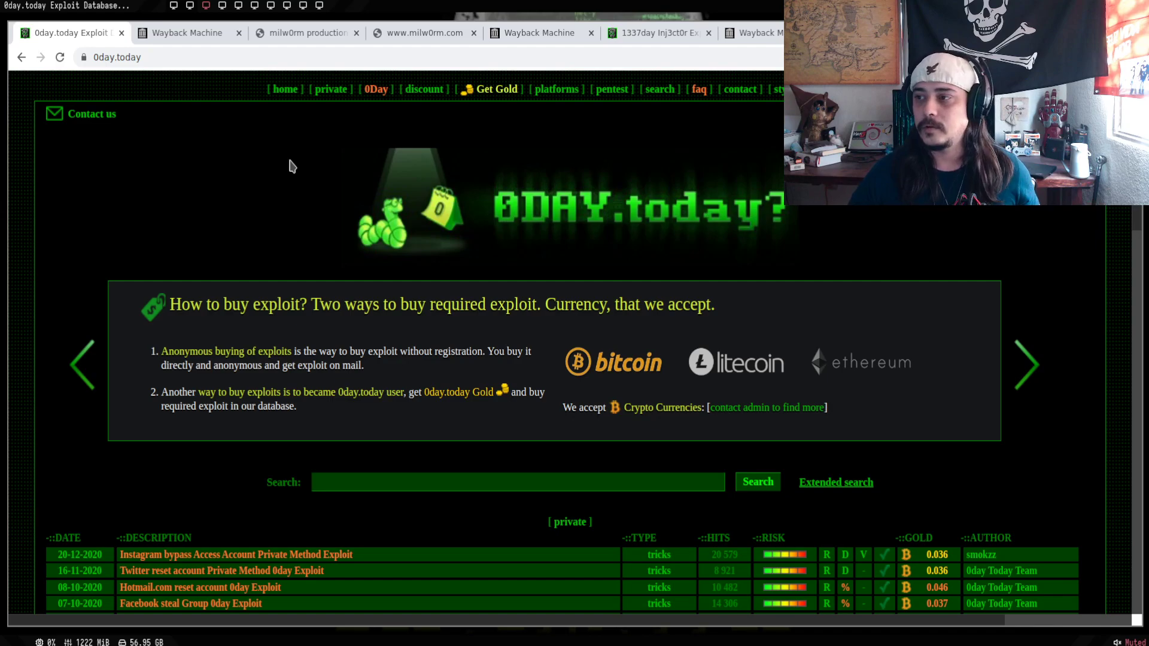
mouse_move(409, 161)
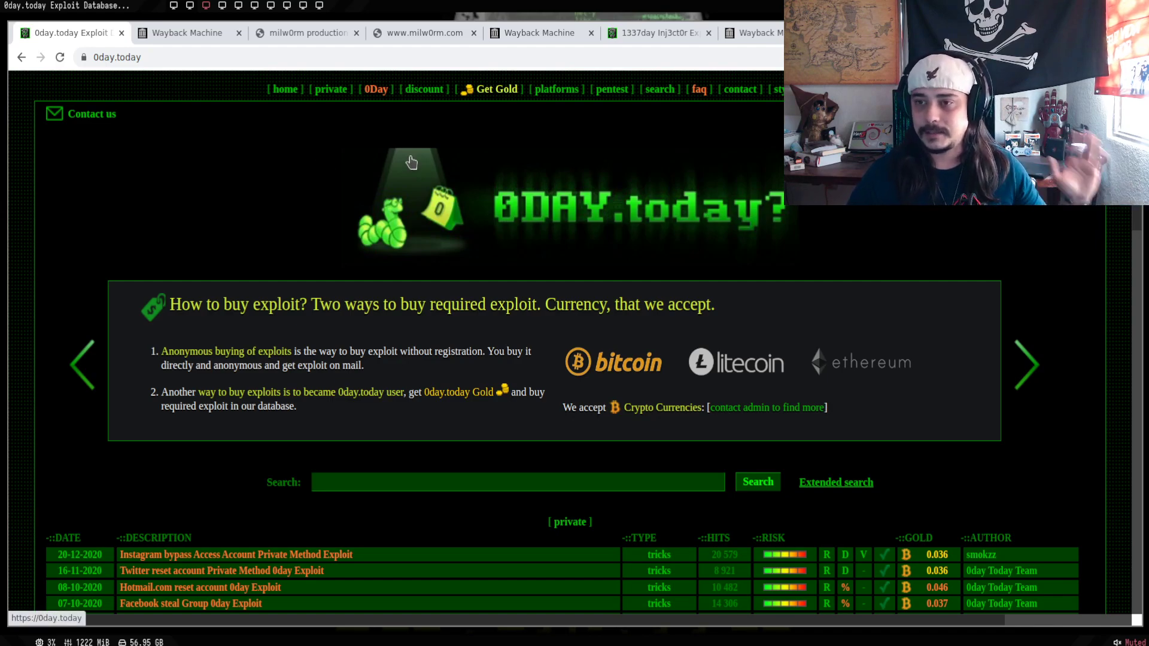
mouse_move(284, 152)
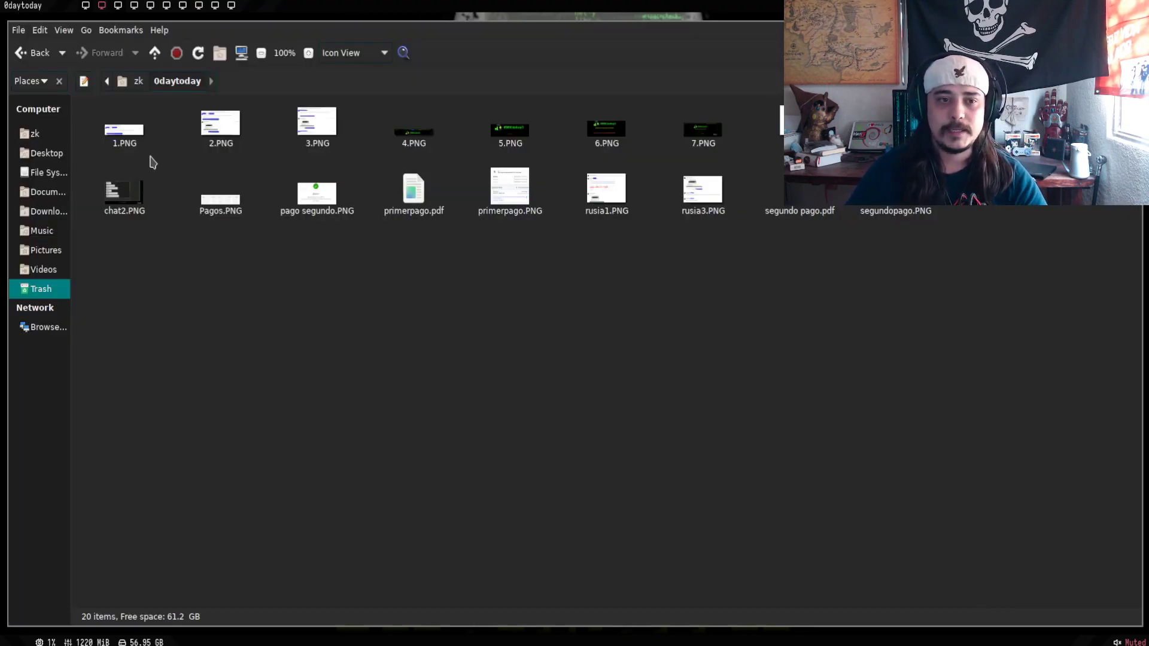
- View the 1.PNG screenshot of the 'paid but no gold' complaint email, then return to Chrome
double_click(124, 129)
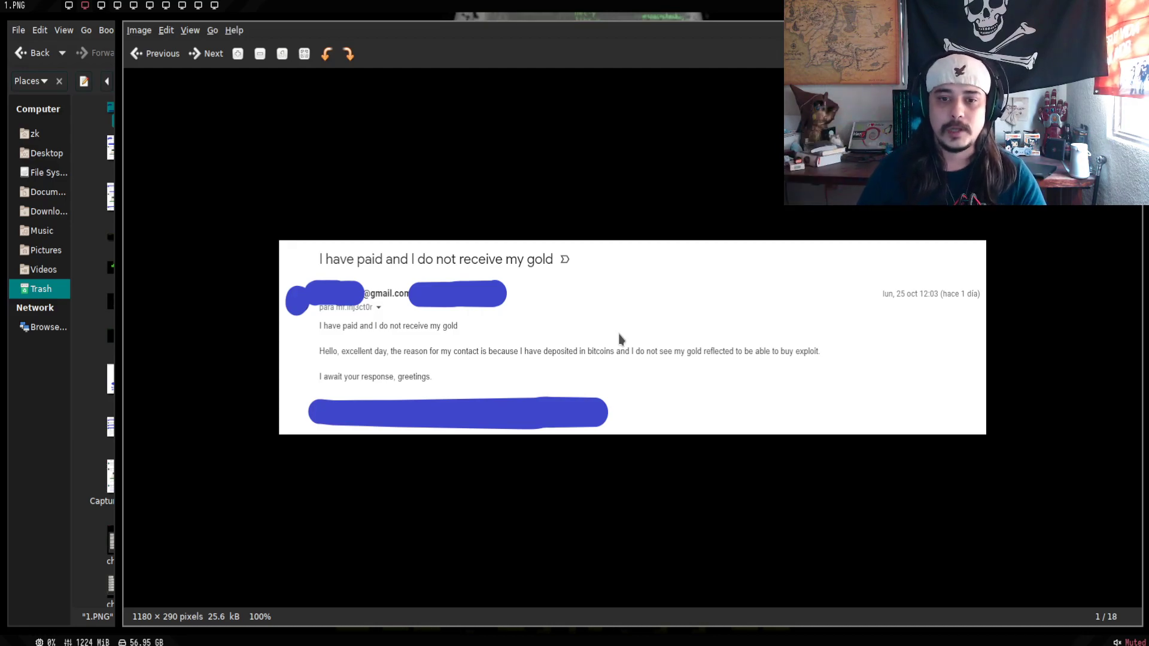
click(206, 53)
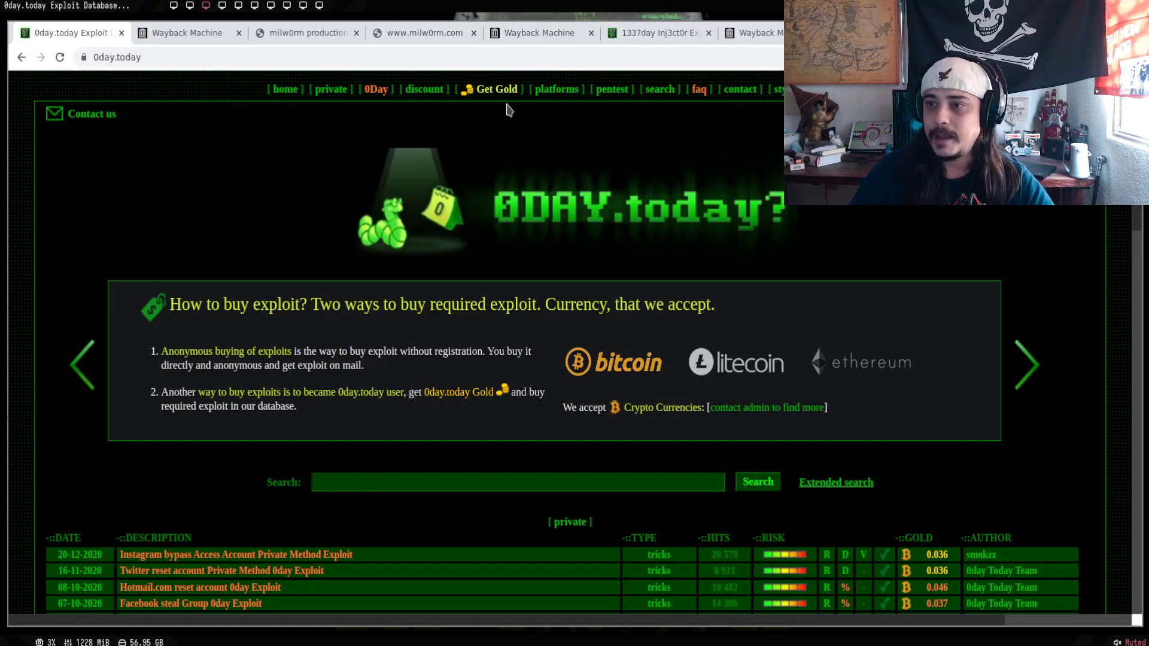
- Load the 0day.today contact page and scroll its support and submission details
click(740, 88)
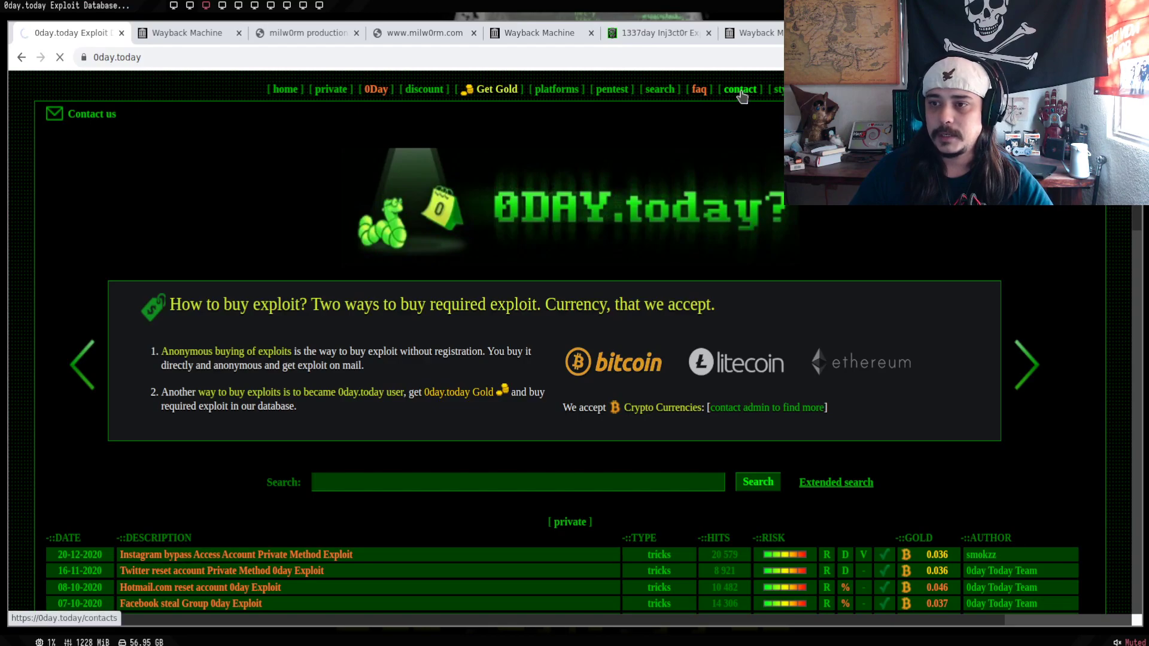
click(740, 89)
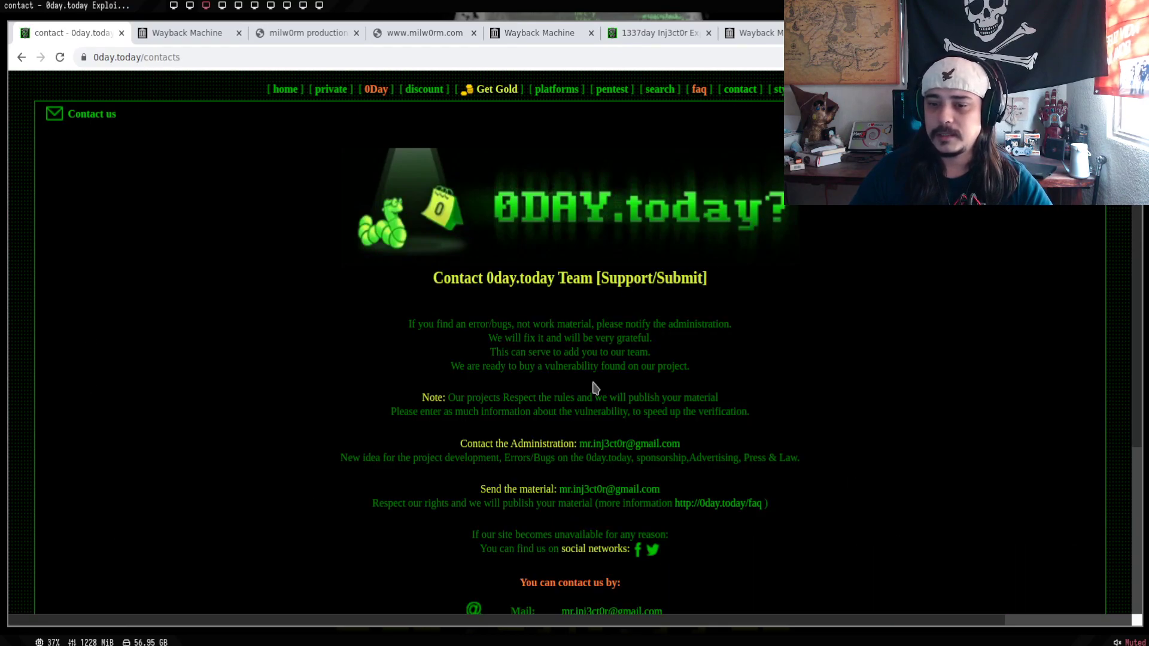
scroll(down, 3)
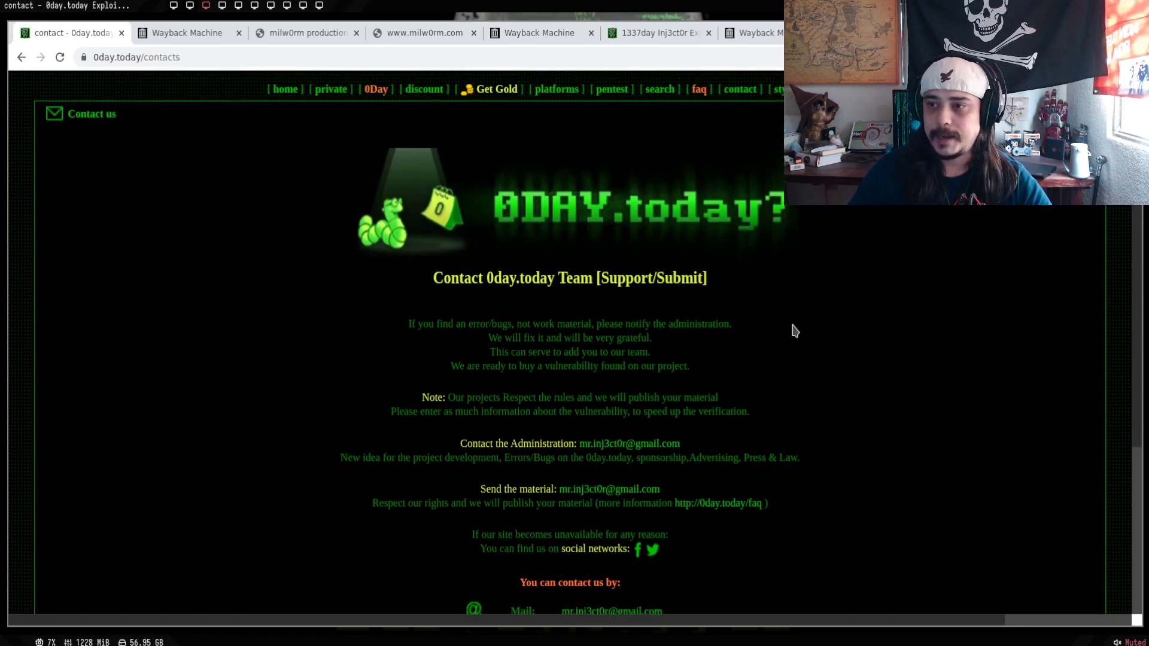
mouse_move(768, 194)
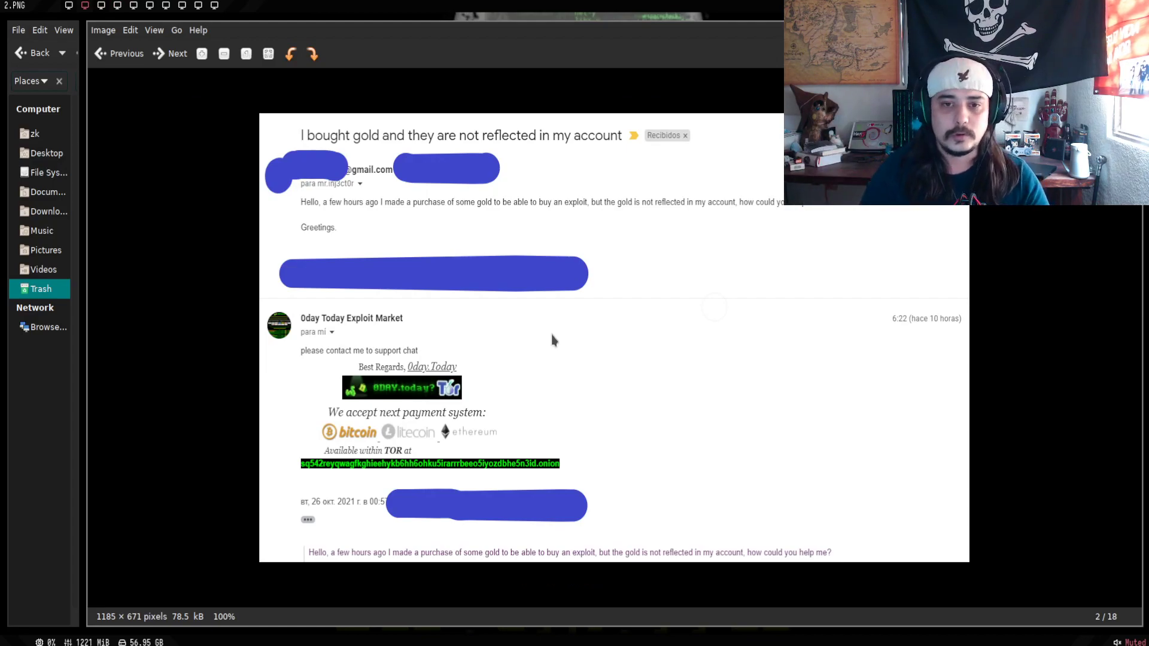
- Advance from 2.PNG to 3.PNG showing the market's reply asking to use support chat
click(170, 54)
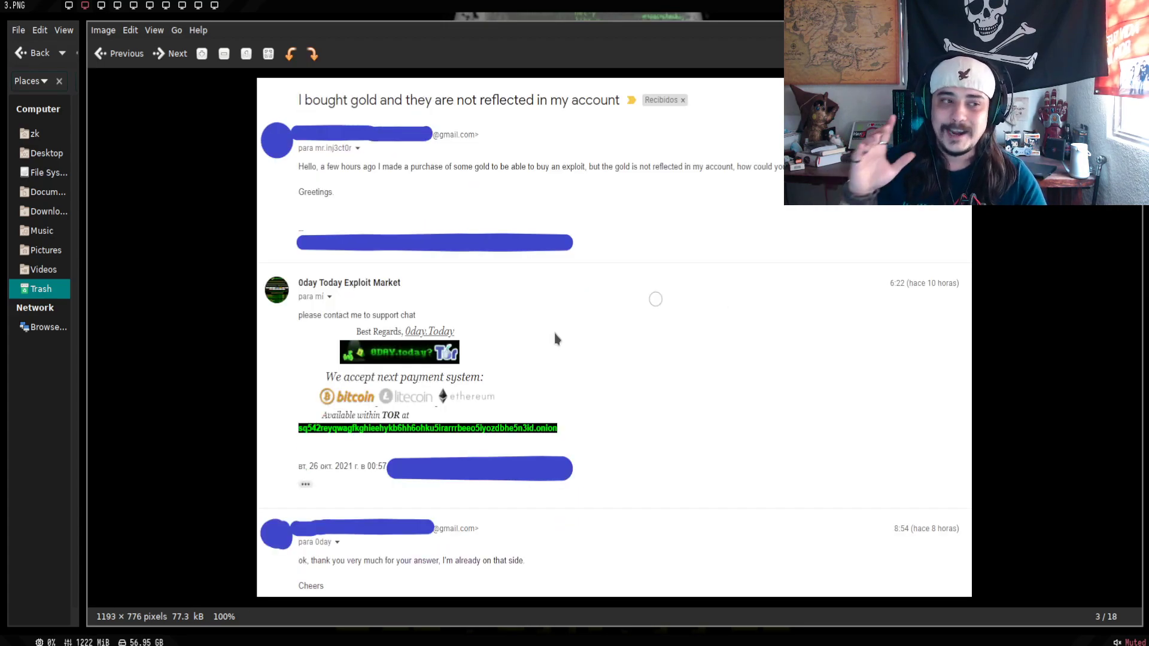
mouse_move(488, 429)
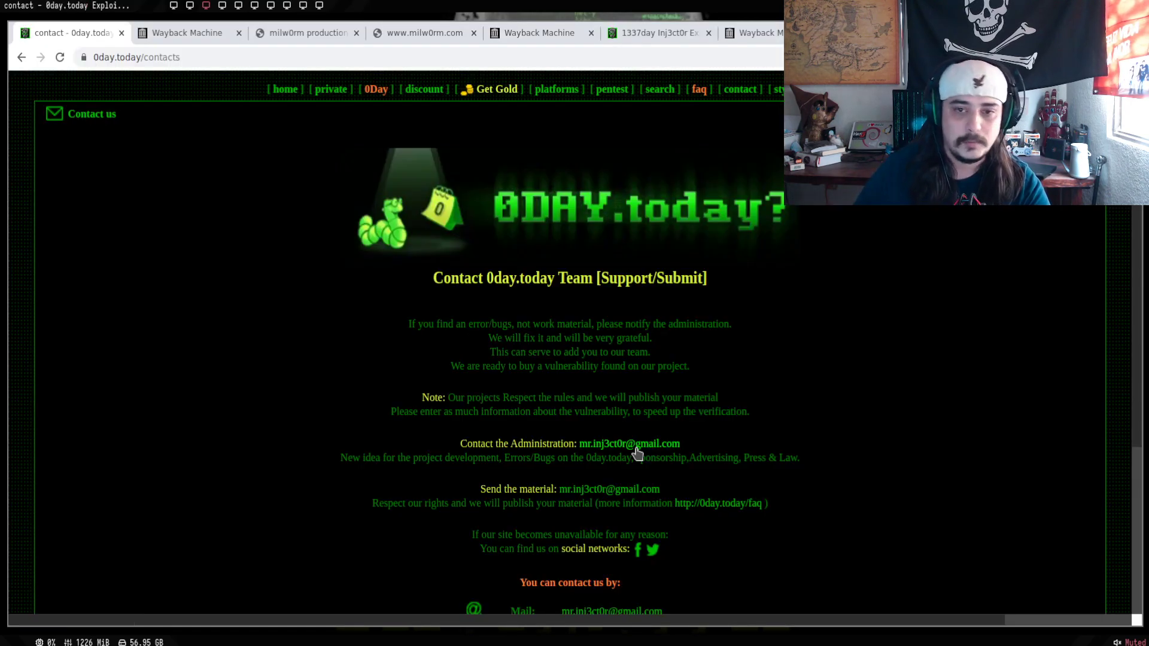
- Review the confirmed 0.238067 BTC transaction's Senders and Recipients lists on Blockchair
click(189, 32)
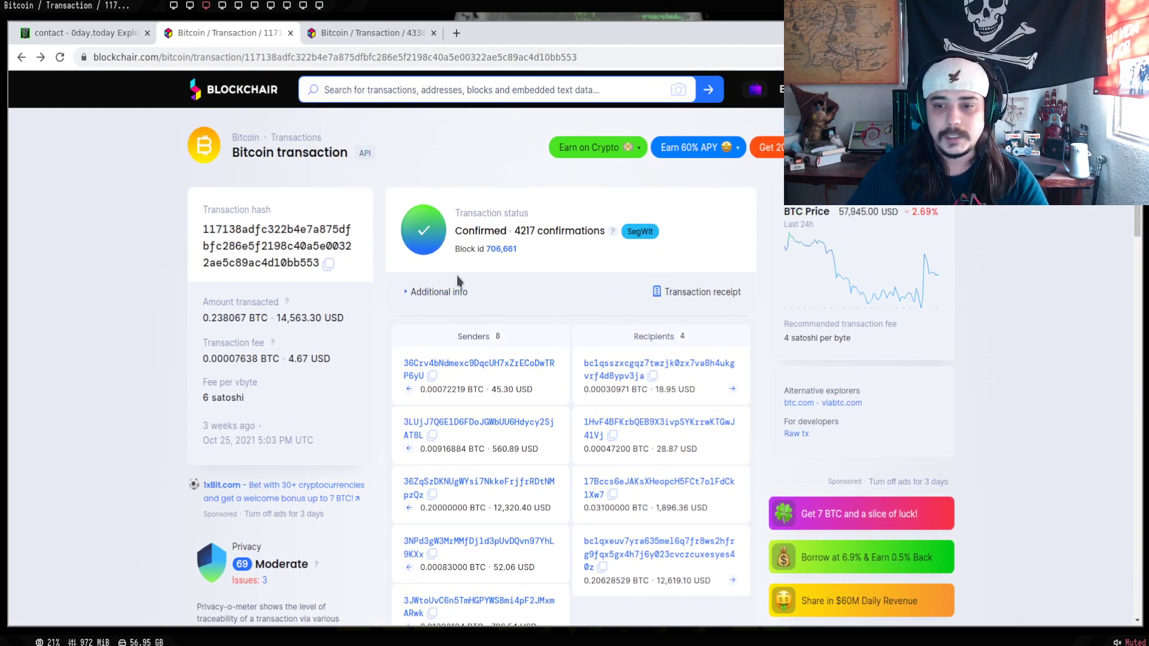
scroll(down, 3)
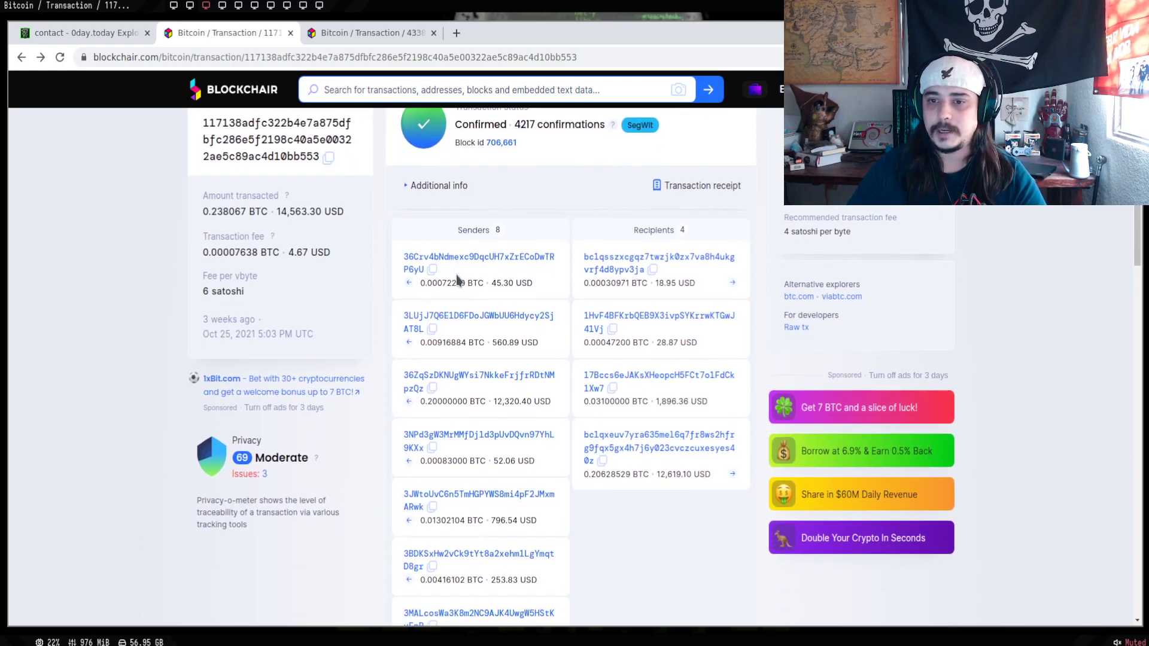
scroll(down, 3)
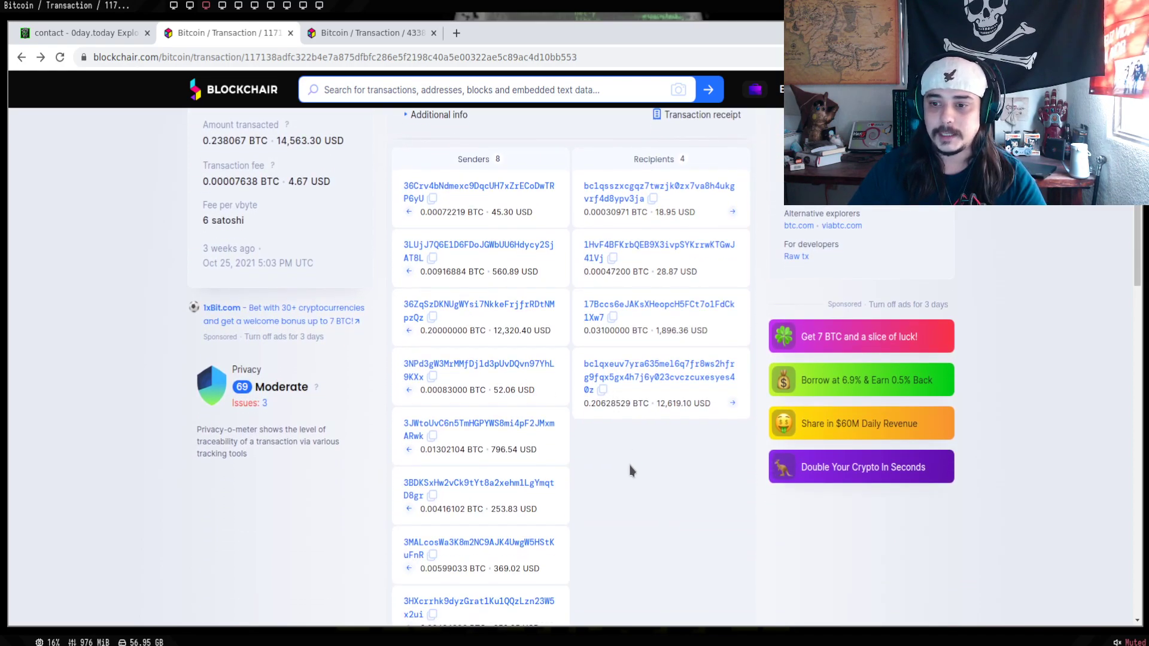
mouse_move(546, 400)
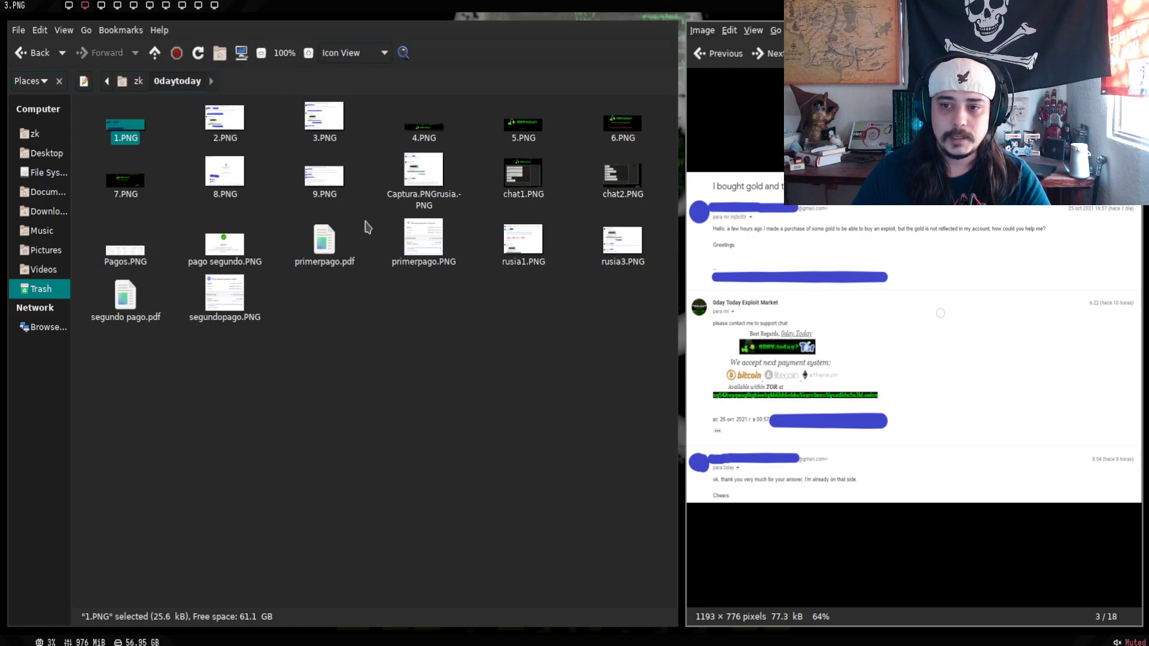
mouse_move(216, 268)
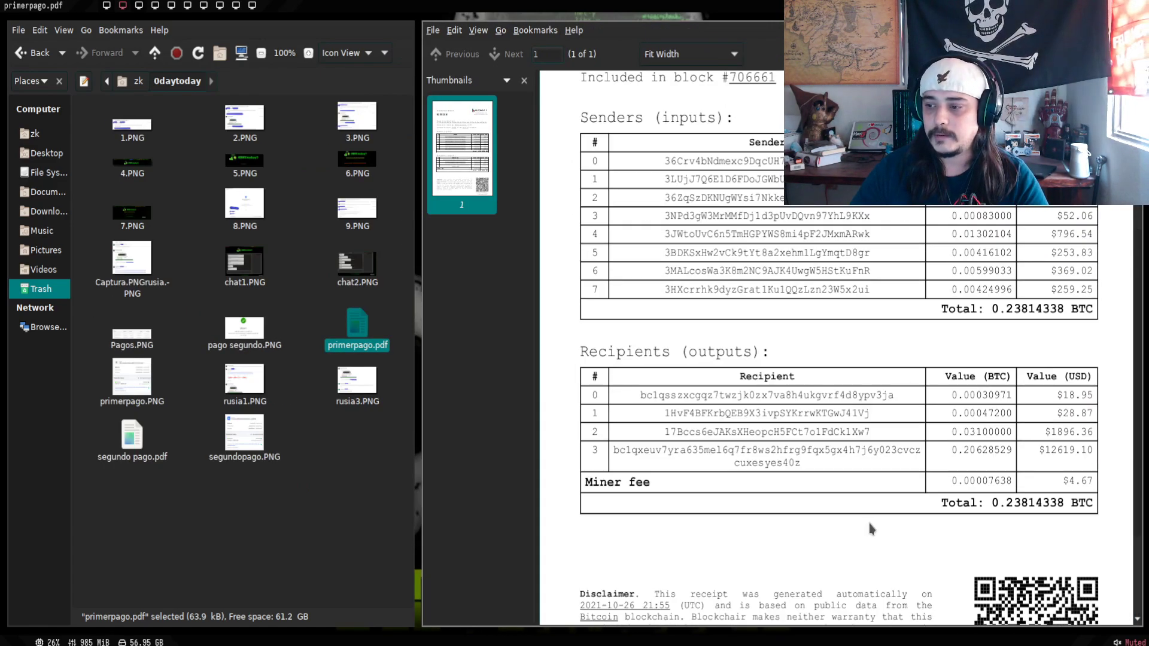
- Highlight the $1896.36 recipient output in the primerpago.pdf receipt
drag(638, 451, 902, 451)
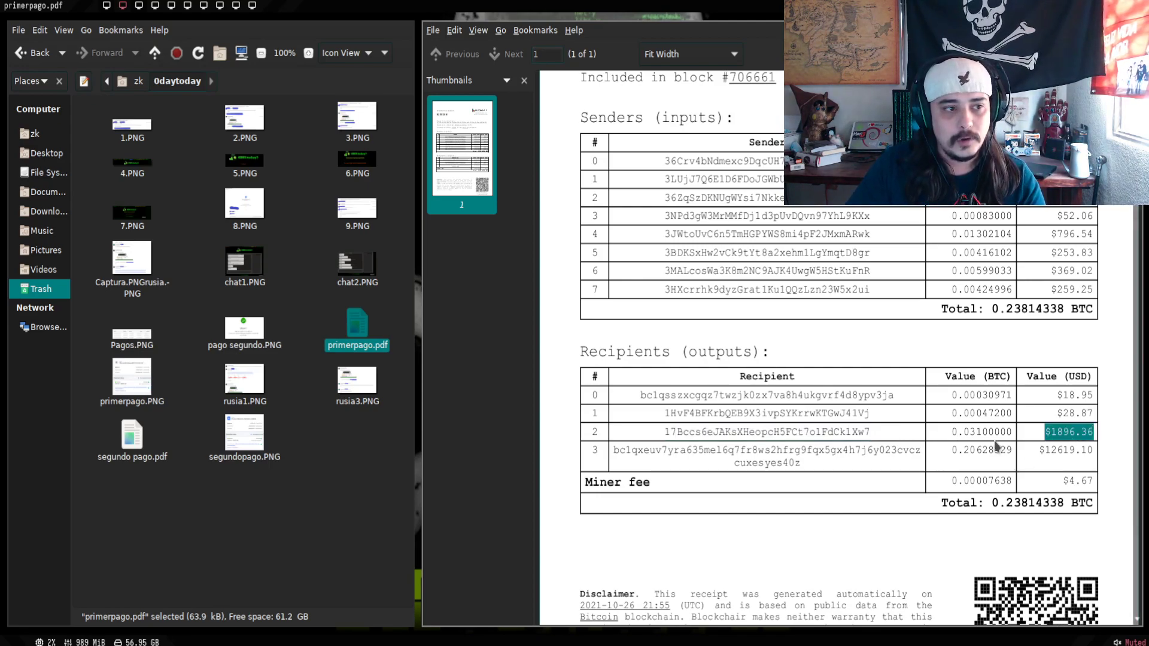
mouse_move(854, 429)
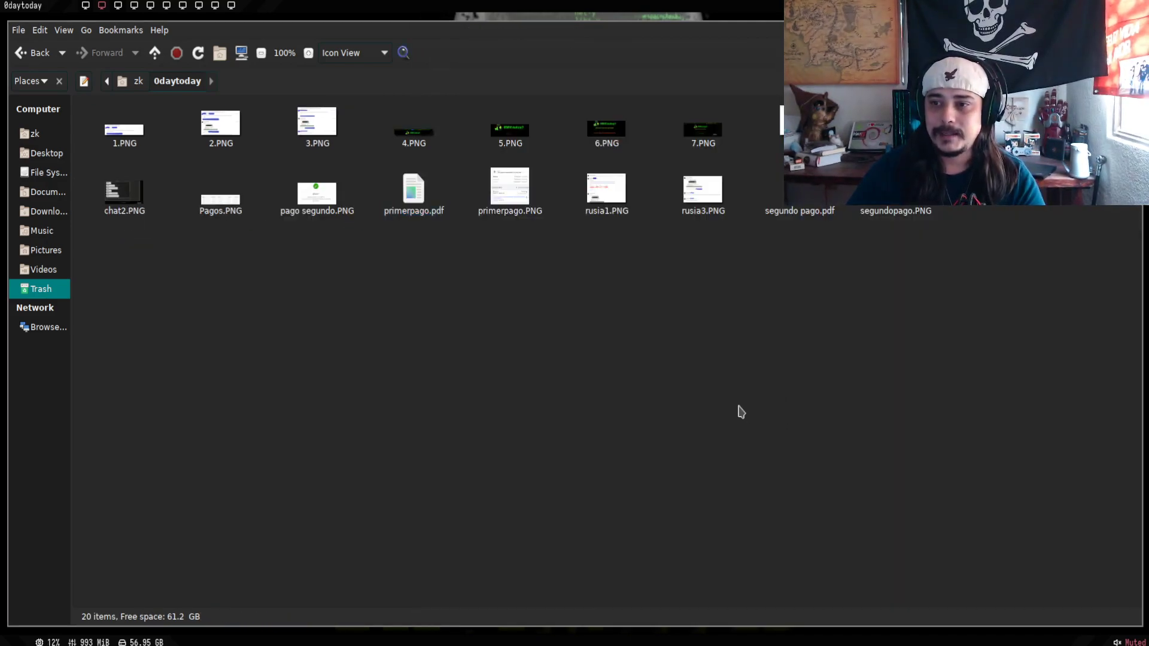
double_click(415, 132)
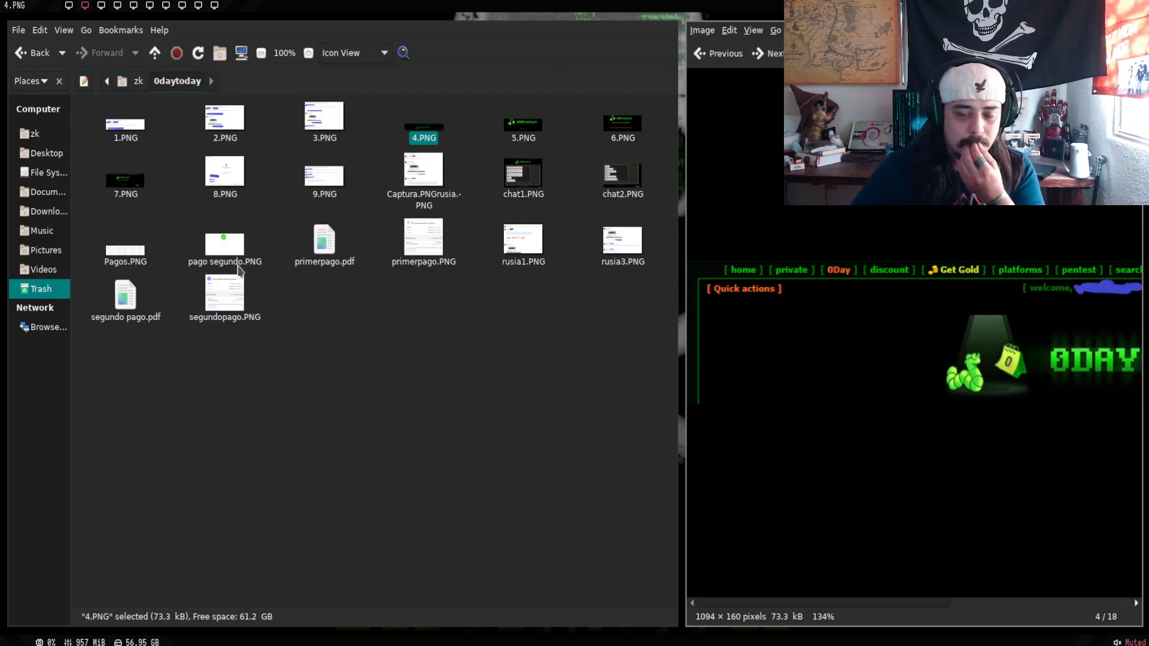
double_click(226, 244)
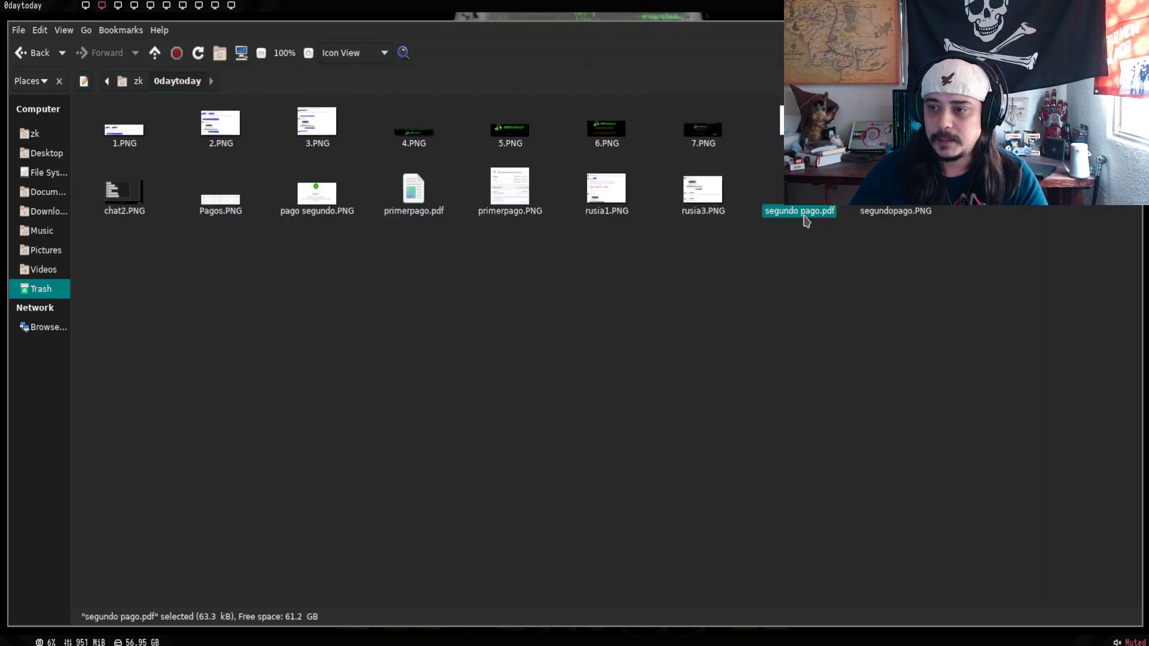
- View segundo pago.pdf and its Recipients table with the $1010.91 output
double_click(799, 210)
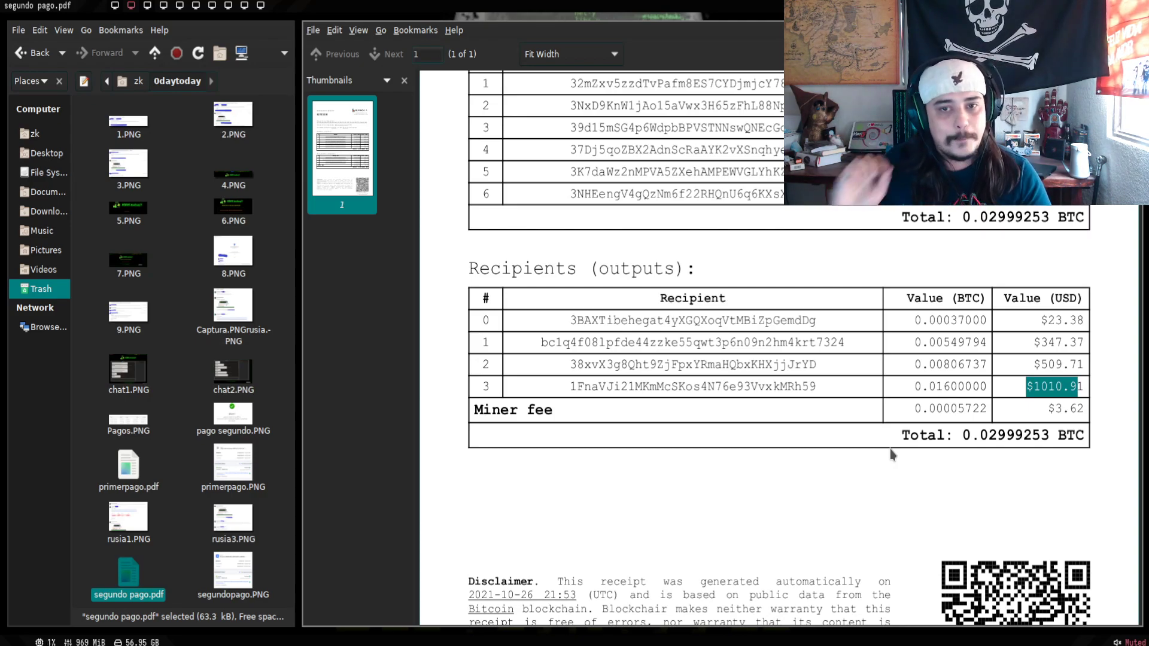
scroll(down, 3)
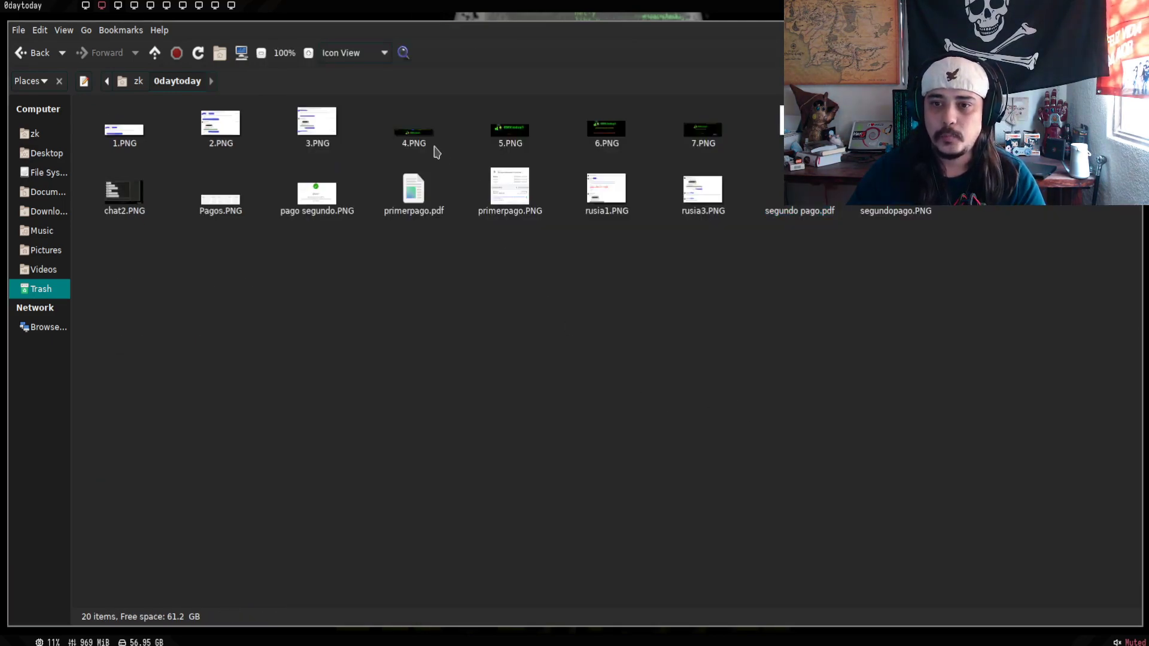
- Check the 0.02993531 BTC second transaction, the 0day.today contact page, then the screenshots viewer
double_click(415, 131)
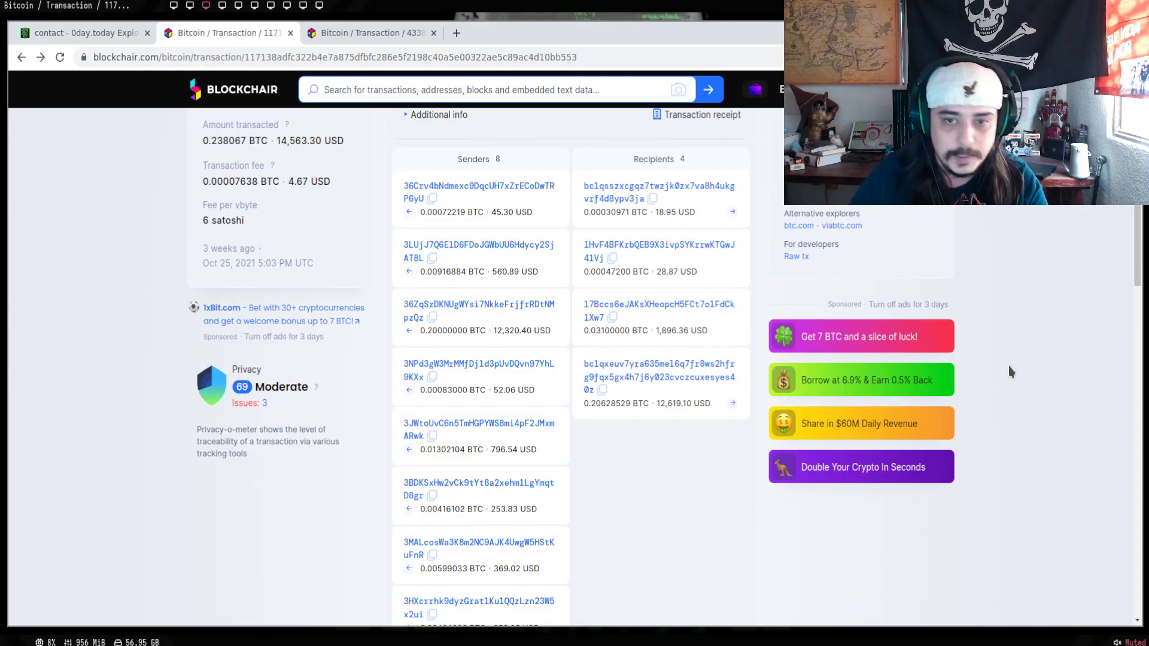
click(372, 34)
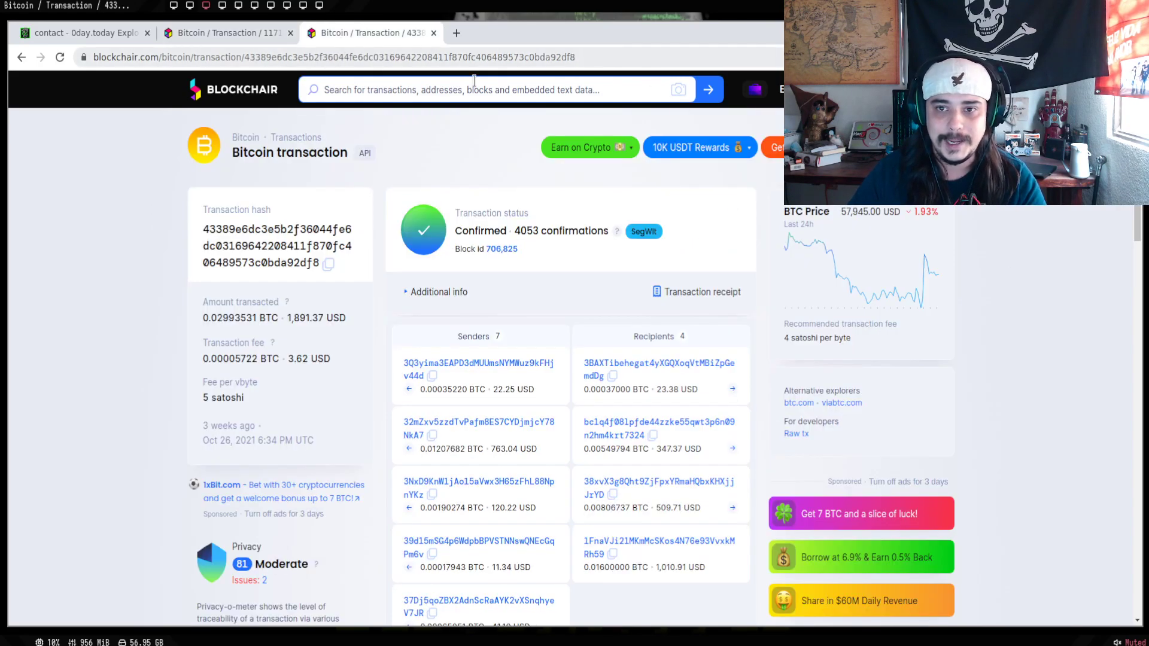
mouse_move(589, 261)
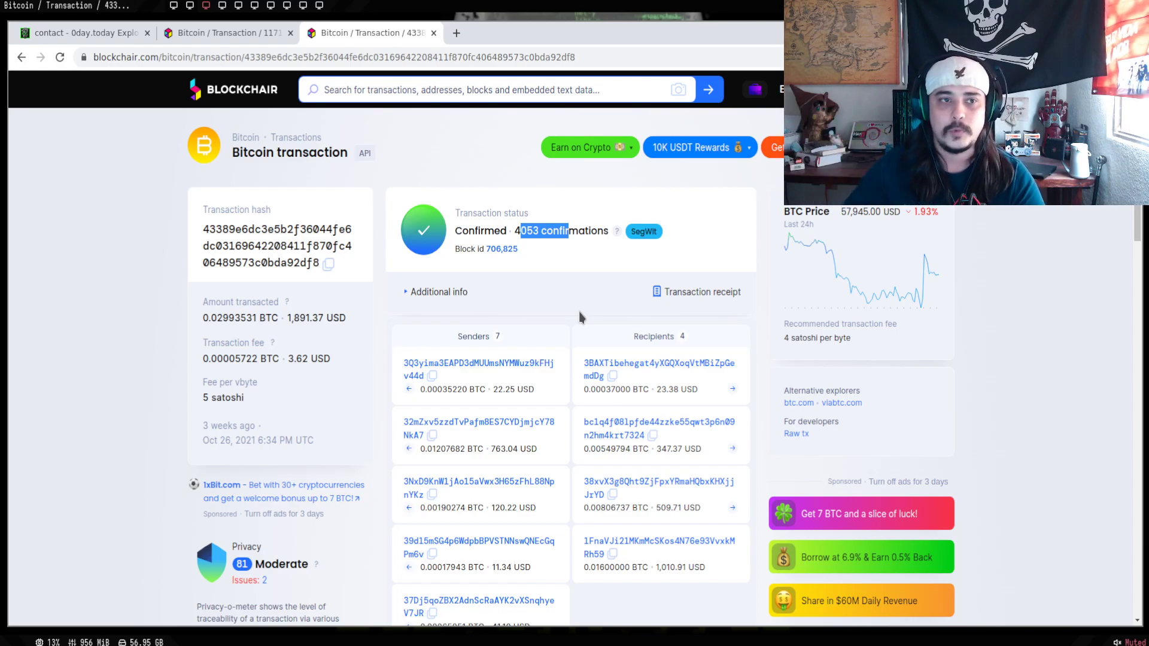
click(84, 33)
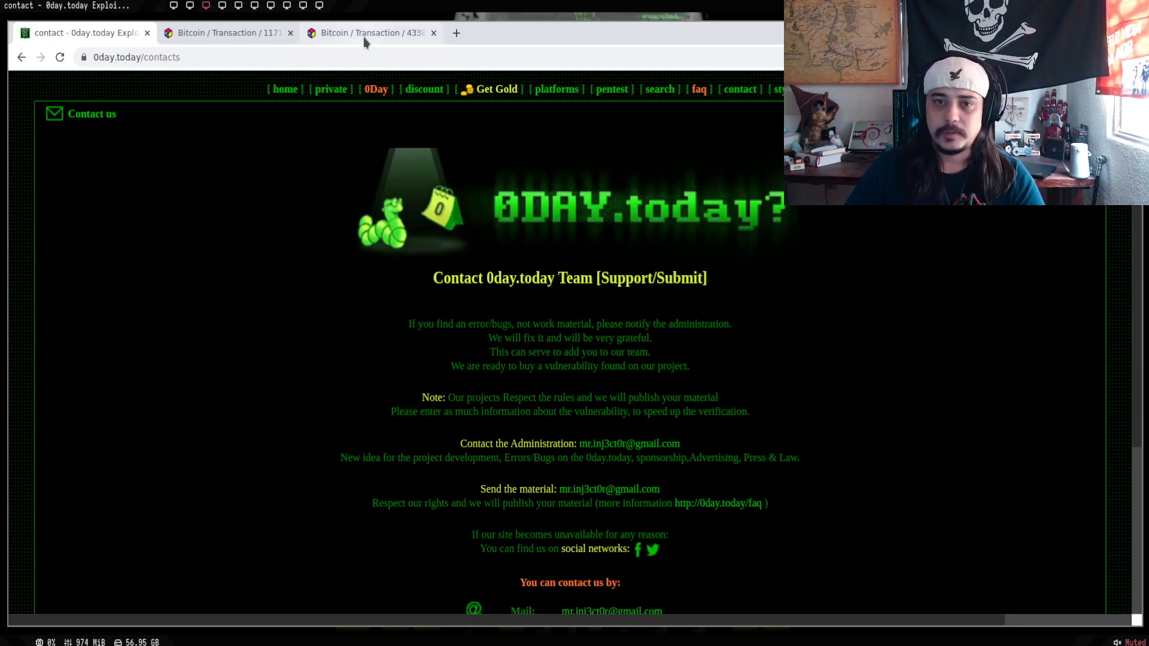
click(373, 34)
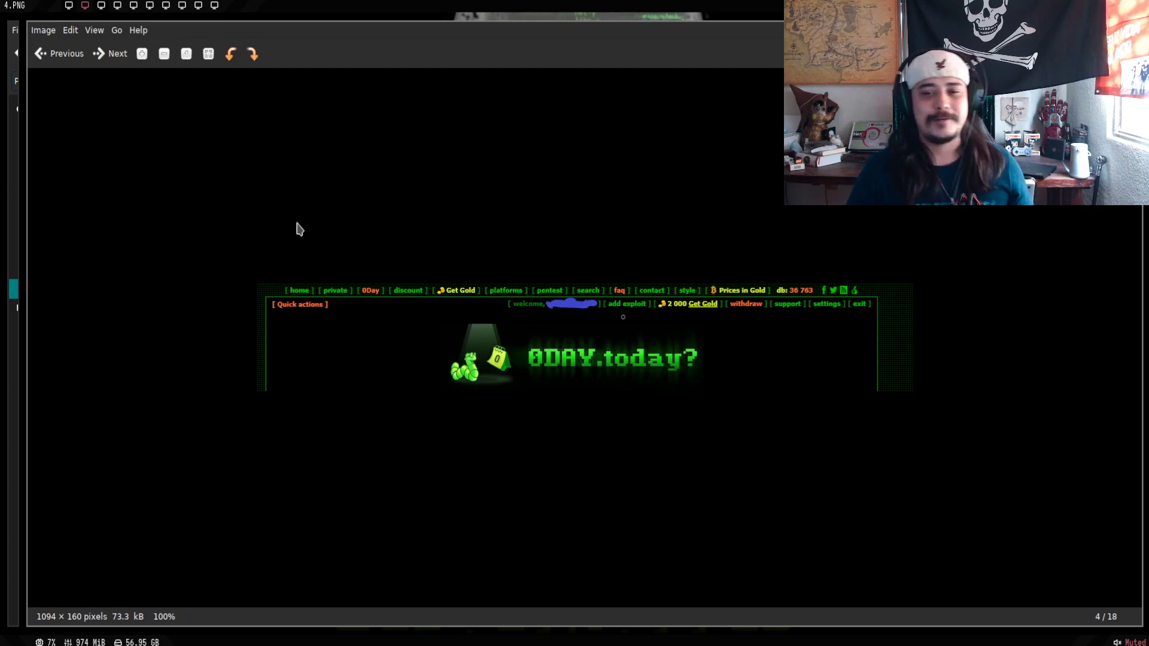
- Advance to screenshot 5 of 18 showing the 0day.today Error database message
click(118, 54)
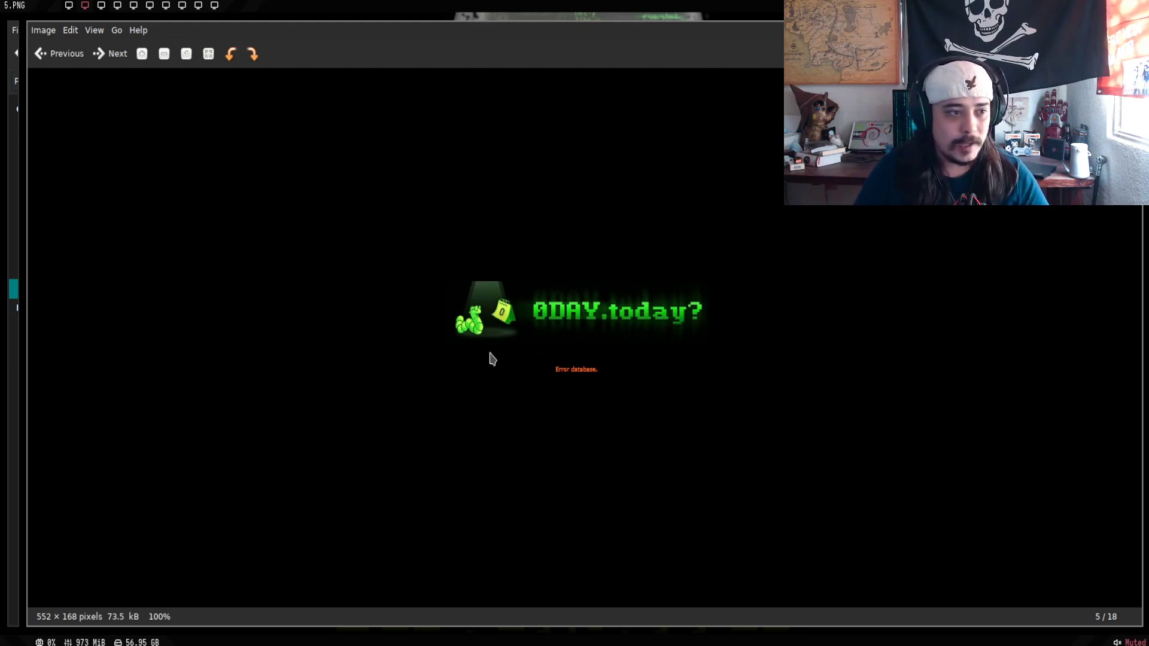
- Advance to screenshot 6 of 18, the 0day.today account-blocked login page
click(110, 54)
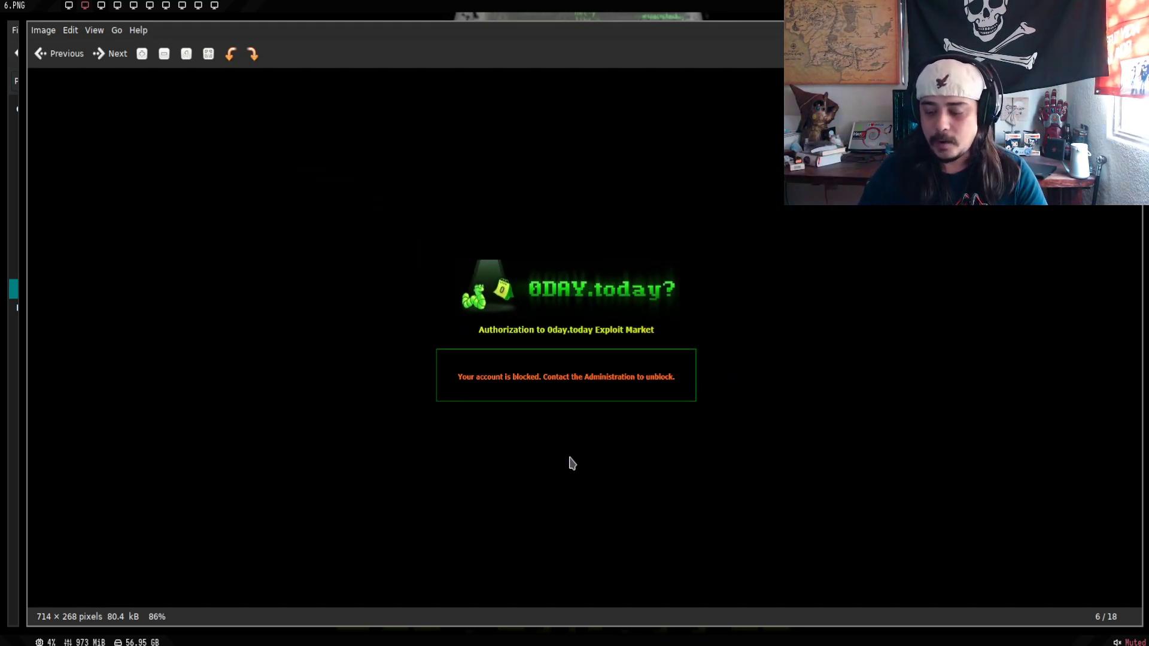
- Advance to screenshot 7 of 18, the registration-closed page
click(118, 54)
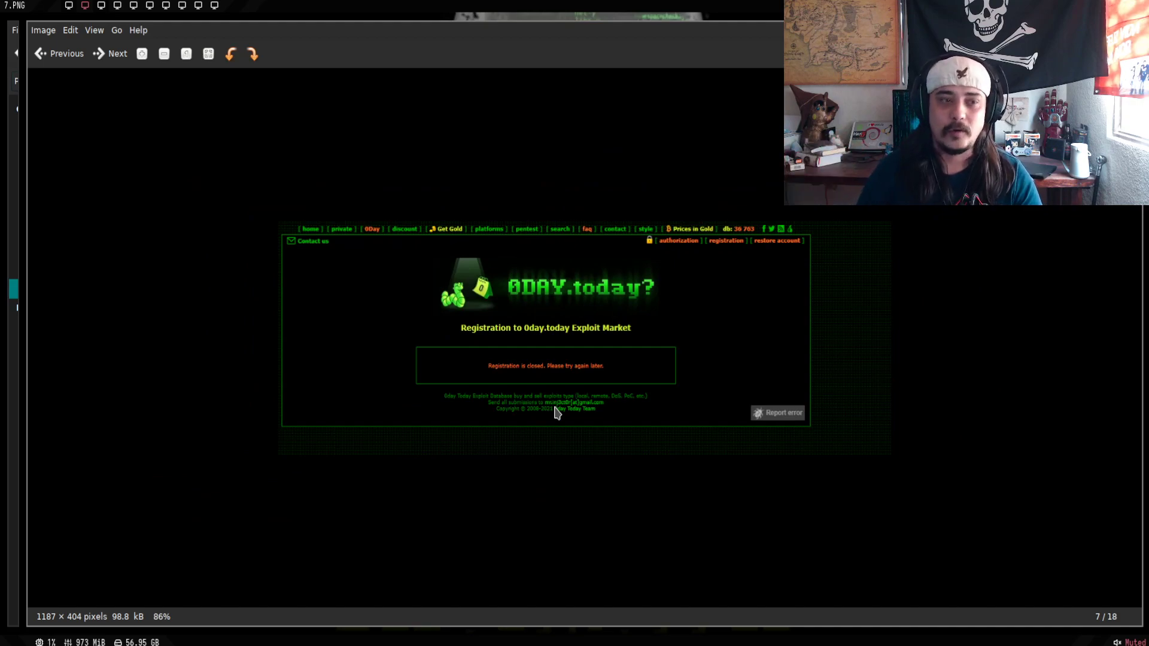
- Advance to screenshot 8 of 18, the chat with "really brother?" and "ok tnks )" replies
click(119, 54)
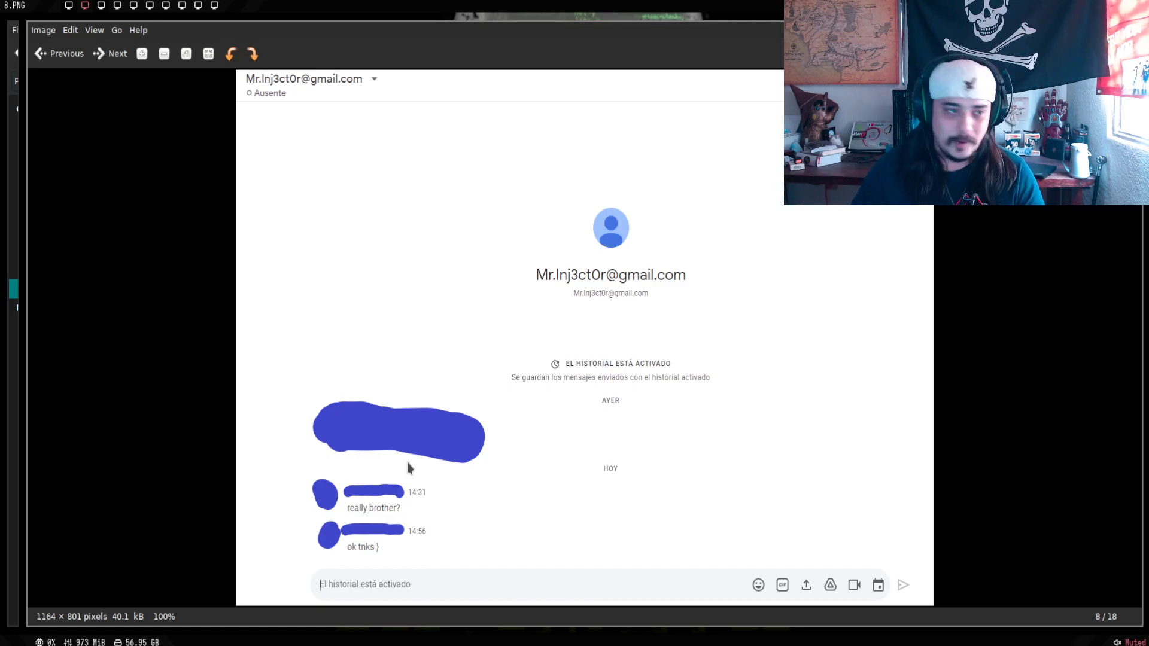
- Advance to screenshot 9 of 18, the gold purchase complaint email thread
click(113, 54)
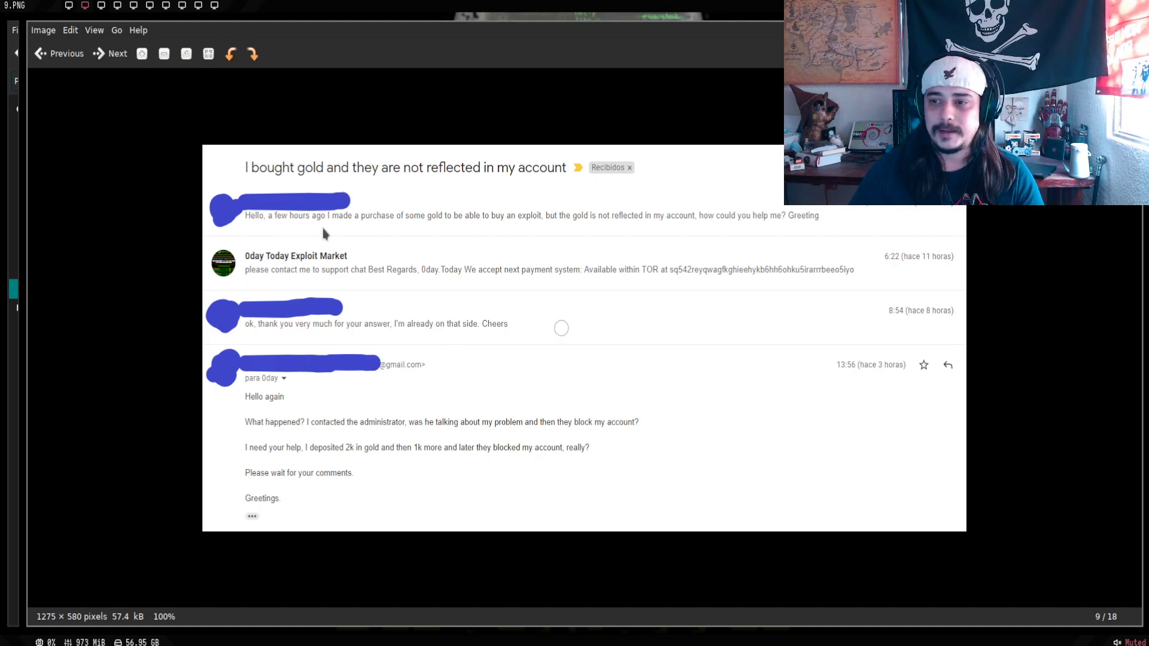
mouse_move(376, 283)
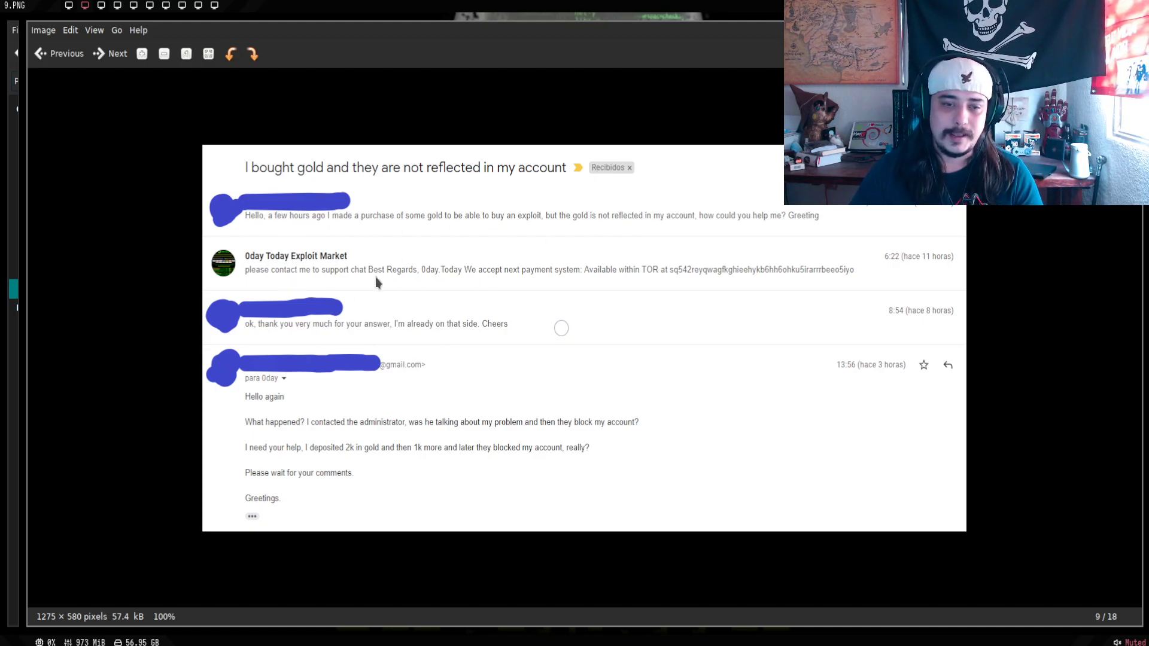
mouse_move(432, 283)
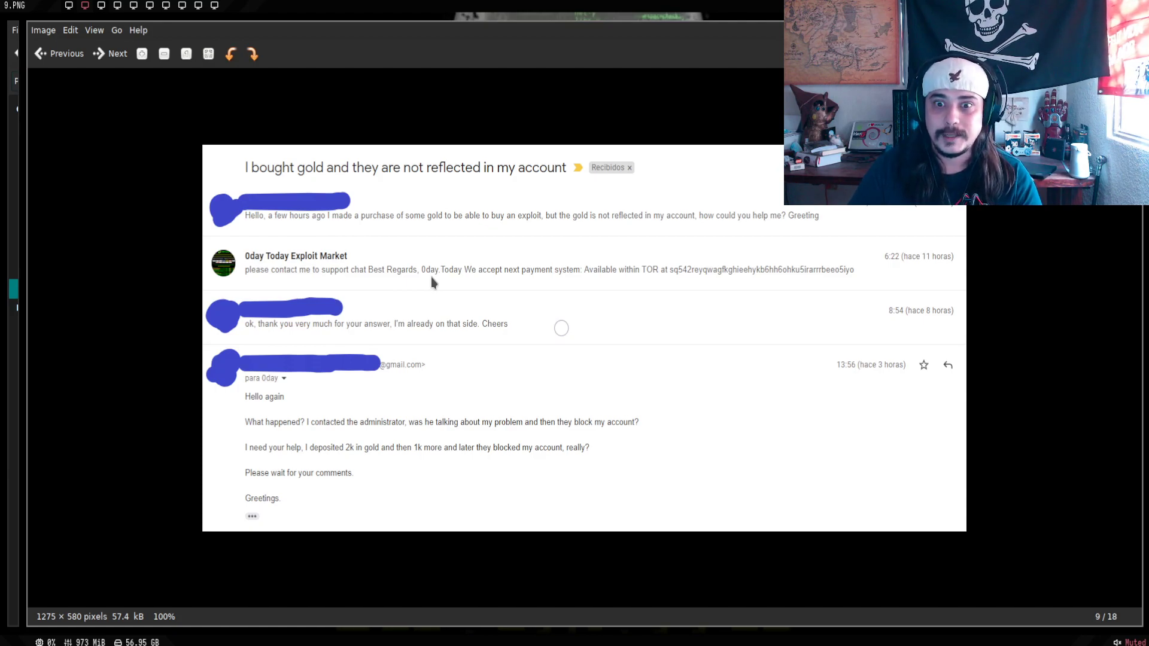
mouse_move(328, 465)
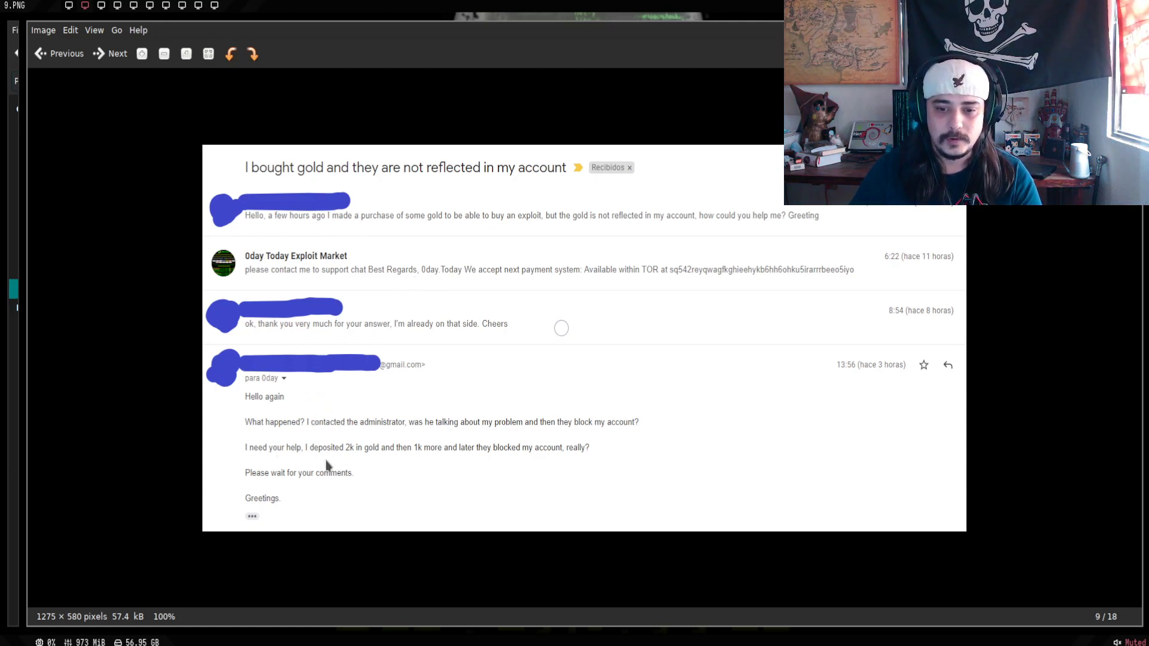
mouse_move(415, 507)
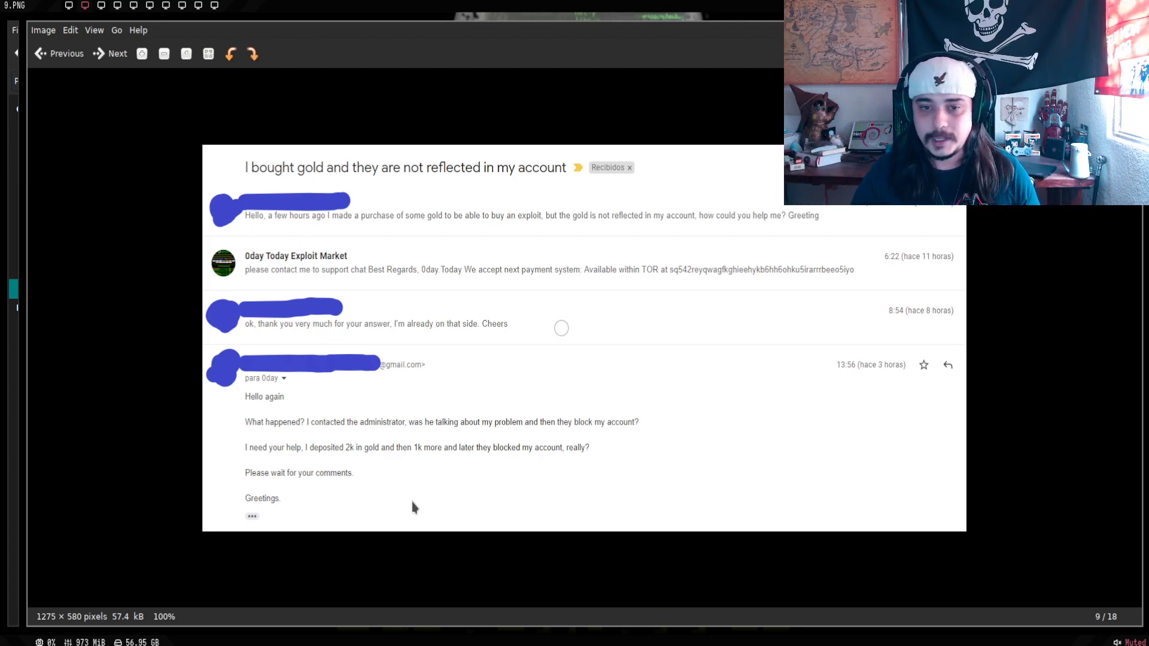
- Advance to screenshot 10 of 18, the email exchange with blockchair transaction links
click(112, 54)
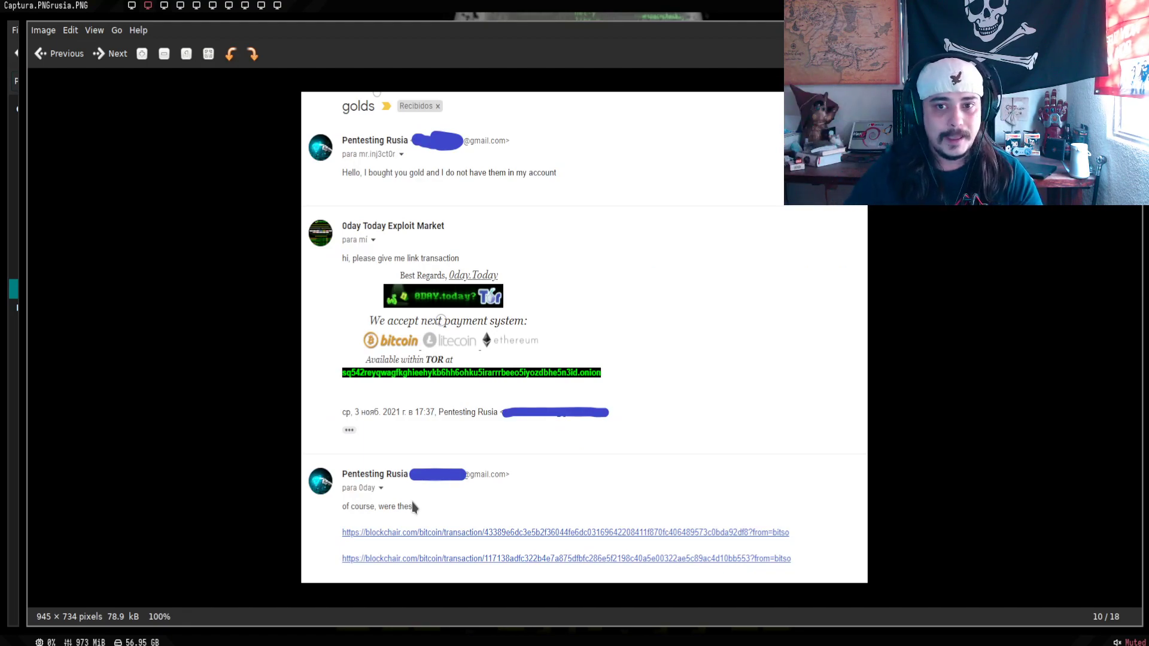
mouse_move(469, 435)
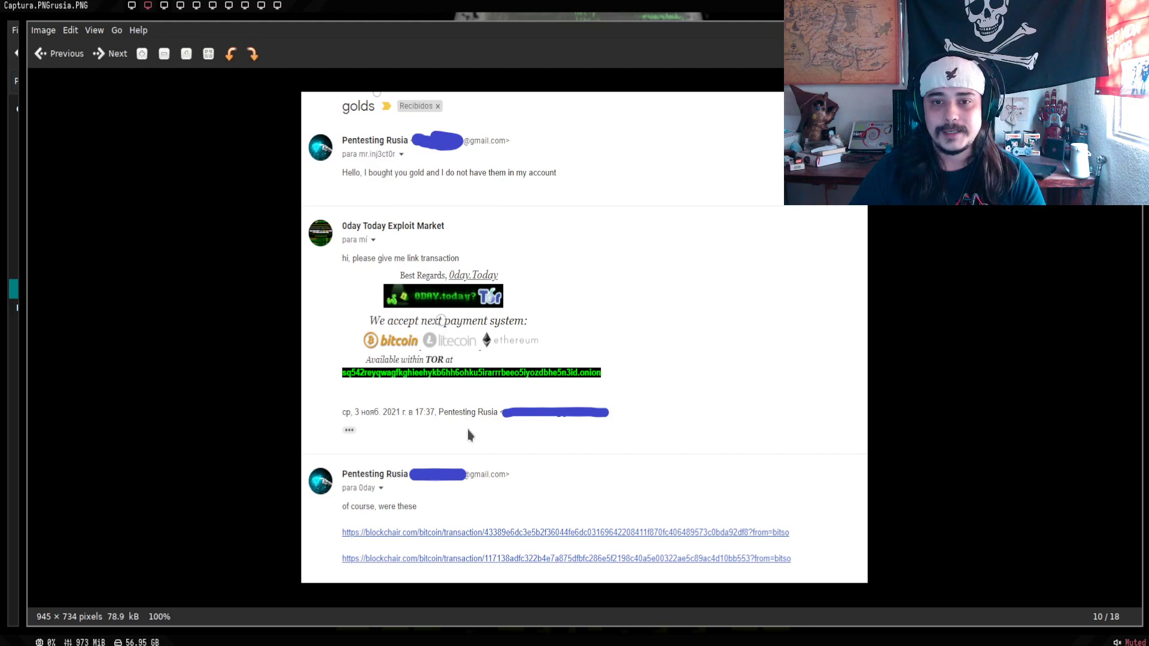
mouse_move(570, 298)
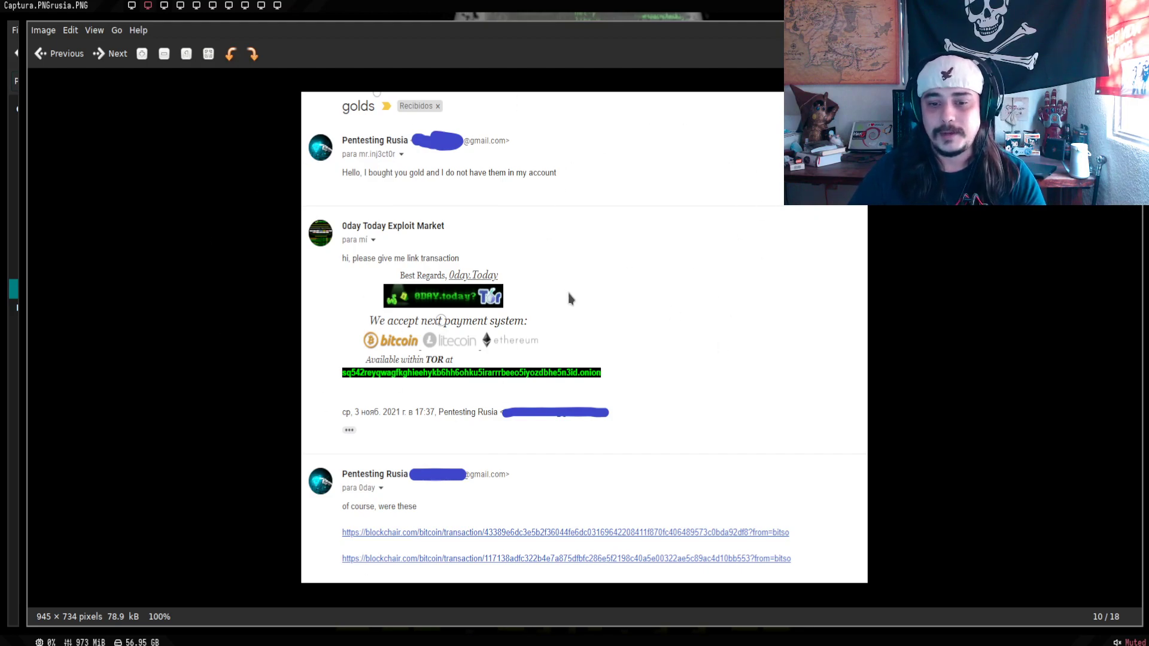
mouse_move(424, 232)
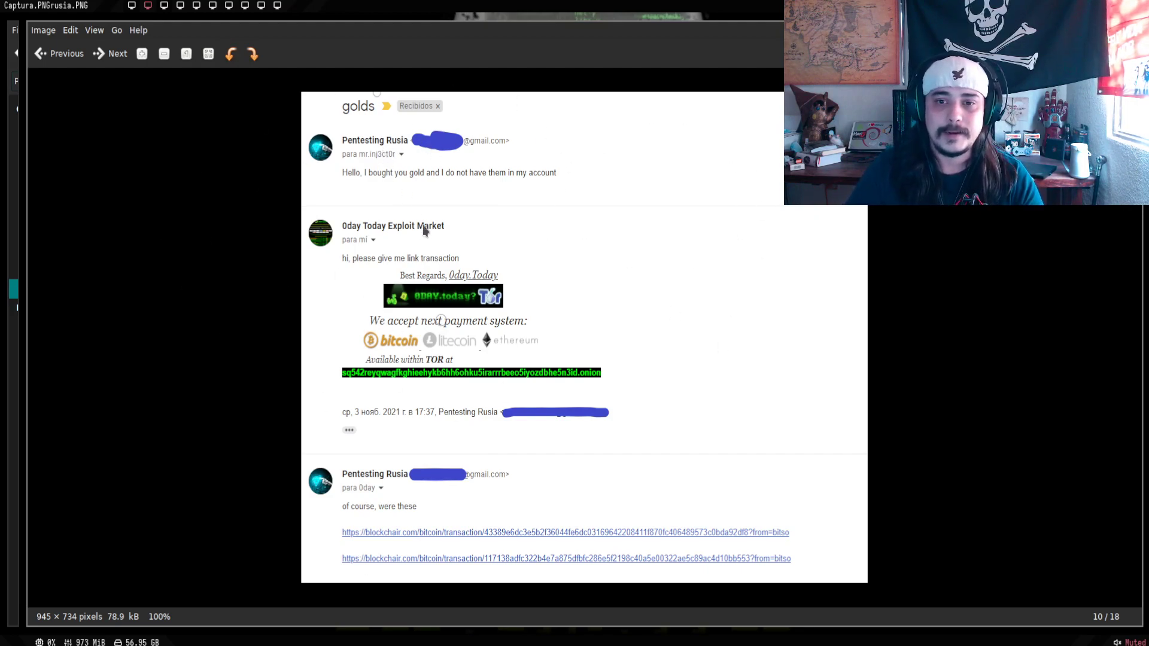
mouse_move(446, 164)
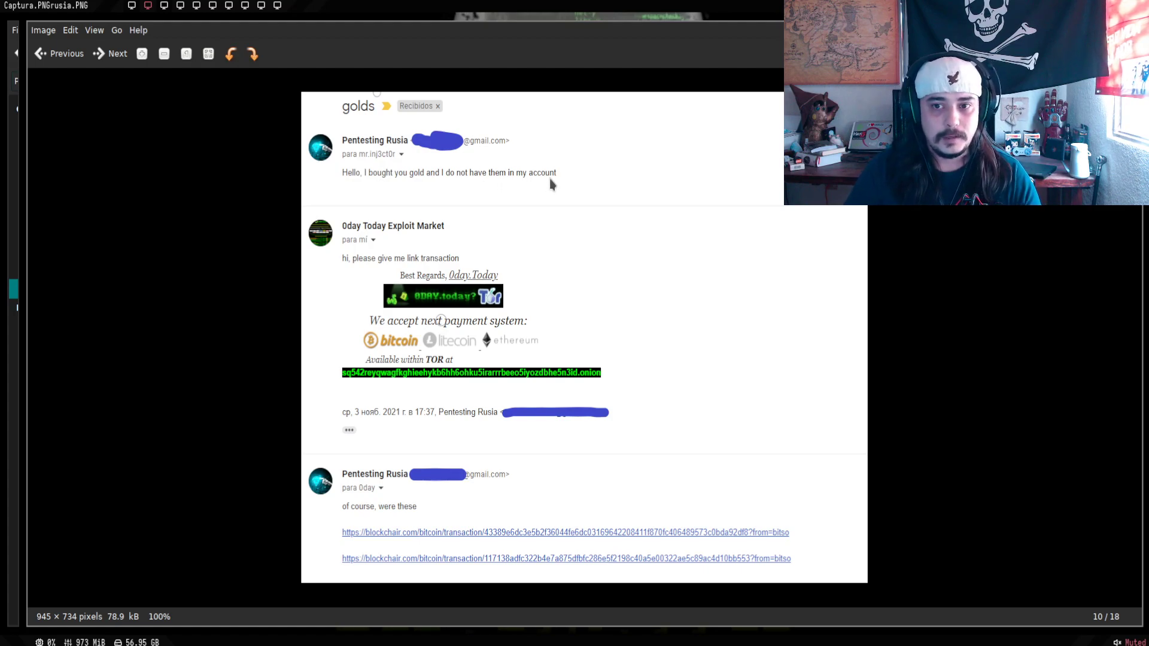
mouse_move(354, 271)
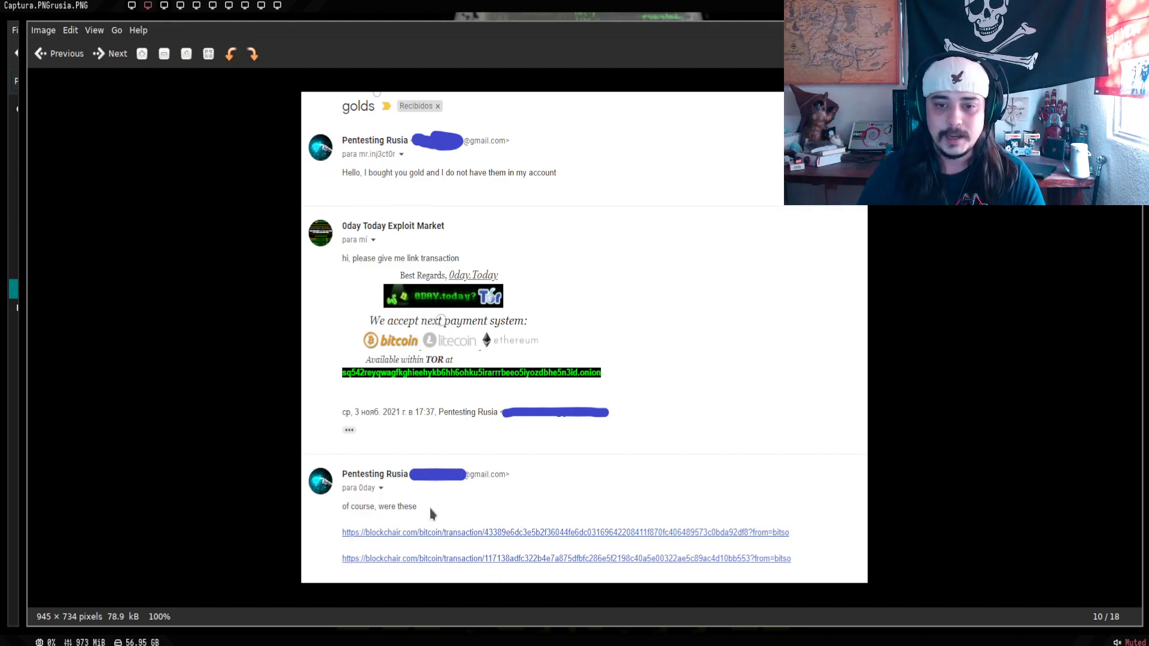
- Move to screenshot 11 of 18, the 0day.today chat with unanswered messages
click(118, 53)
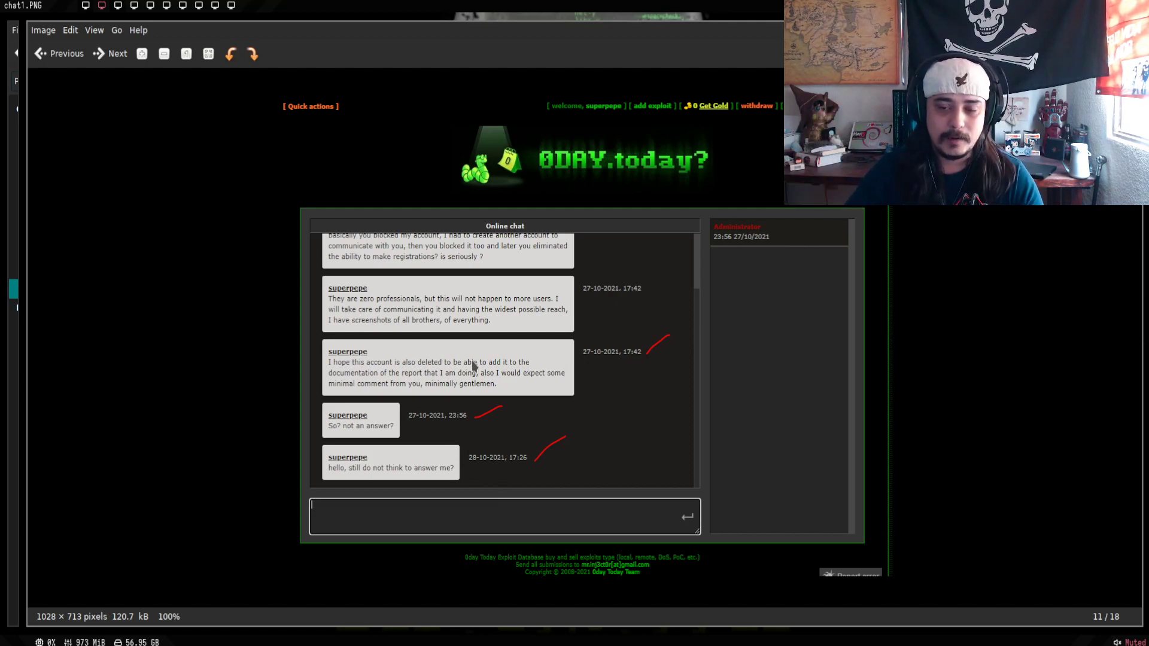
mouse_move(182, 325)
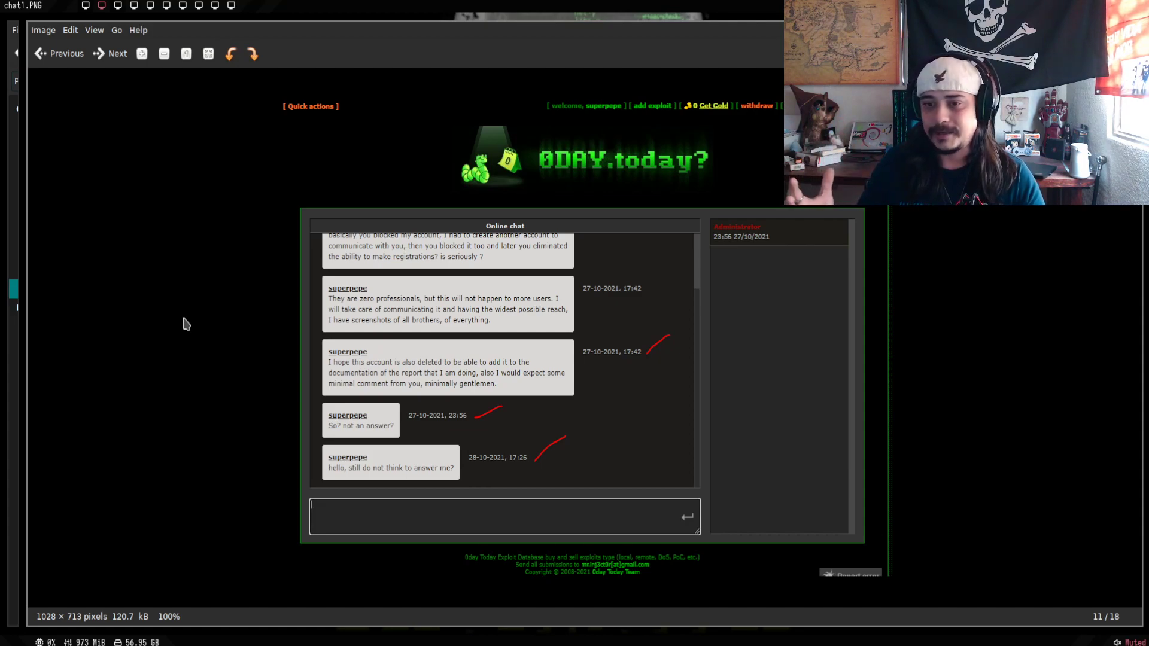
mouse_move(591, 223)
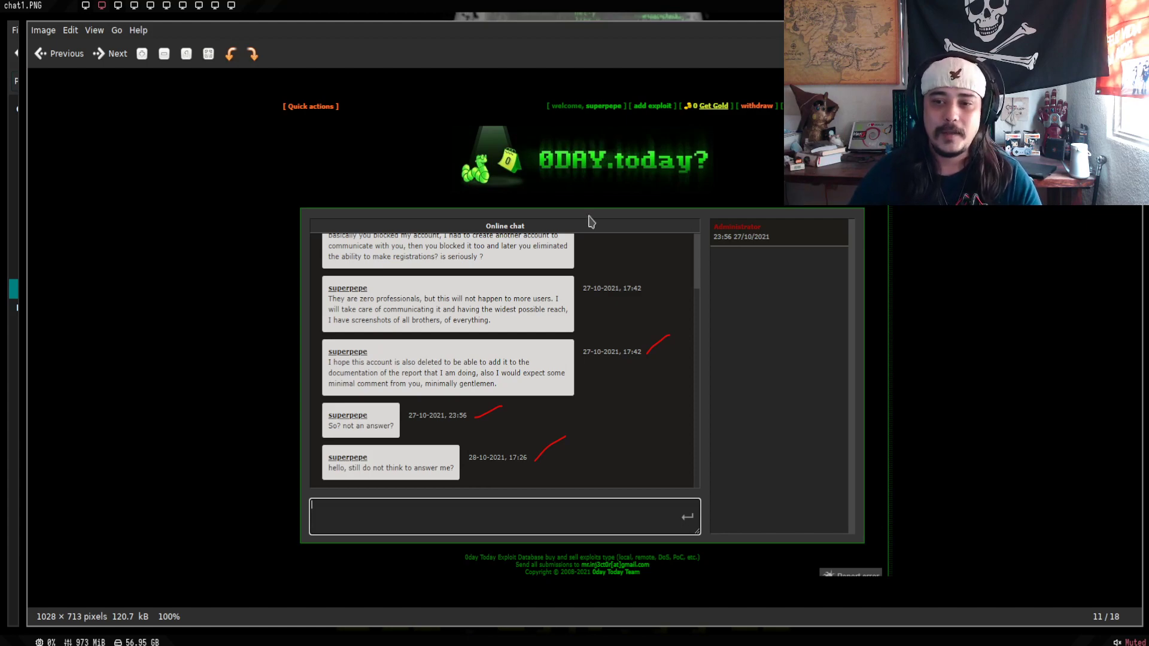
mouse_move(577, 328)
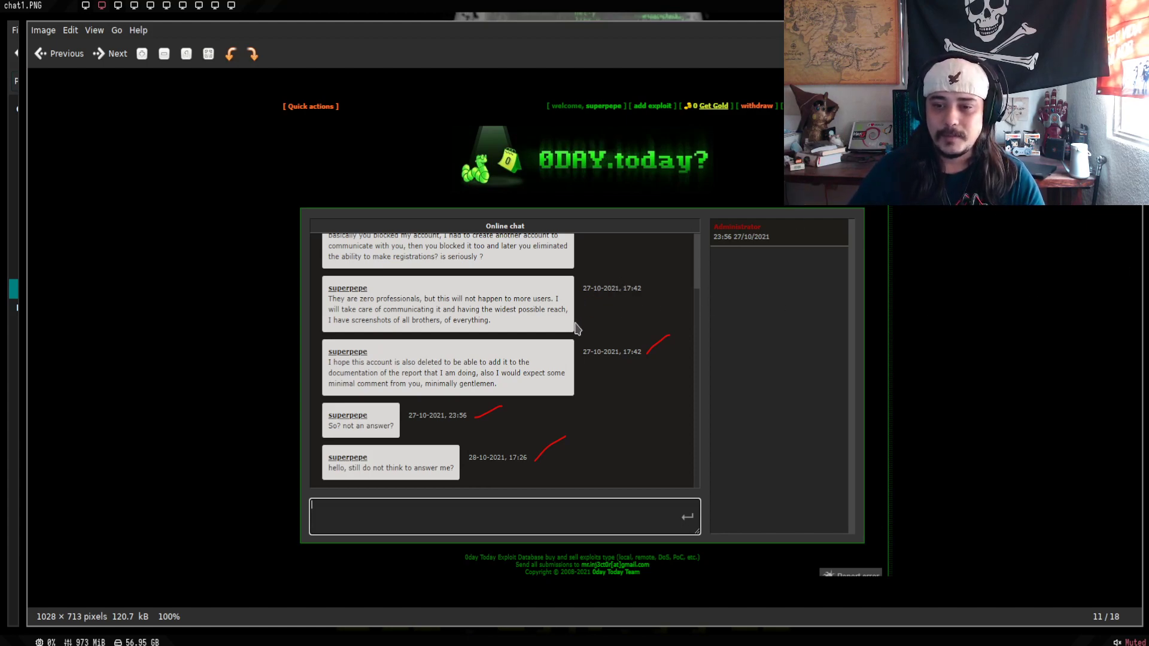
mouse_move(426, 411)
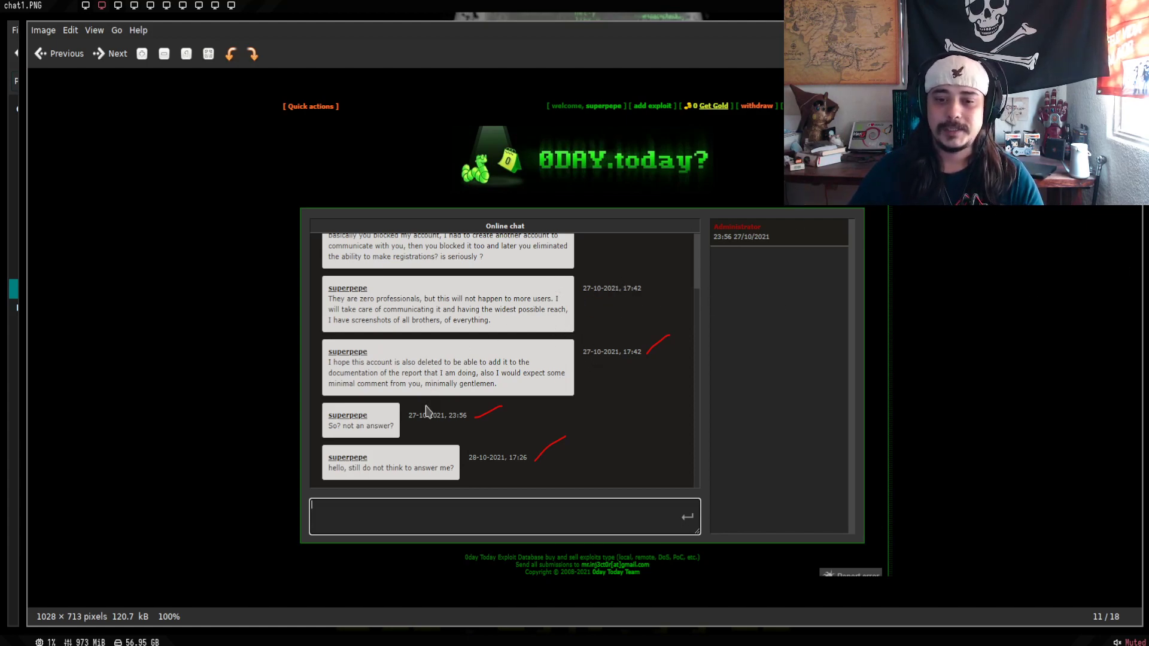
mouse_move(467, 479)
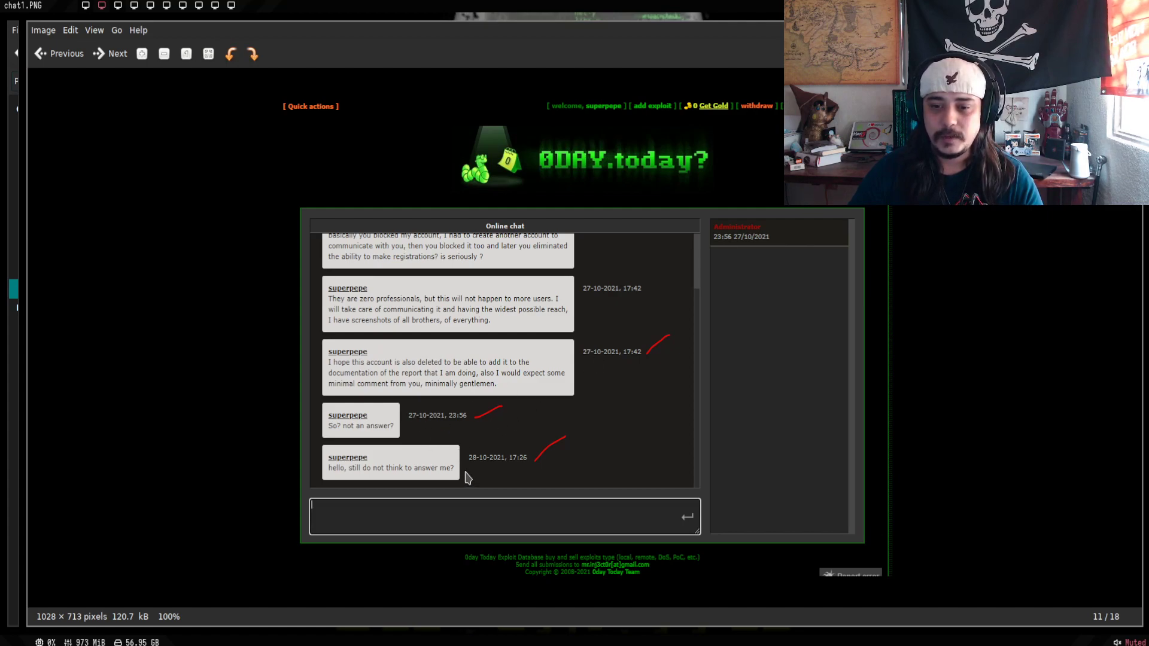
mouse_move(443, 429)
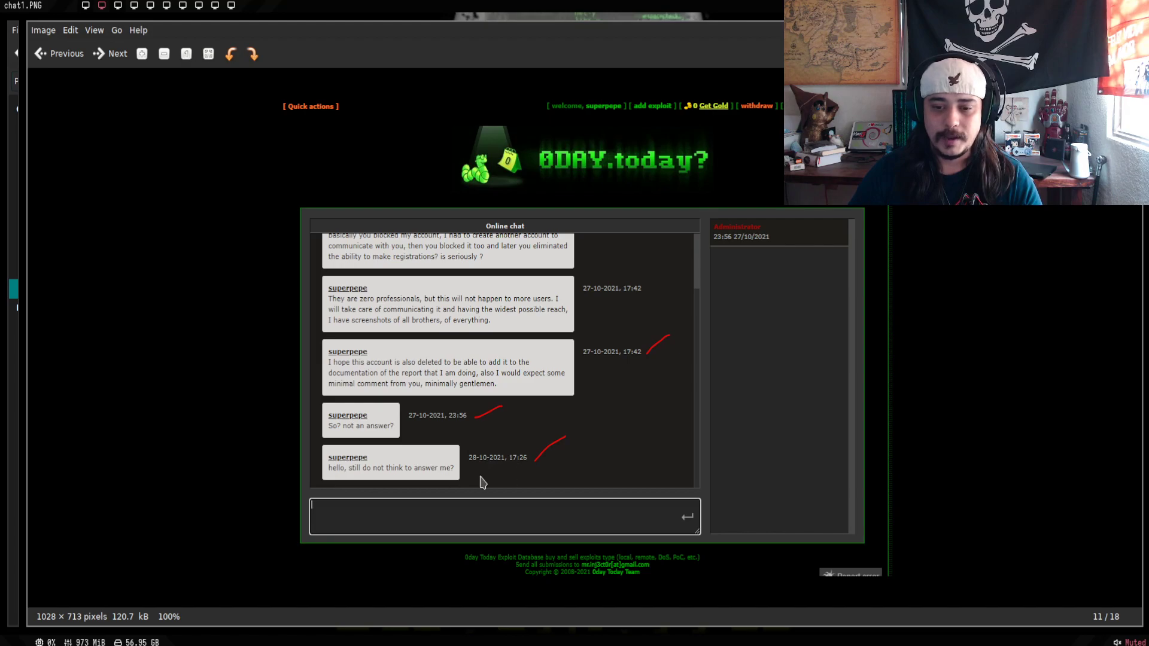
mouse_move(503, 482)
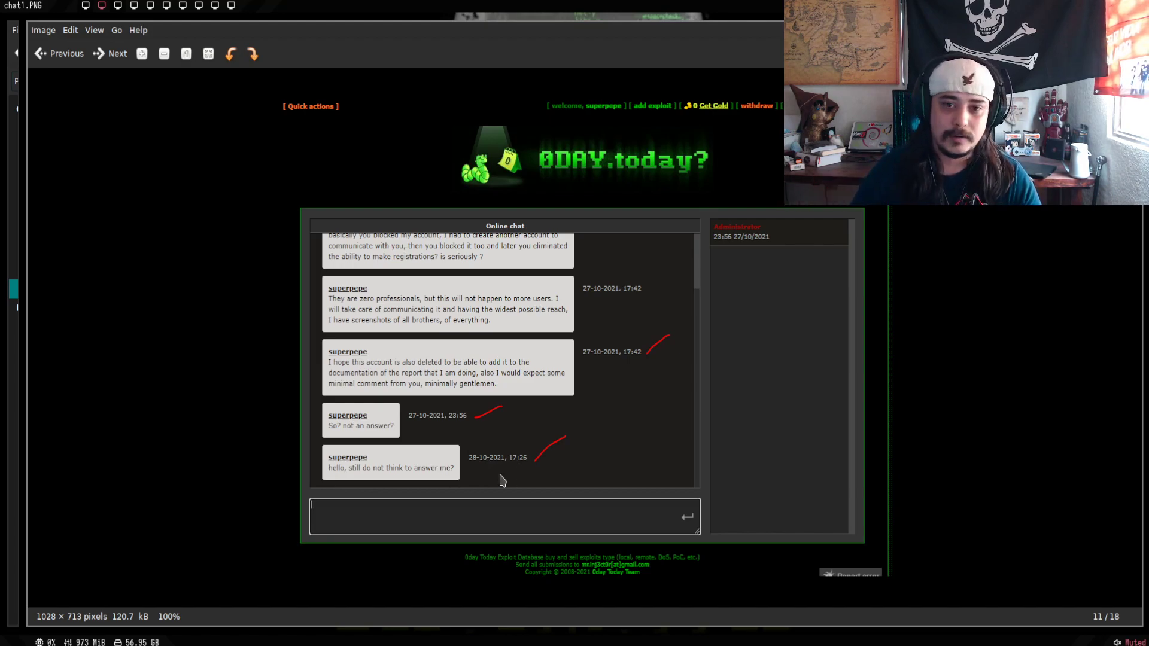
- Move to screenshot 12 of 18, the later chat demanding answers
click(117, 54)
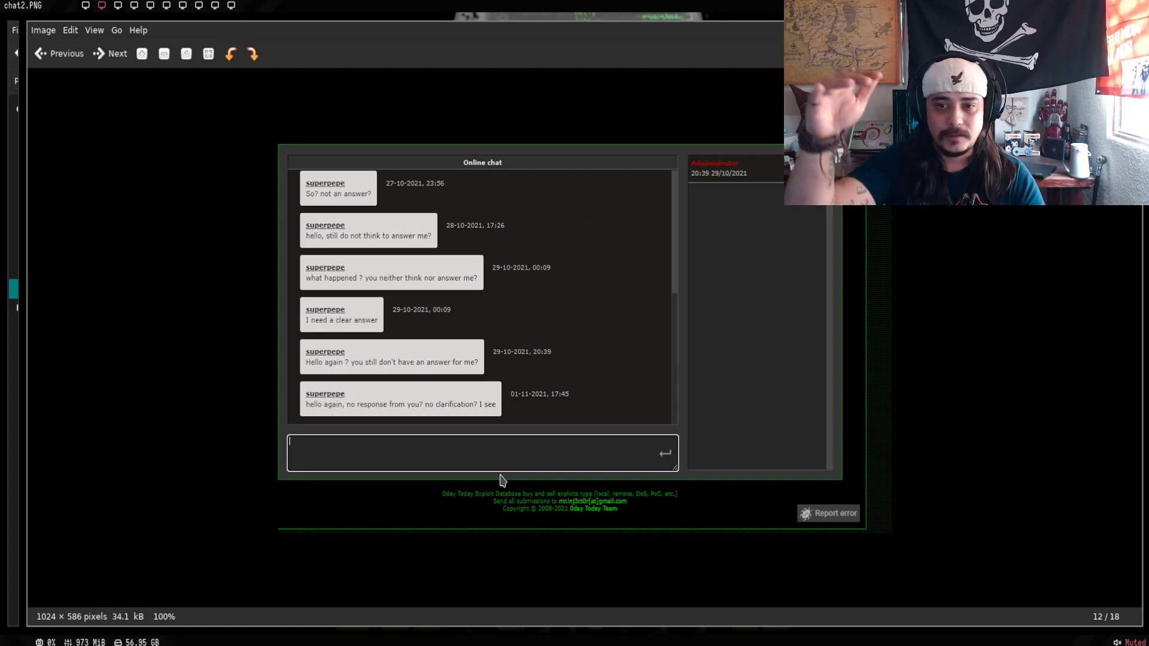
mouse_move(551, 223)
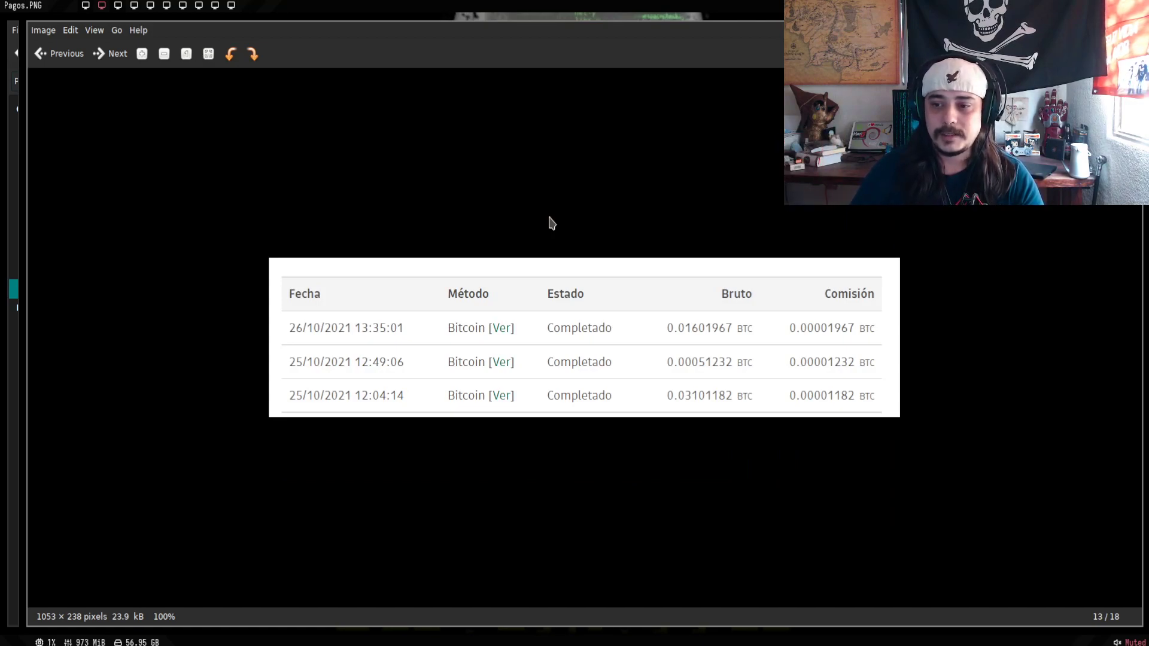
mouse_move(318, 370)
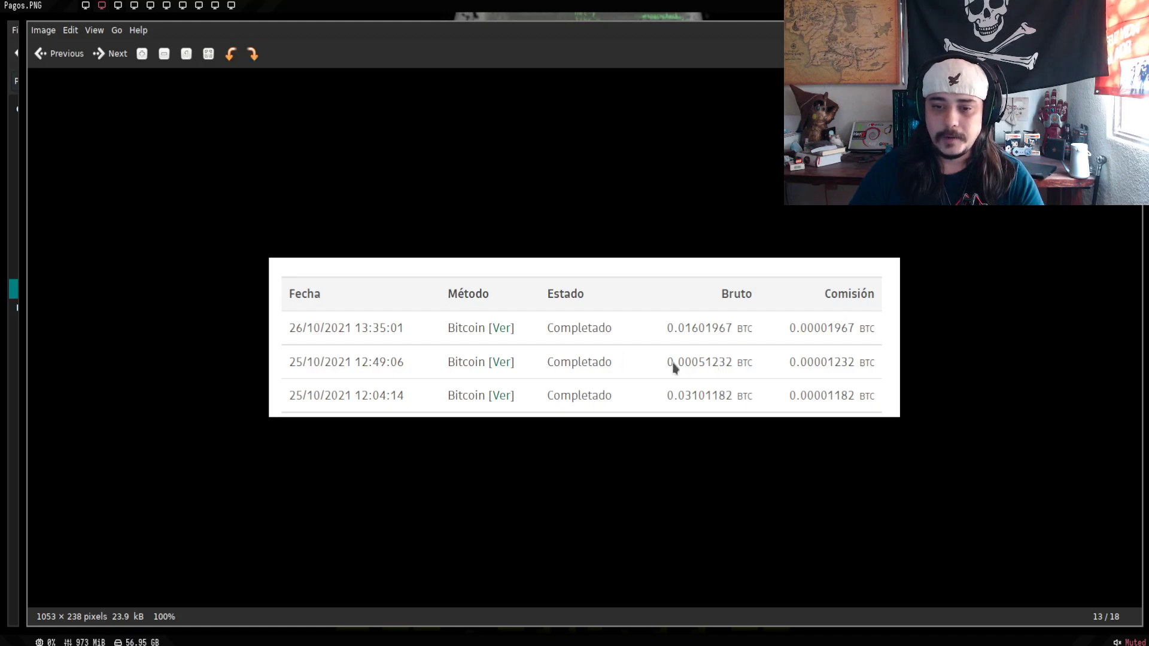
mouse_move(275, 347)
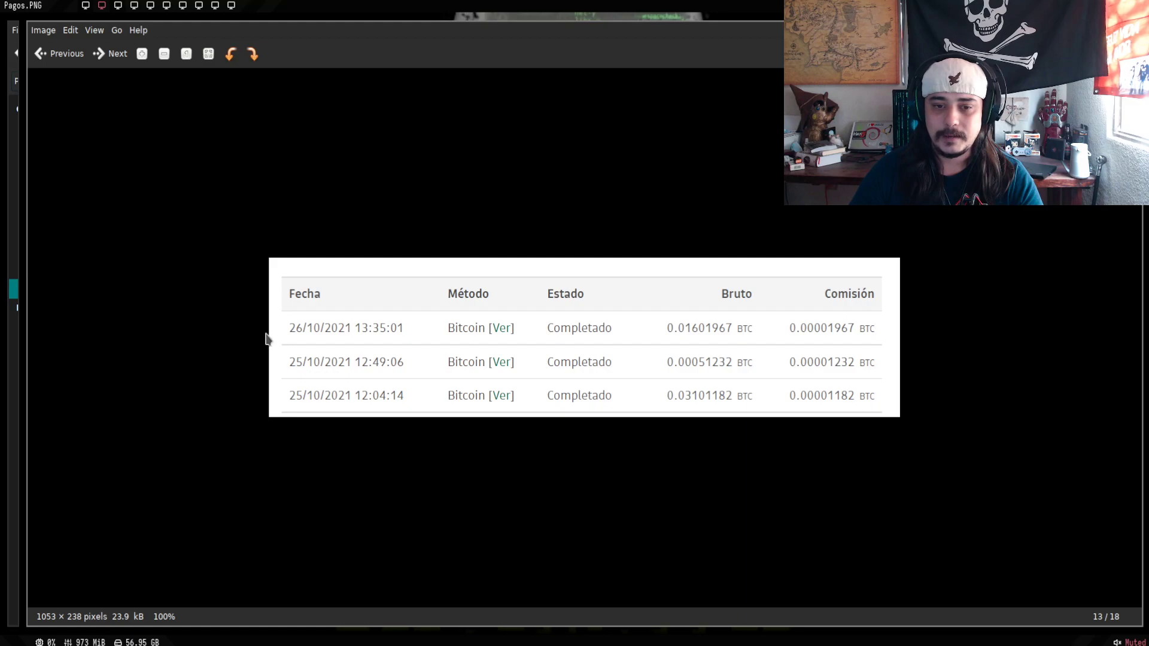
mouse_move(684, 405)
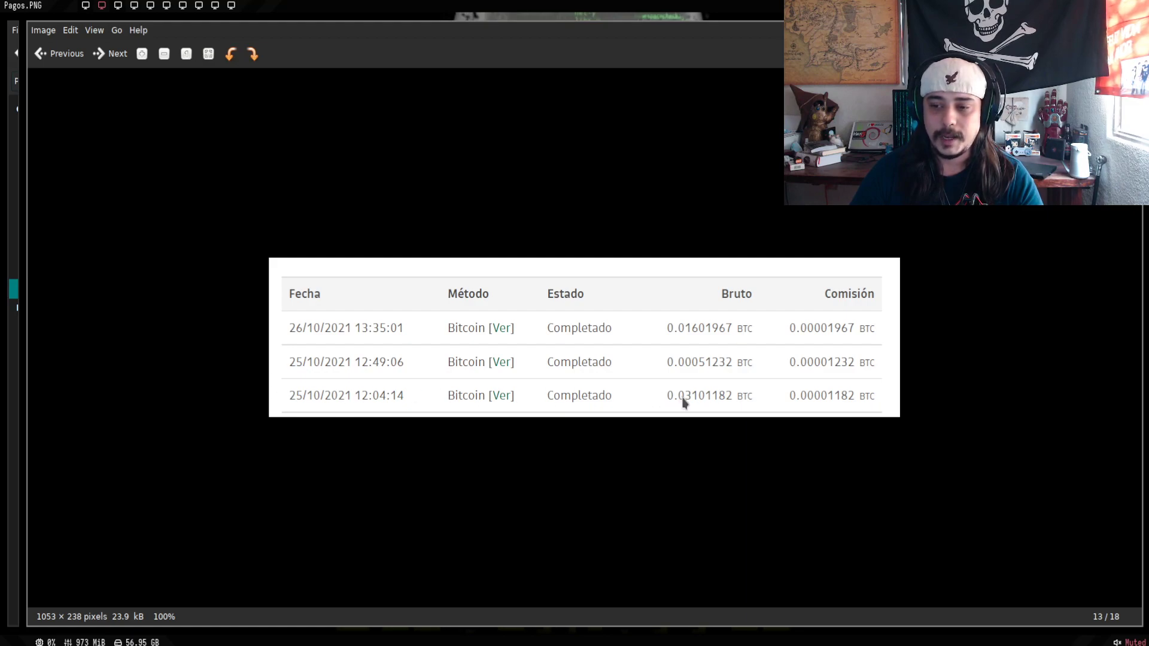
mouse_move(581, 414)
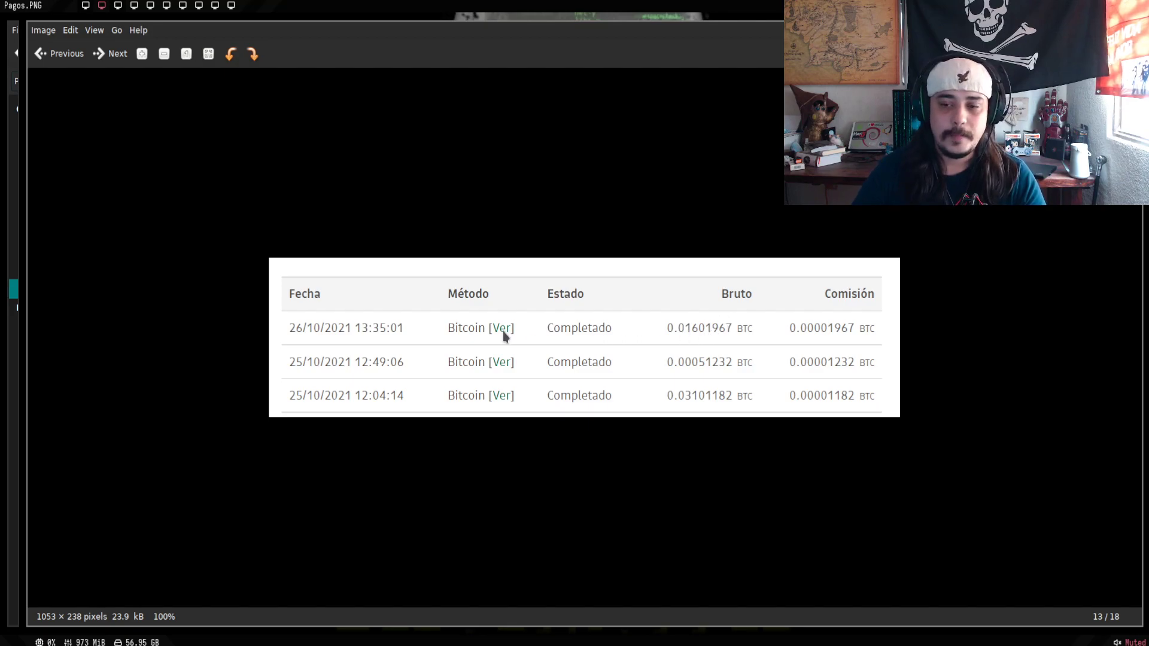
- Skip ahead through the Bitcoin payments and rusia1 transaction email screenshots
click(112, 54)
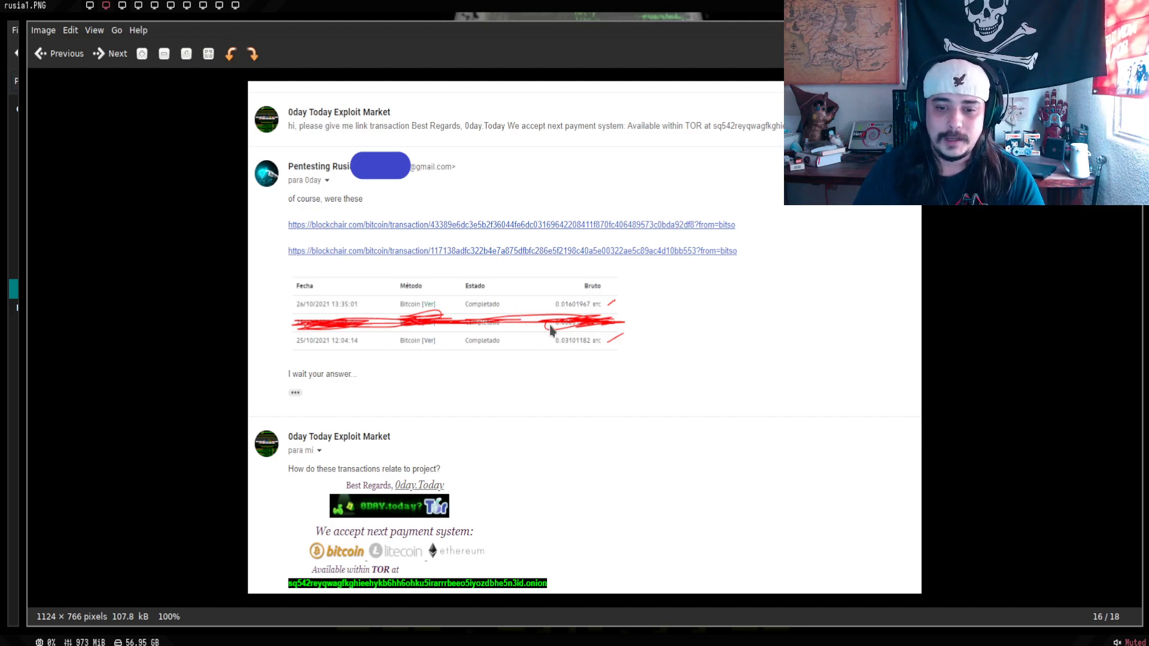
click(112, 54)
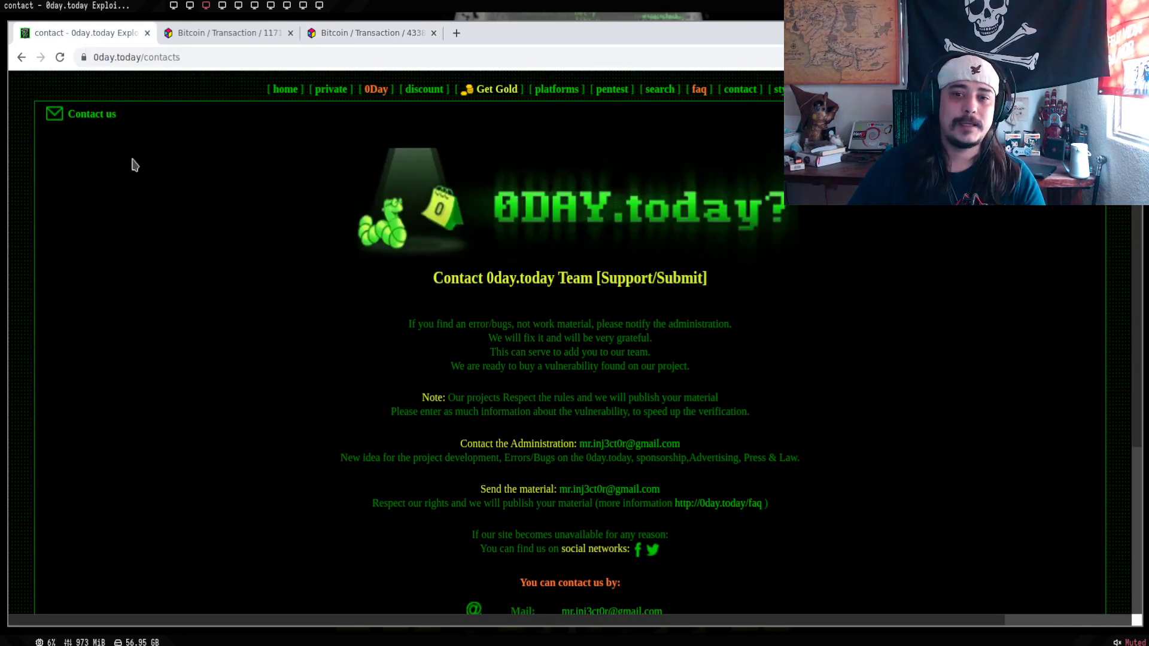
mouse_move(364, 273)
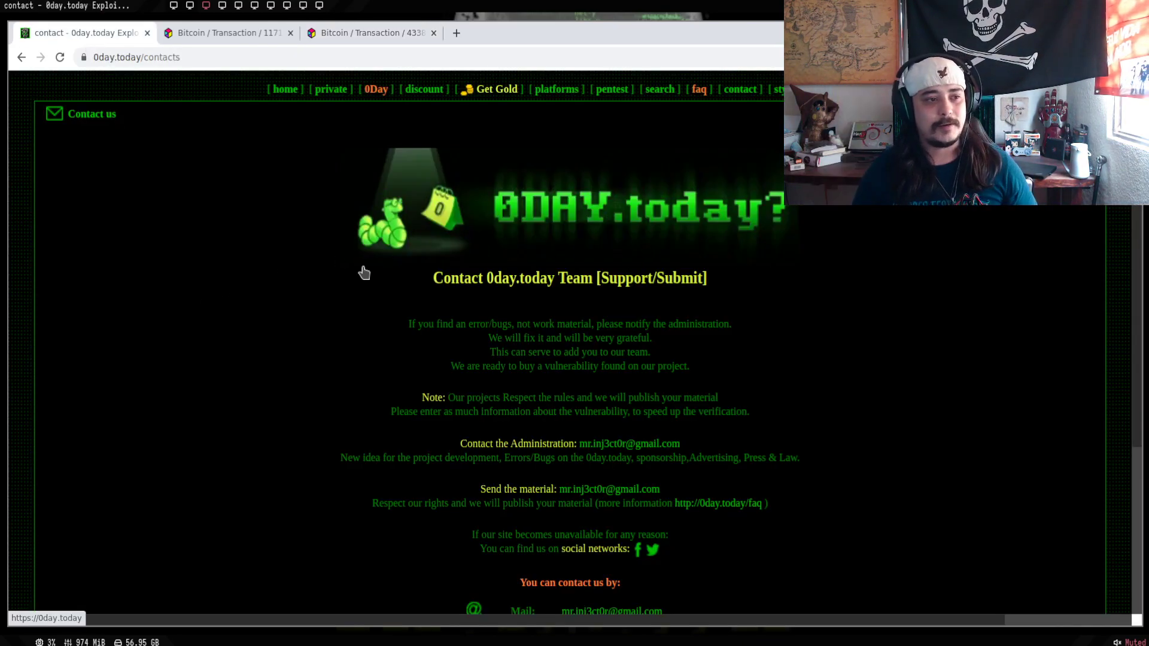